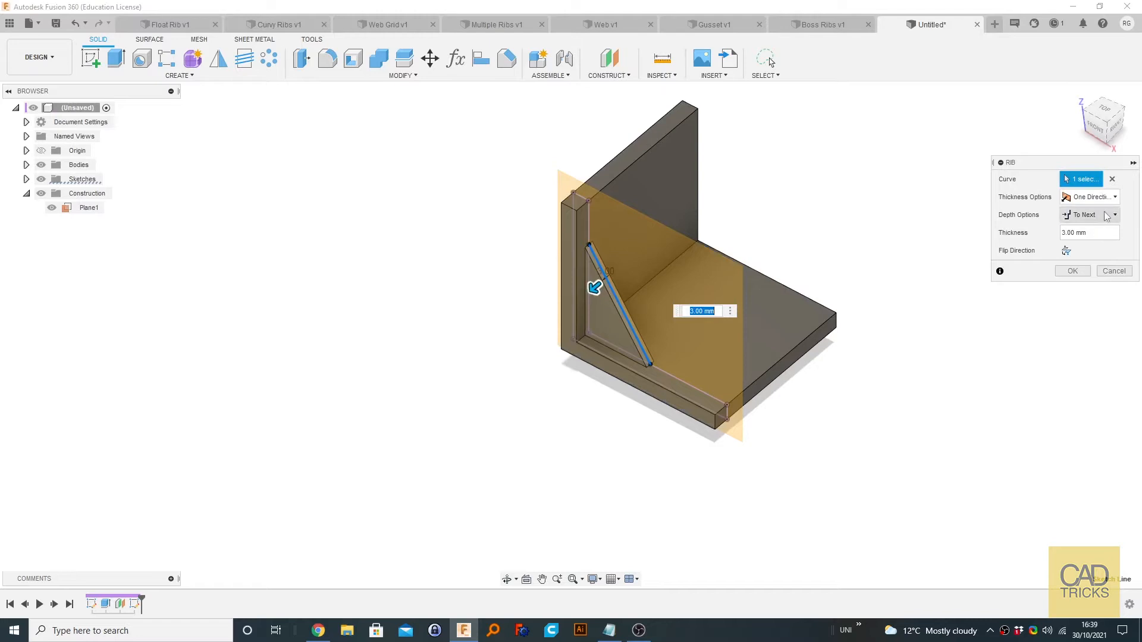
Step: Create the diagonal rib with Depth To Next and 3 mm thickness
{"action": "left_click", "coordinate": [1114, 214]}
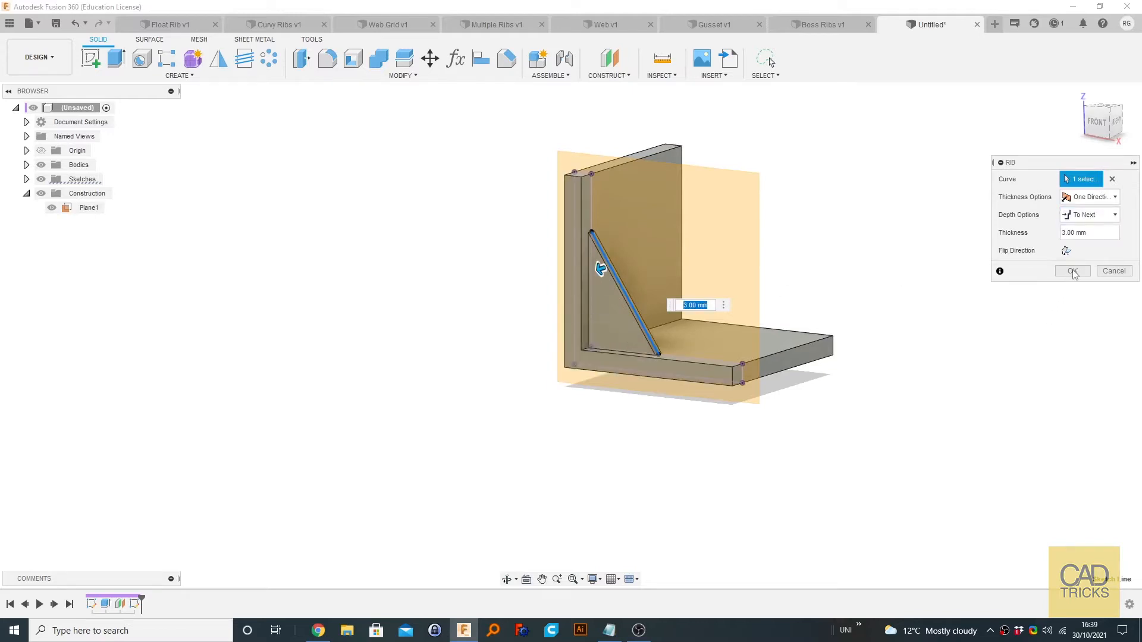
{"action": "left_click", "coordinate": [1071, 271]}
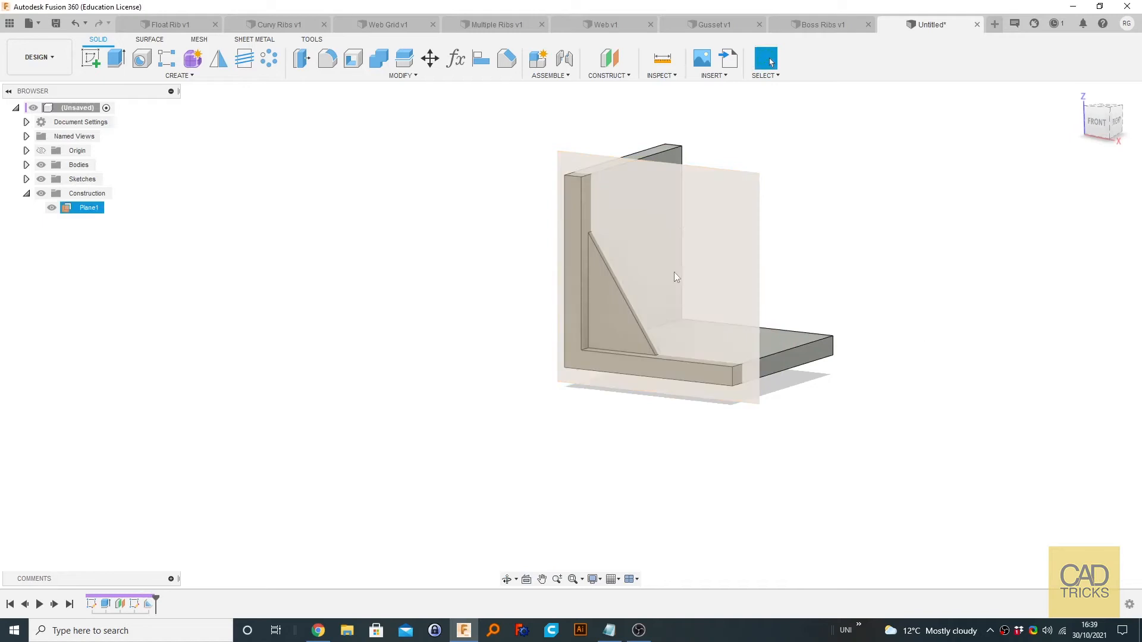
{"action": "mouse_move", "coordinate": [721, 238]}
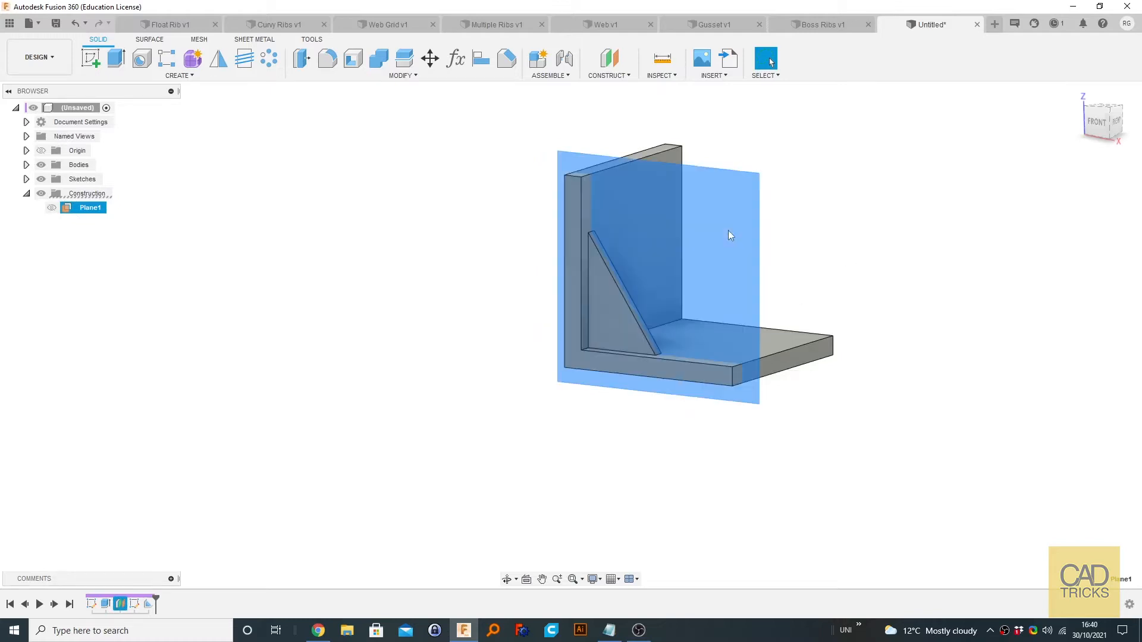
{"action": "mouse_move", "coordinate": [797, 229]}
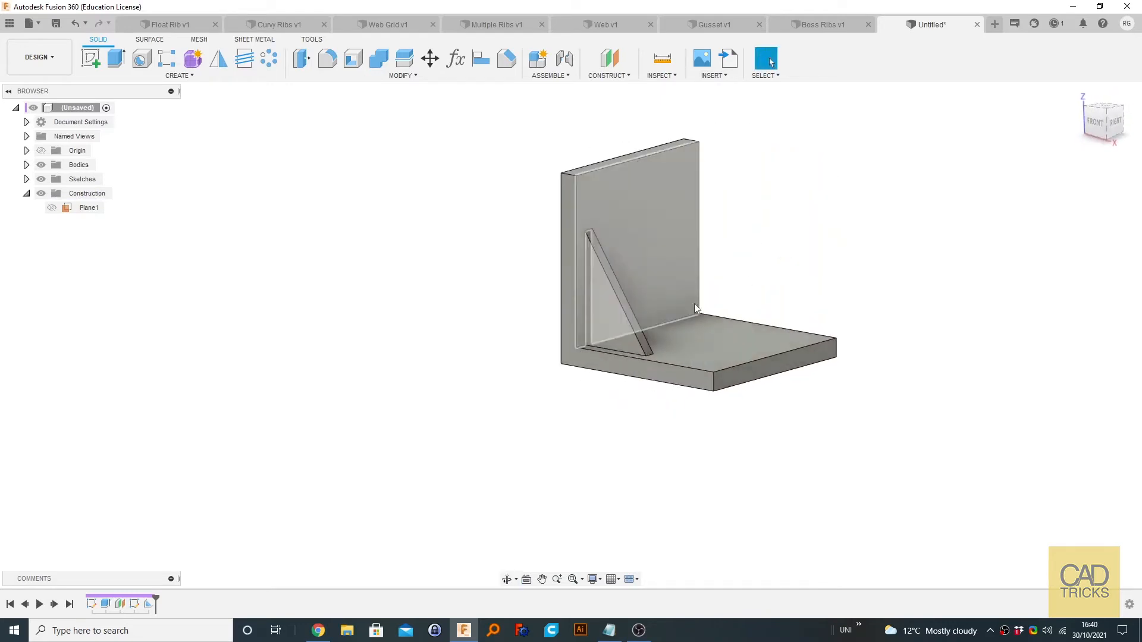
{"action": "mouse_move", "coordinate": [217, 58]}
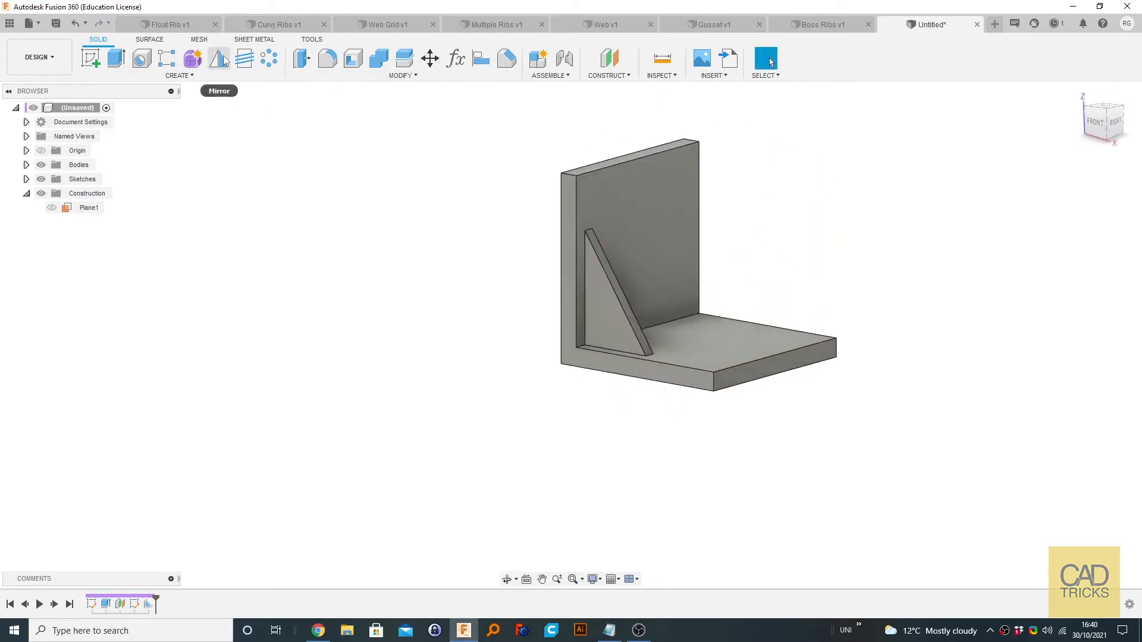
{"action": "mouse_move", "coordinate": [656, 105]}
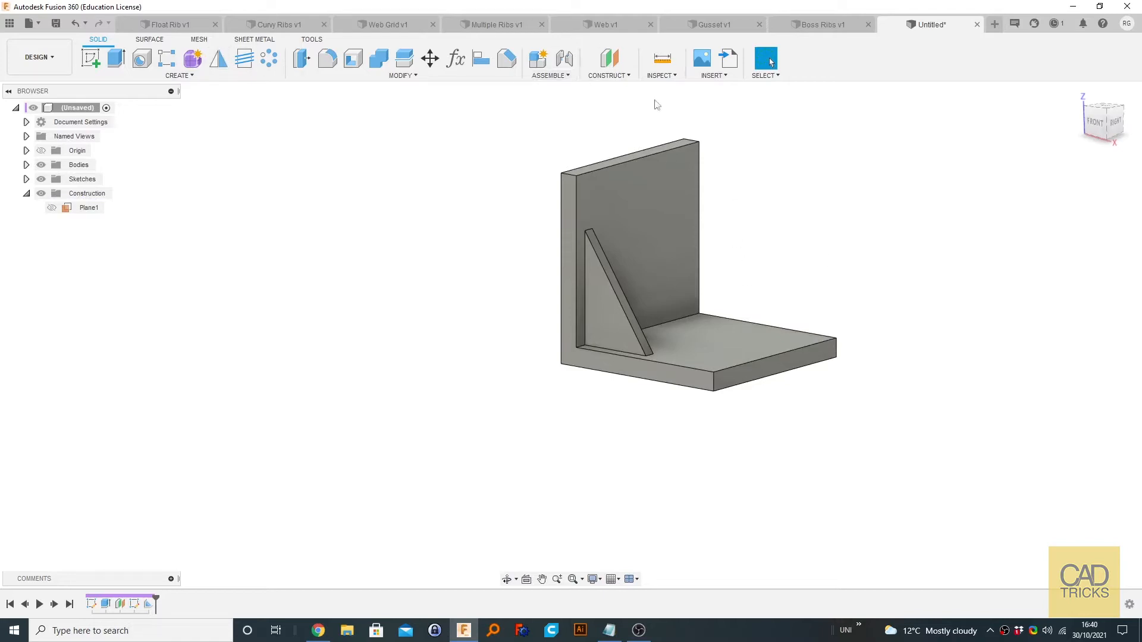
{"action": "mouse_move", "coordinate": [556, 310]}
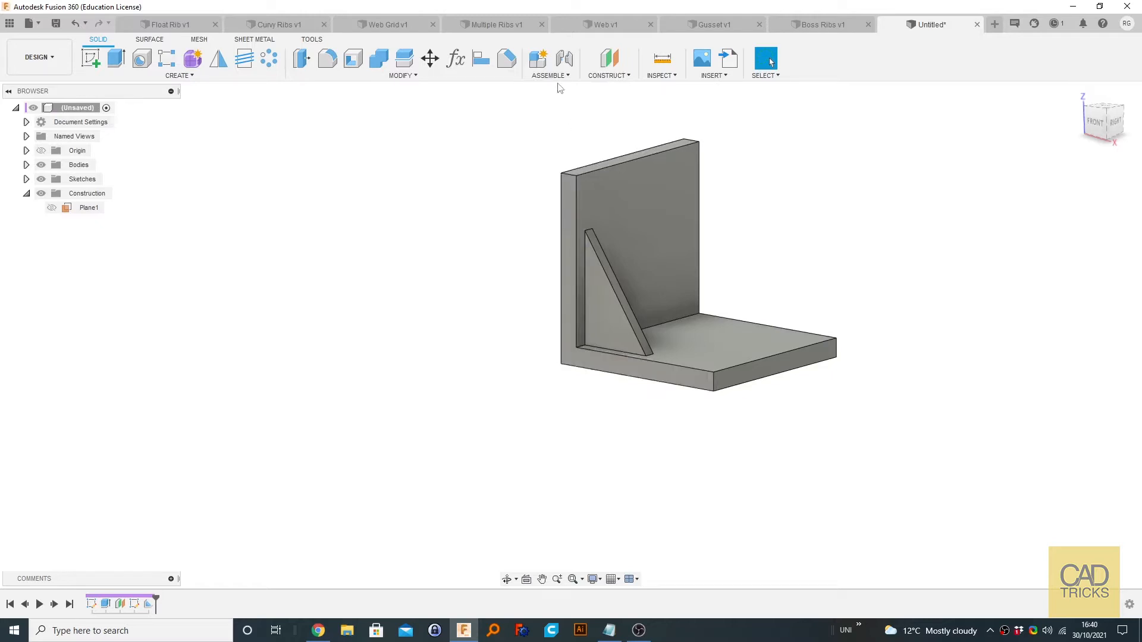
Step: Create a Midplane between the bracket's two end faces (Plane2)
{"action": "left_click", "coordinate": [608, 62]}
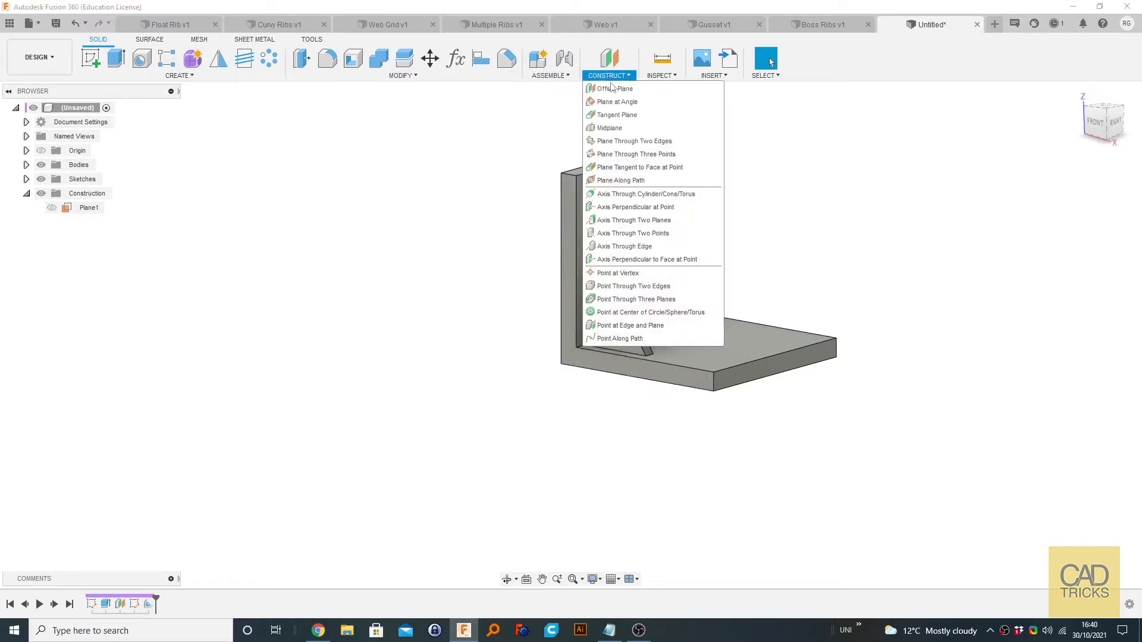
{"action": "left_click", "coordinate": [609, 127]}
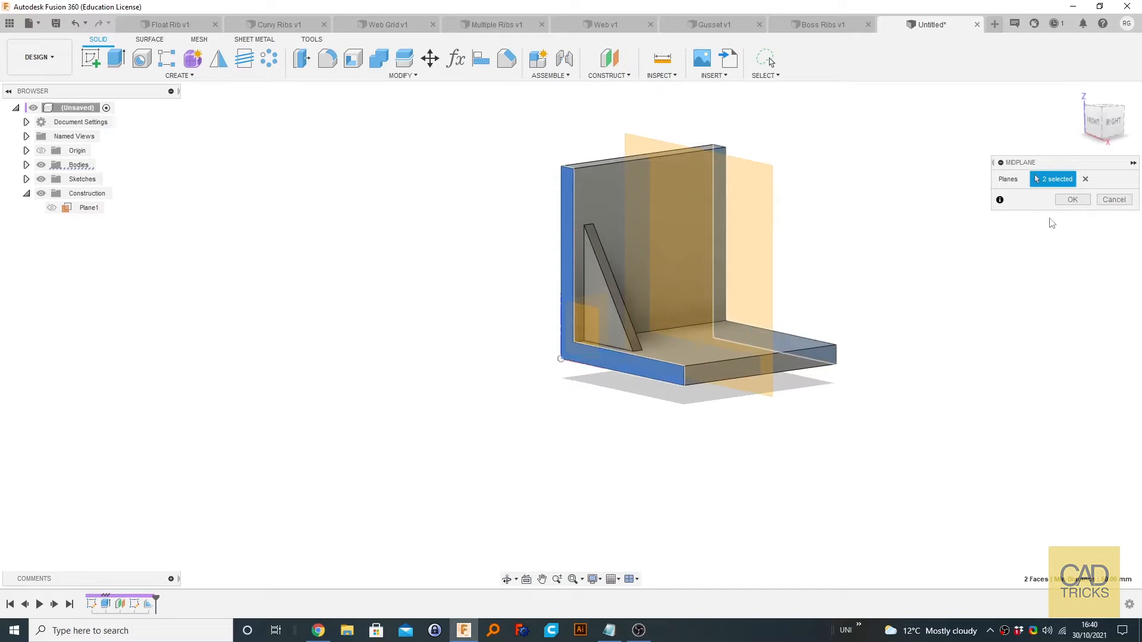
{"action": "left_click", "coordinate": [1071, 200]}
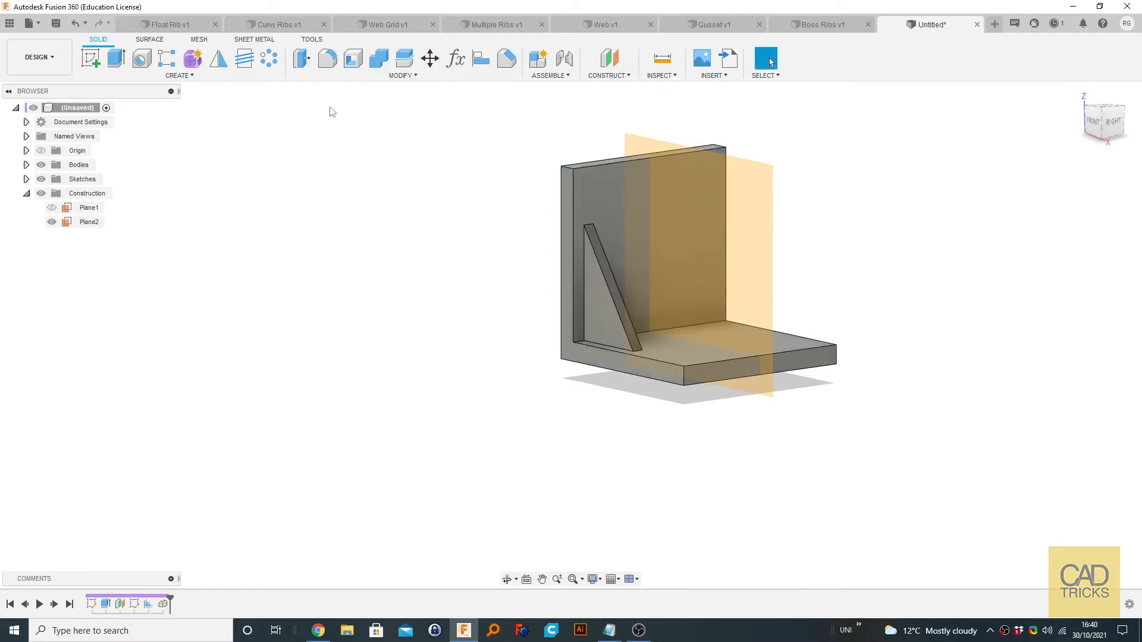
{"action": "mouse_move", "coordinate": [218, 58]}
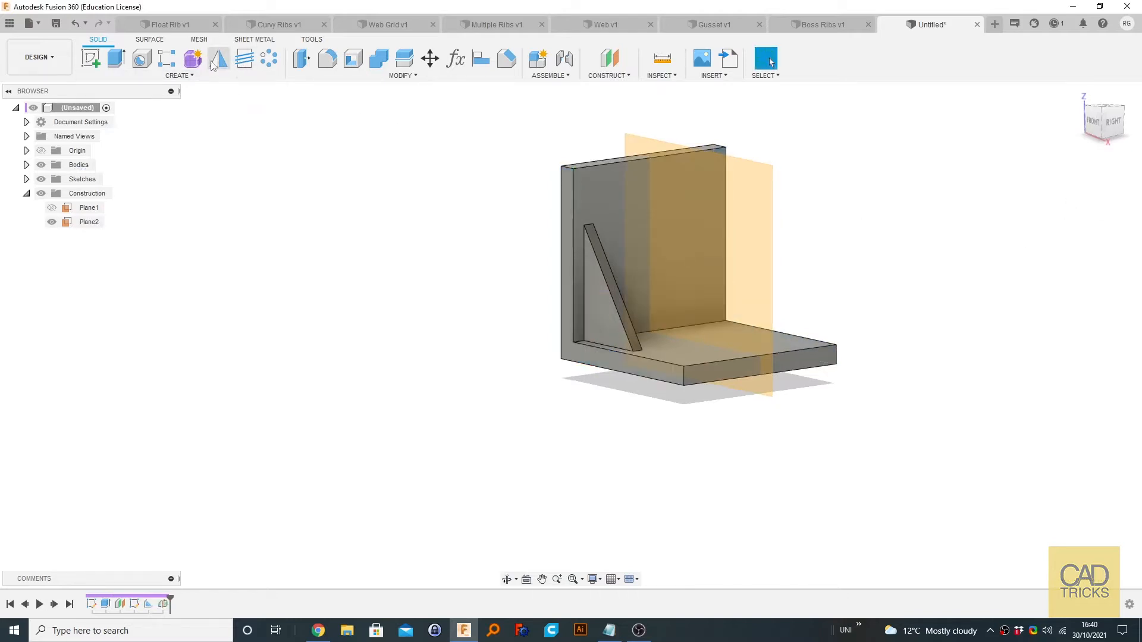
Step: Browse the Create and Modify menus and hover the Mirror feature
{"action": "left_click", "coordinate": [176, 75]}
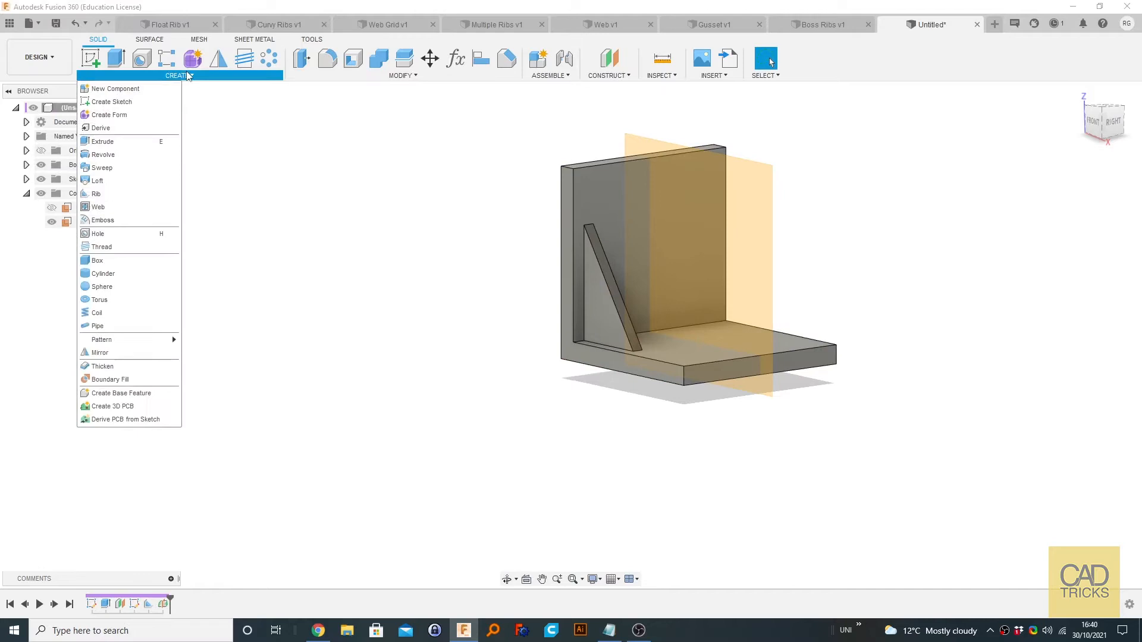
{"action": "left_click", "coordinate": [399, 62]}
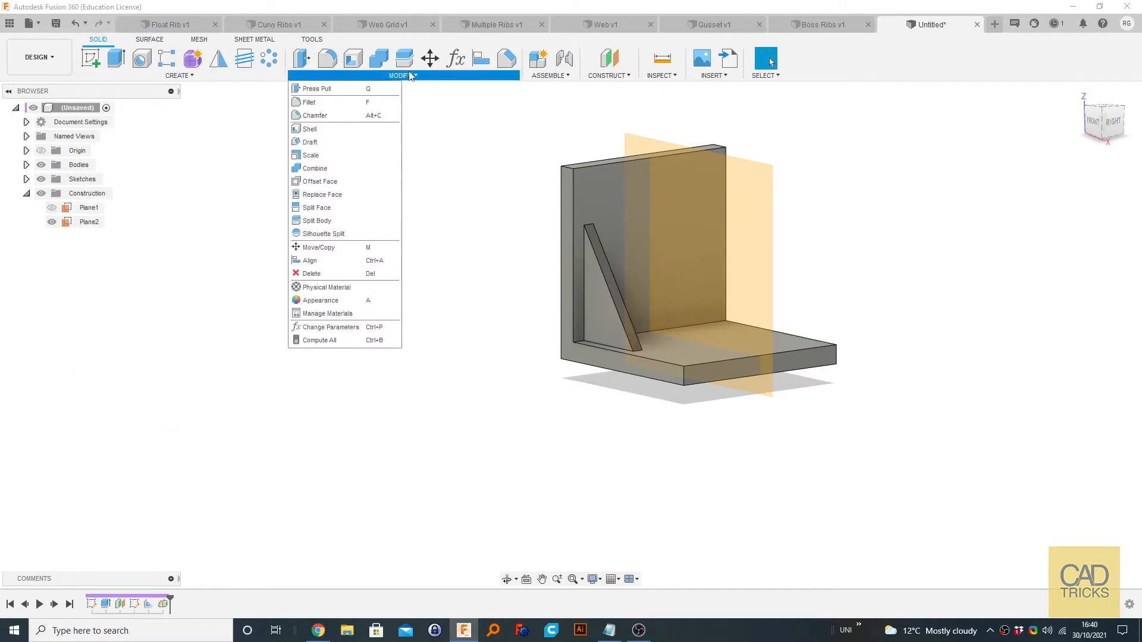
{"action": "left_click", "coordinate": [176, 75]}
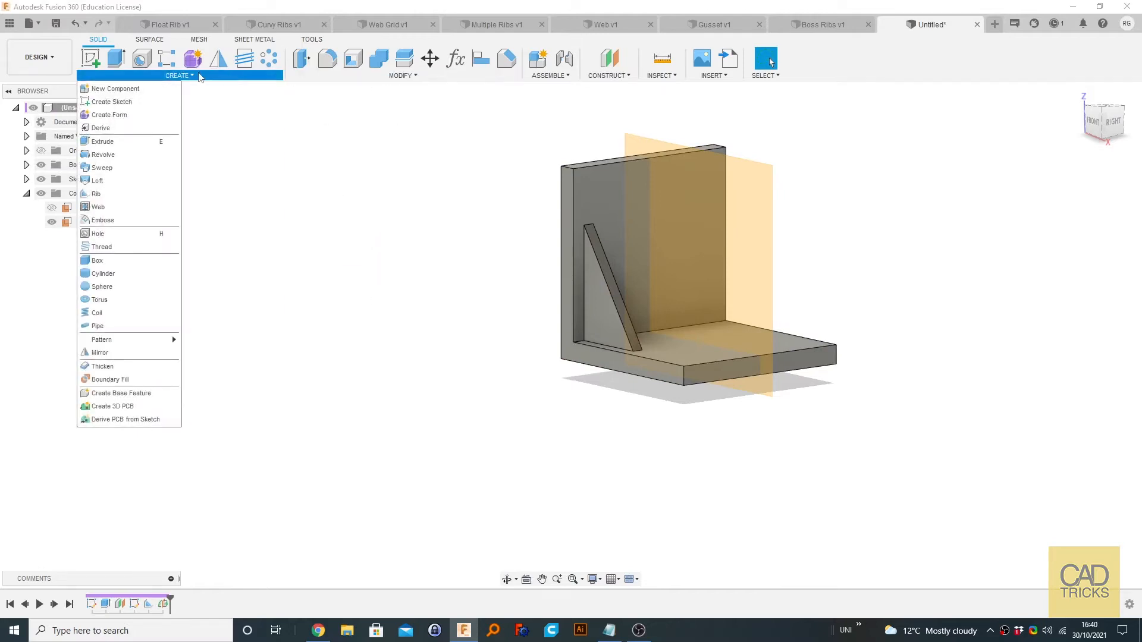
{"action": "mouse_move", "coordinate": [99, 352]}
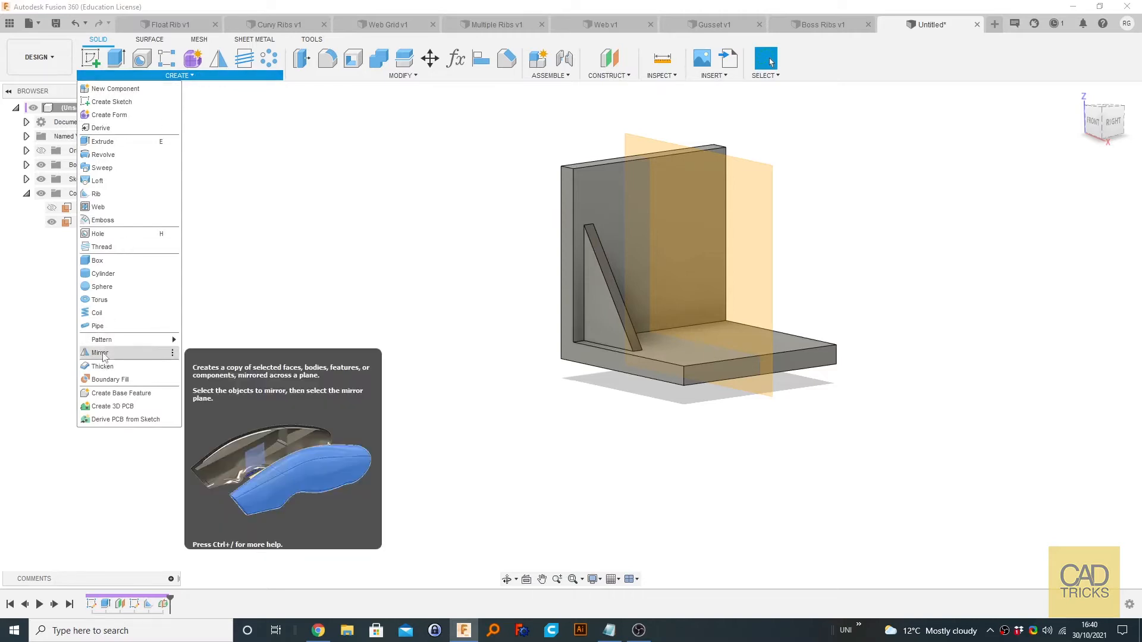
{"action": "mouse_move", "coordinate": [152, 362]}
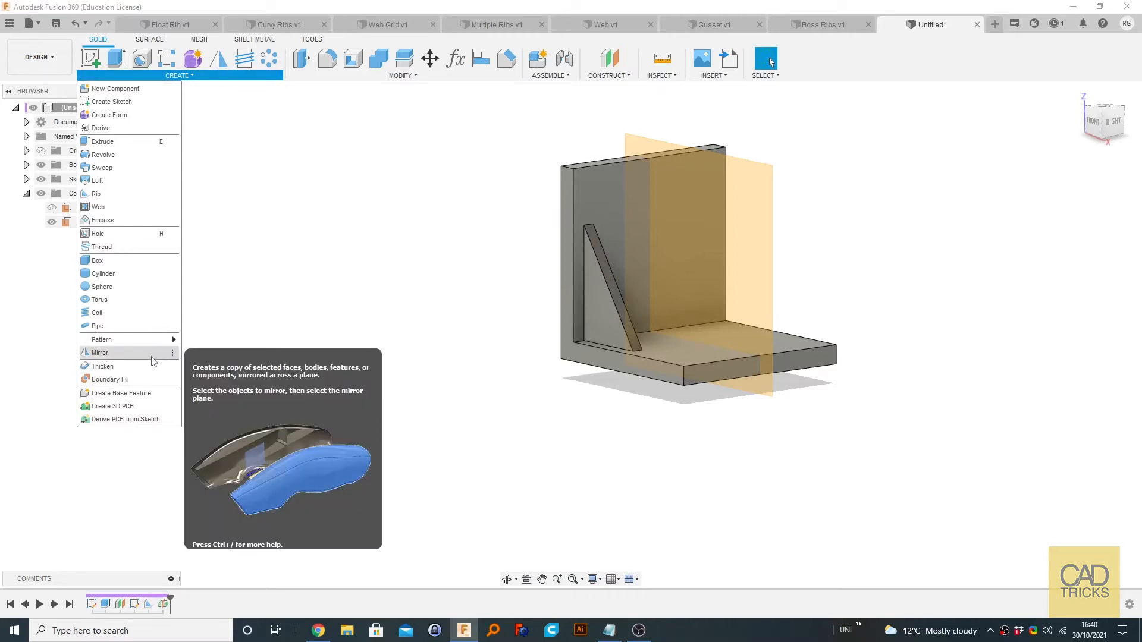
{"action": "left_click", "coordinate": [172, 352]}
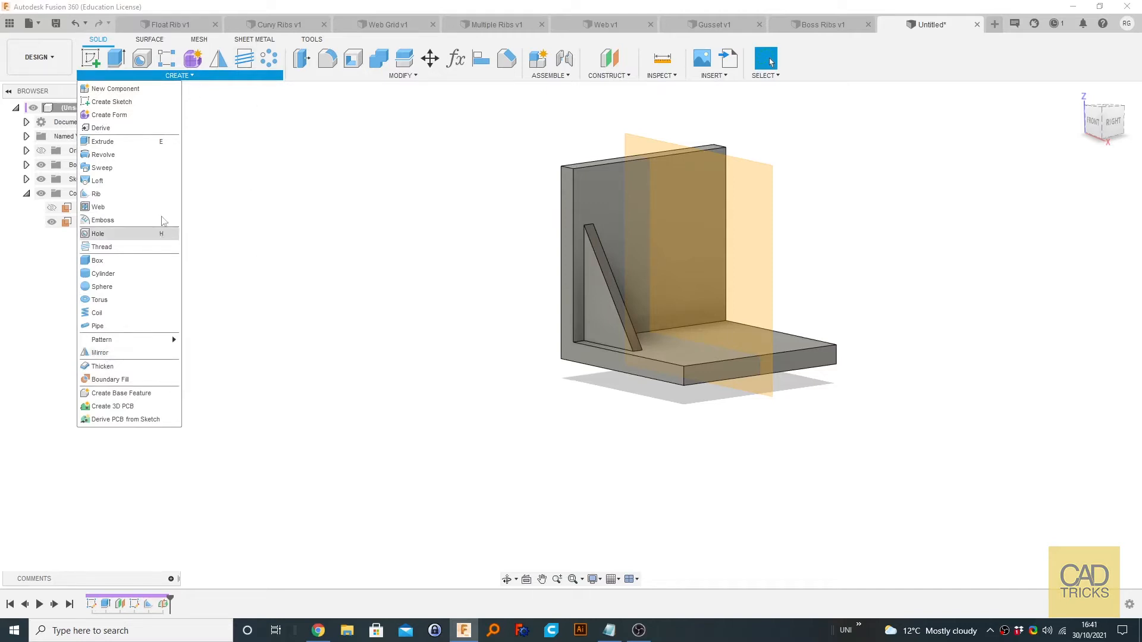
Step: Mirror the rib as a feature across Plane2 to add a matching rib at the other end
{"action": "left_click", "coordinate": [100, 353]}
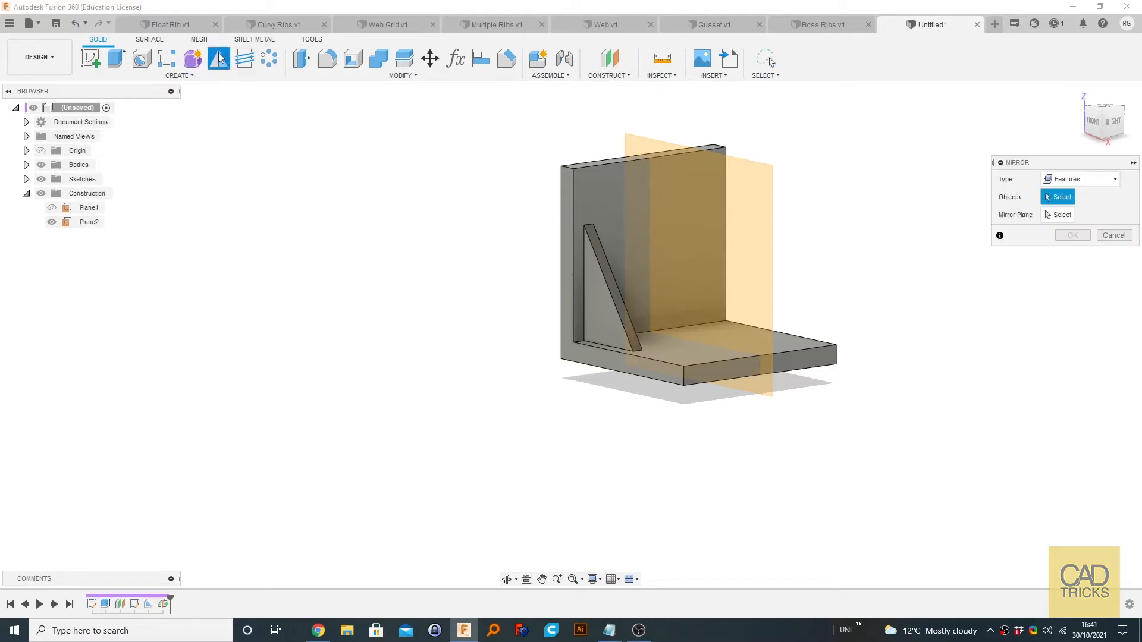
{"action": "left_click", "coordinate": [1081, 179]}
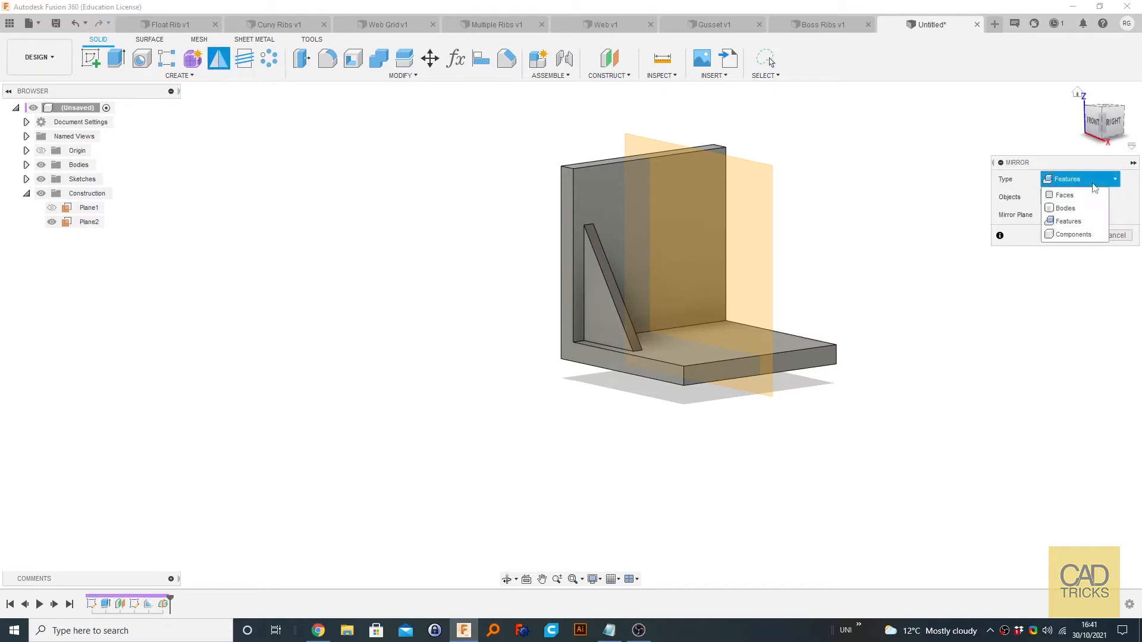
{"action": "left_click", "coordinate": [1068, 221]}
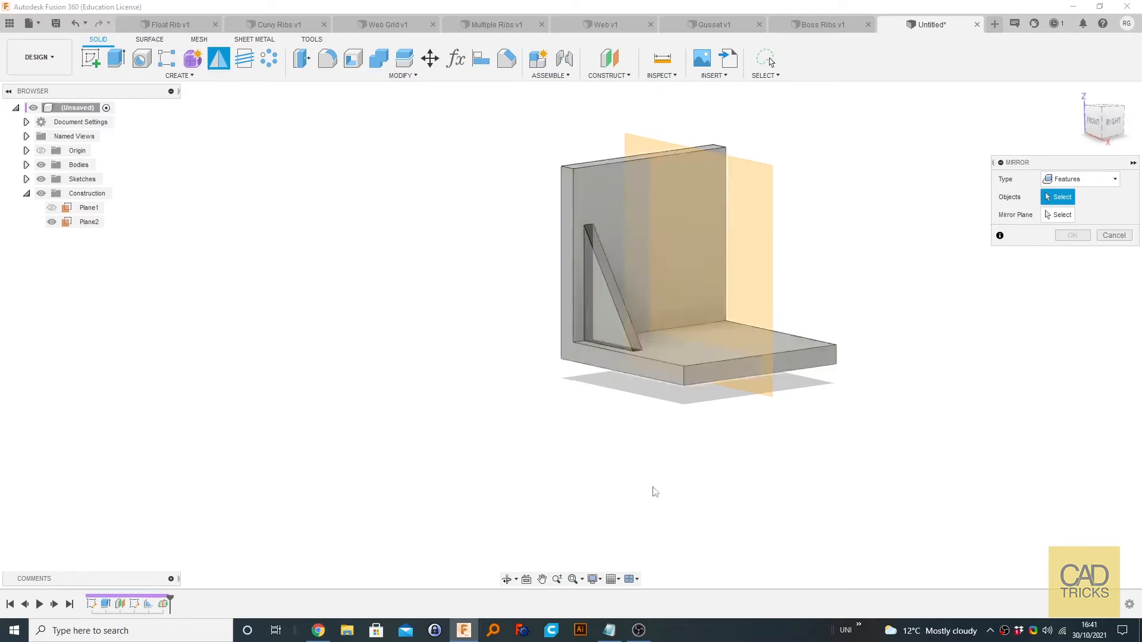
{"action": "mouse_move", "coordinate": [150, 605]}
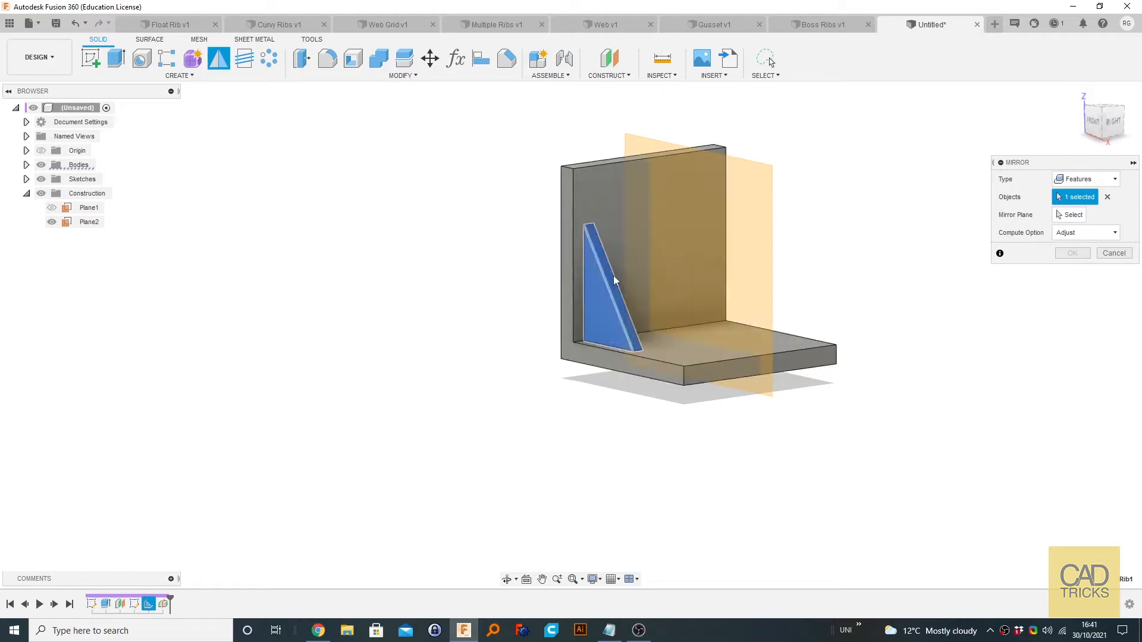
{"action": "mouse_move", "coordinate": [82, 381]}
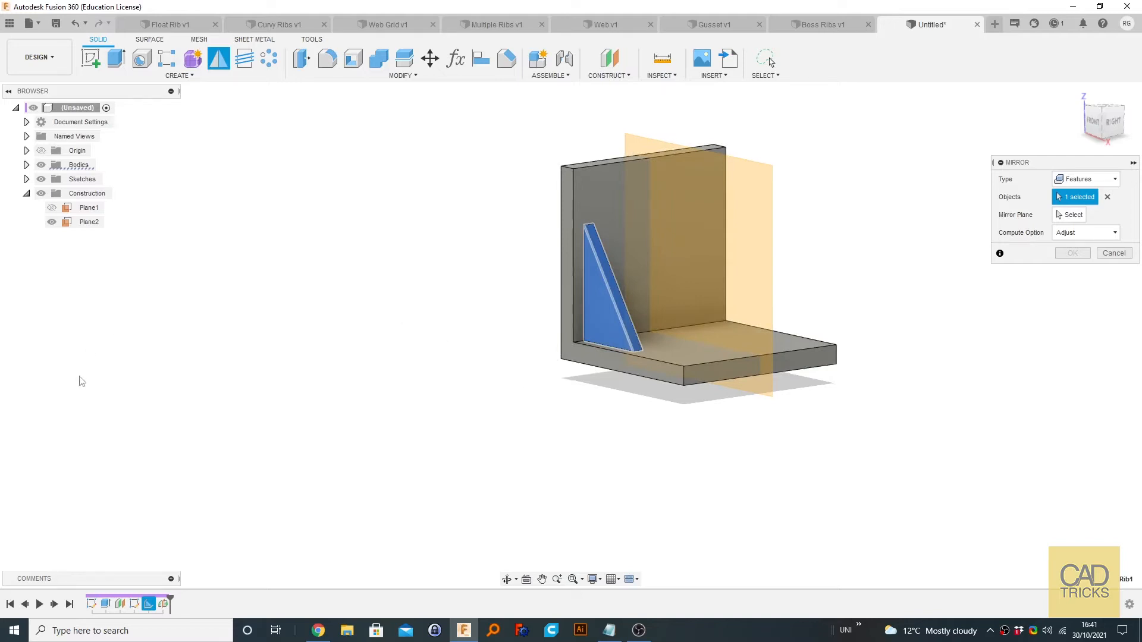
{"action": "mouse_move", "coordinate": [1077, 196]}
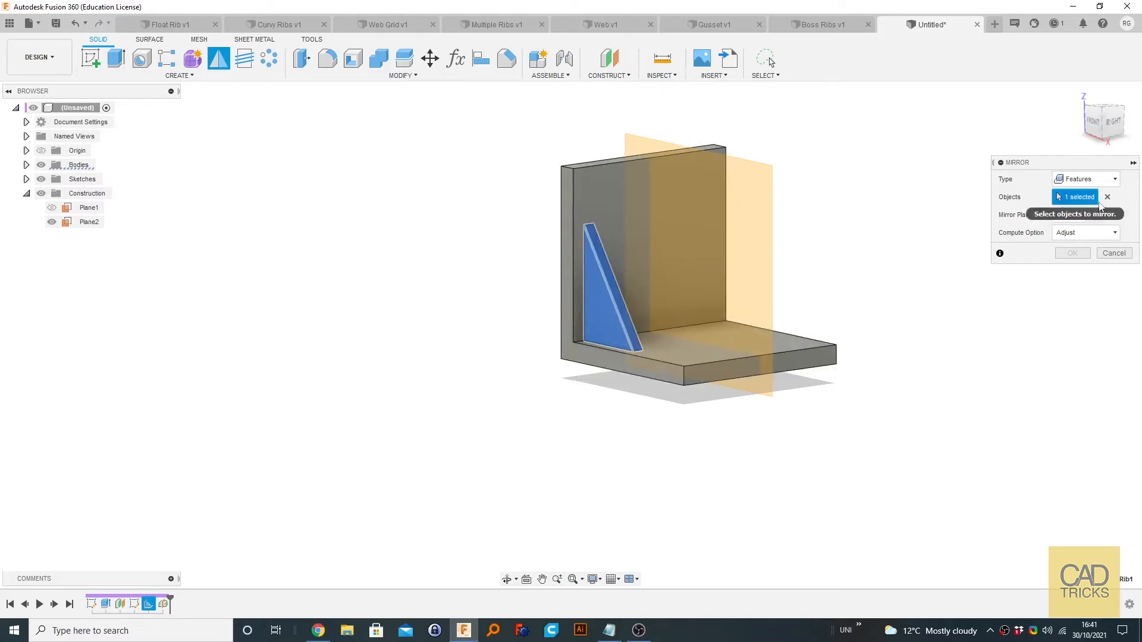
{"action": "mouse_move", "coordinate": [1070, 214]}
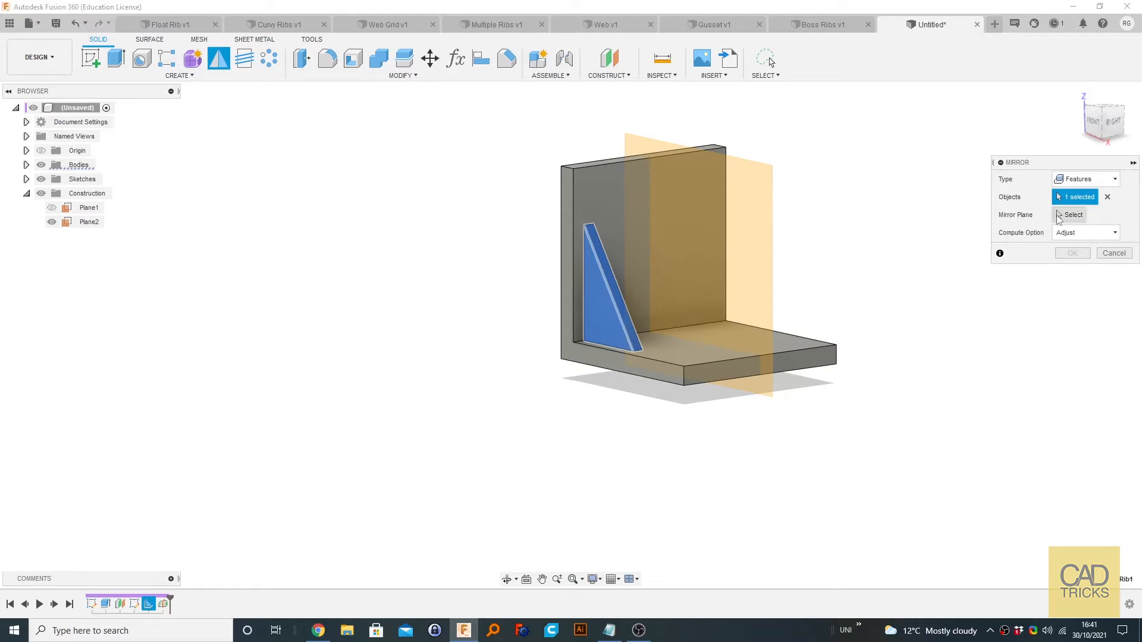
{"action": "left_click", "coordinate": [1072, 214]}
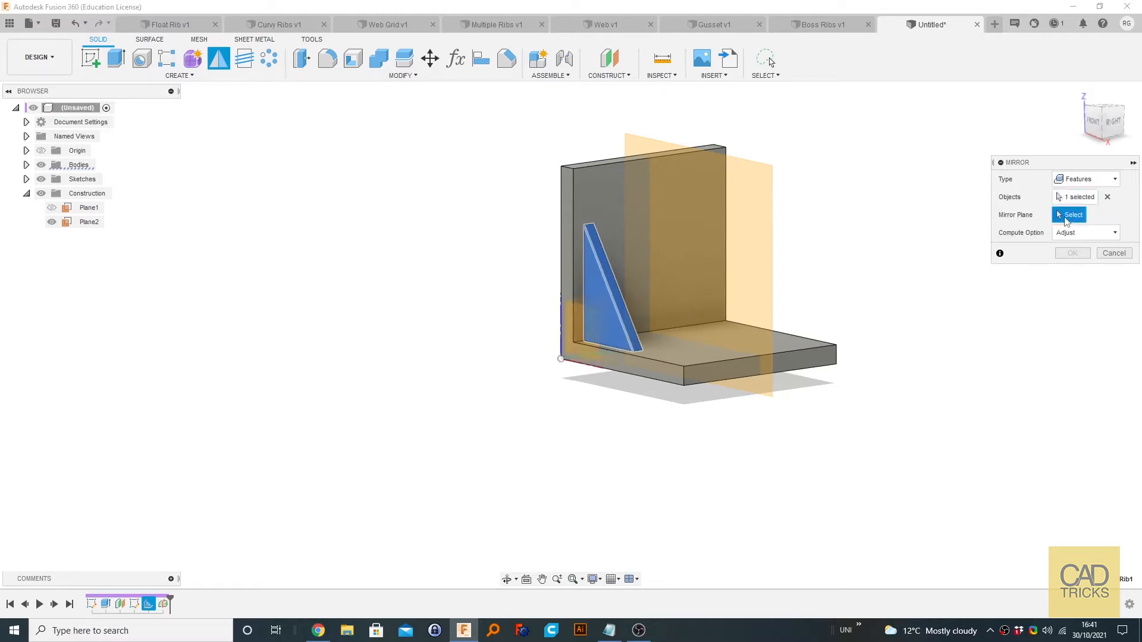
{"action": "left_click", "coordinate": [88, 221]}
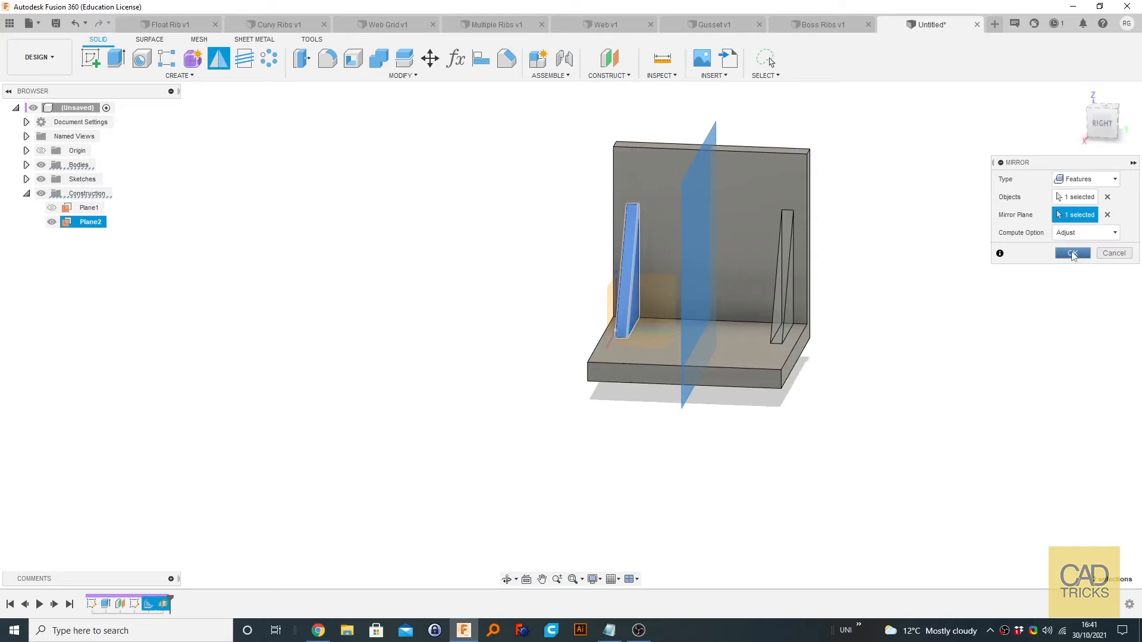
{"action": "left_click", "coordinate": [1071, 252]}
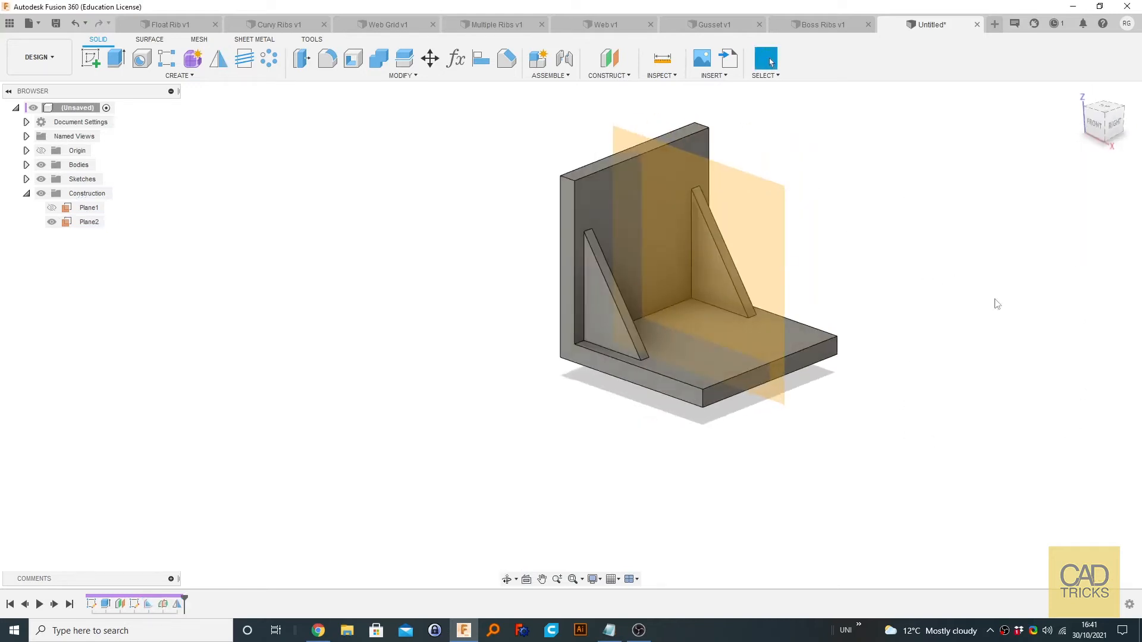
Step: Hide Plane2 in the Browser so only the ribbed bracket shows
{"action": "left_click", "coordinate": [90, 222]}
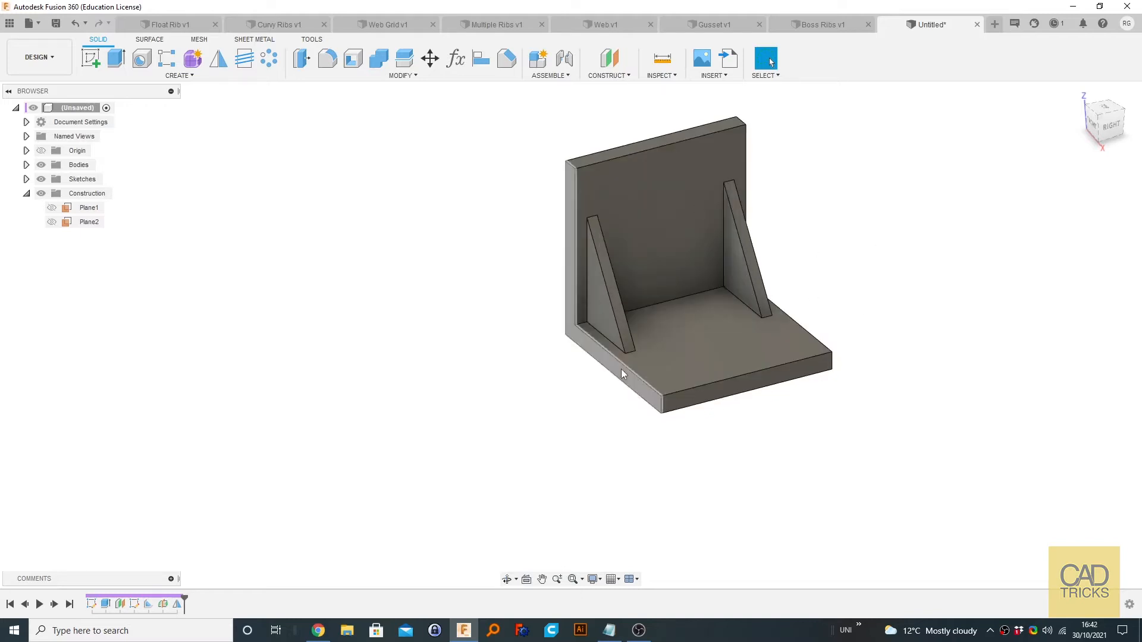
{"action": "mouse_move", "coordinate": [511, 266]}
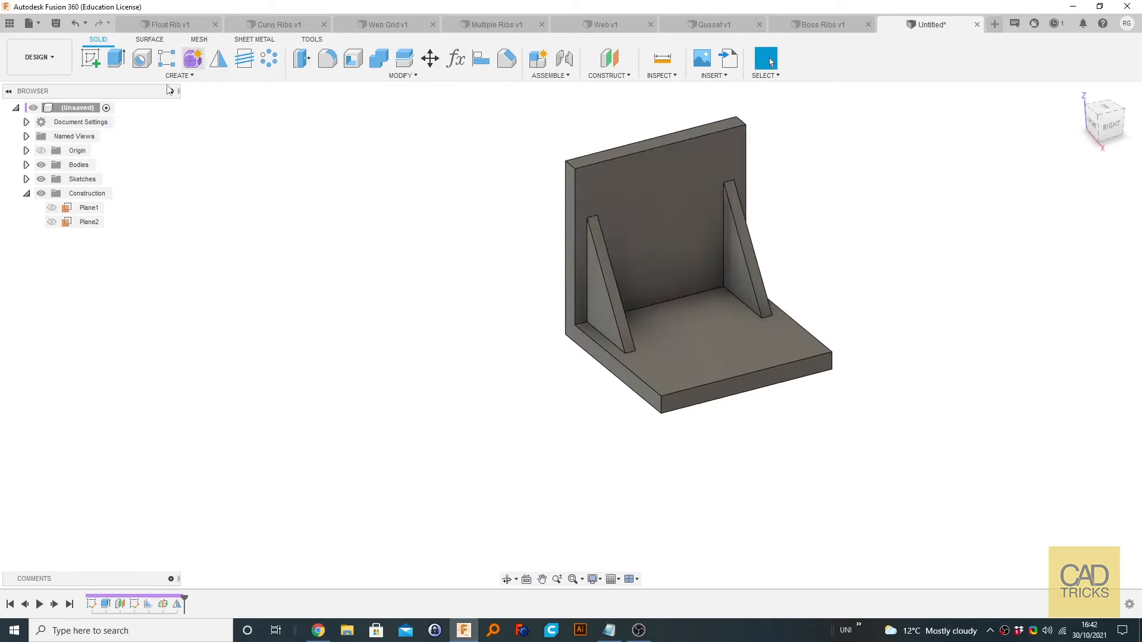
Step: Rename Plane2 in the Browser to 'mid plane'
{"action": "left_click", "coordinate": [51, 221]}
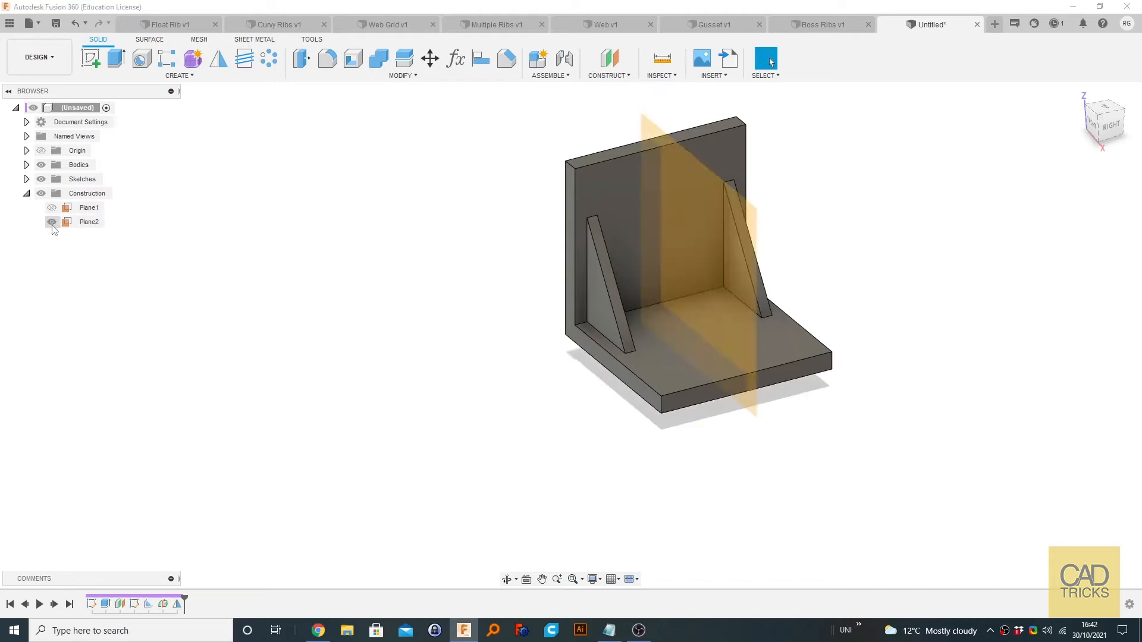
{"action": "left_click", "coordinate": [90, 221]}
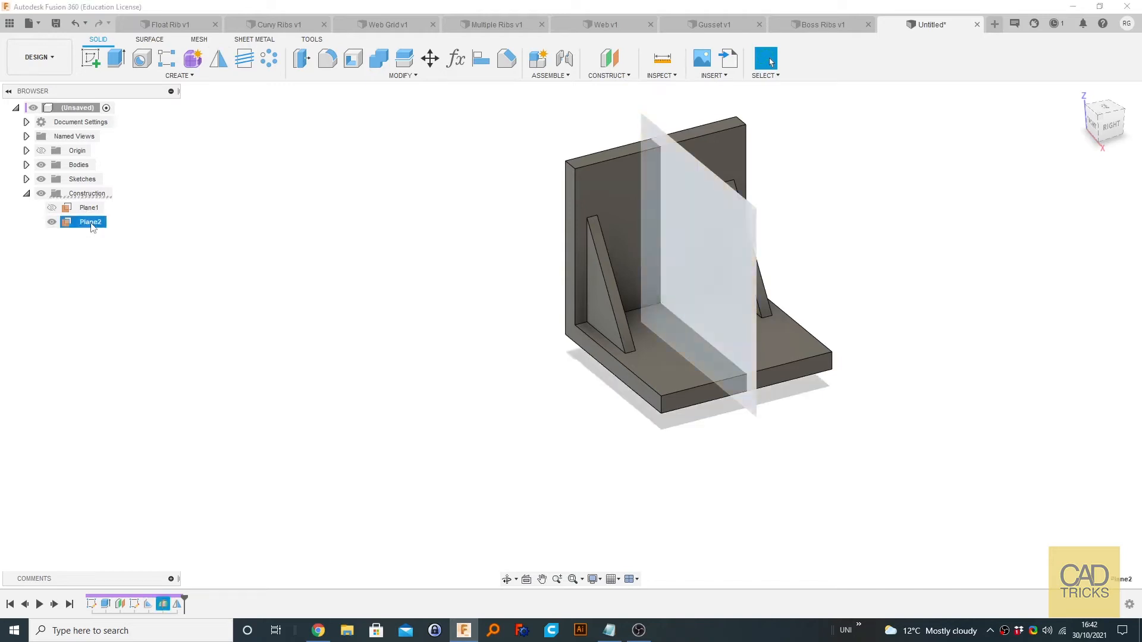
{"action": "double_click", "coordinate": [92, 222]}
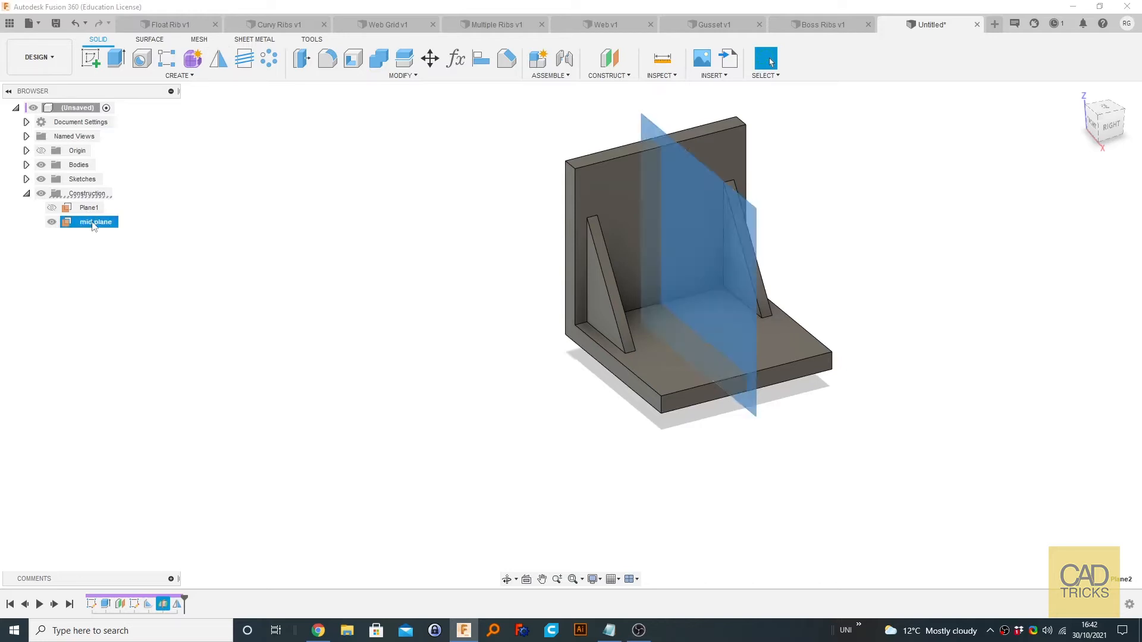
{"action": "left_click", "coordinate": [810, 254]}
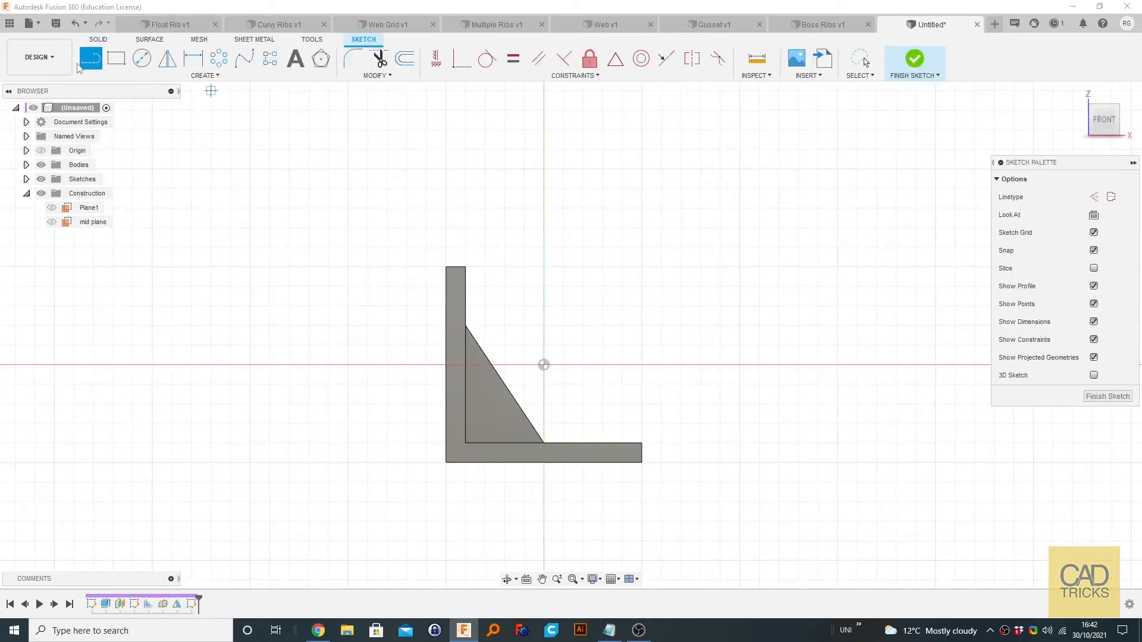
{"action": "mouse_move", "coordinate": [244, 59]}
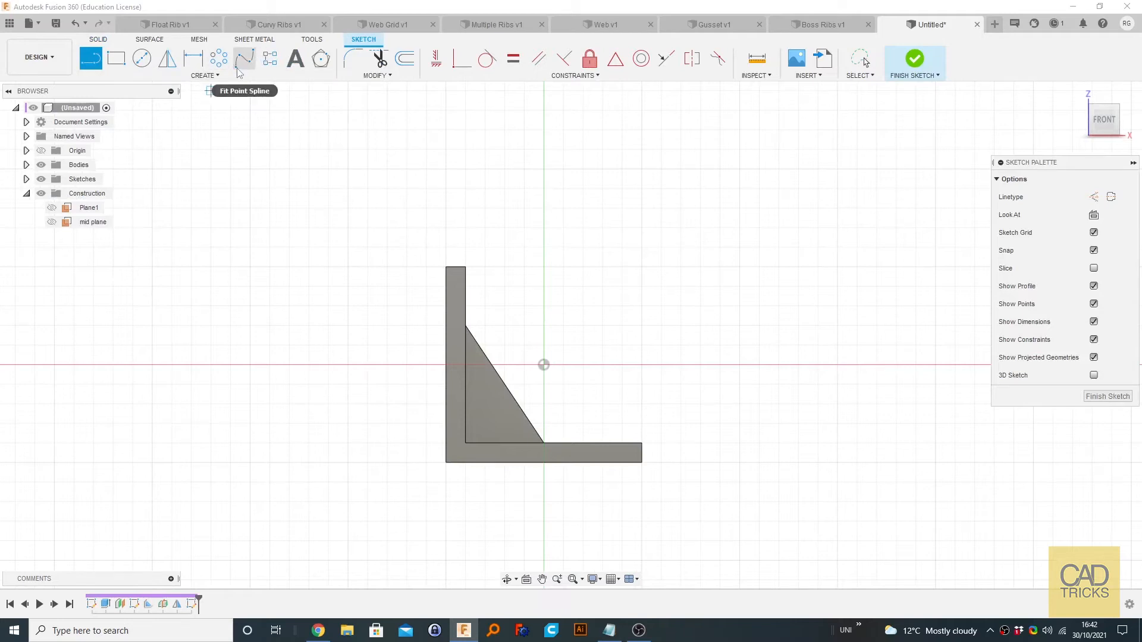
Step: In the sketch on mid plane, activate the Fit Point Spline tool
{"action": "left_click", "coordinate": [204, 75]}
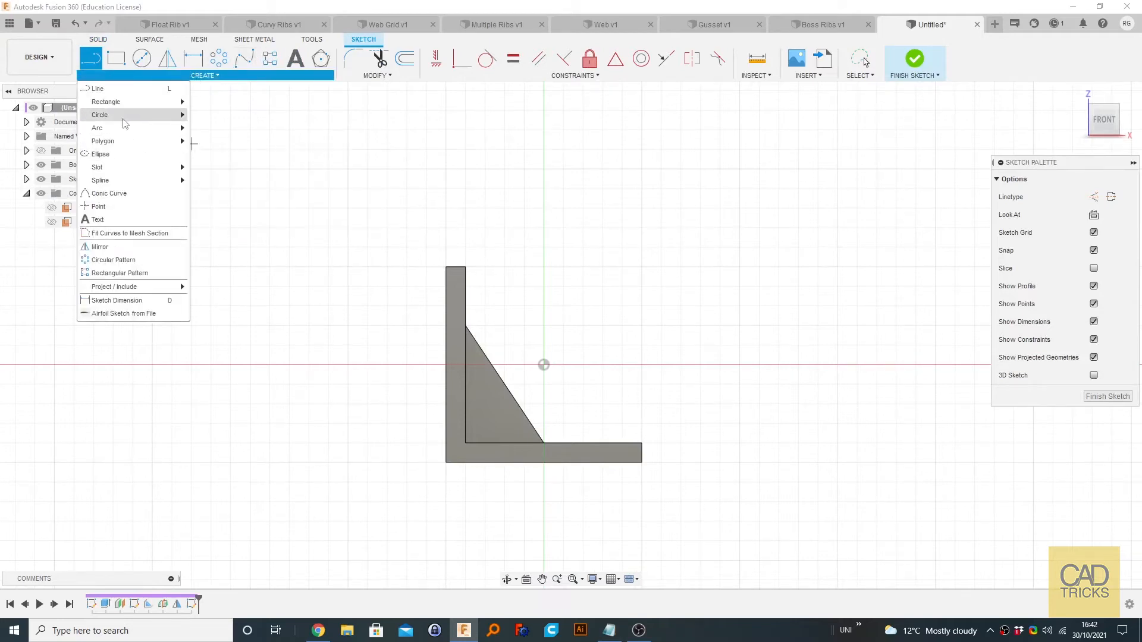
{"action": "mouse_move", "coordinate": [130, 272]}
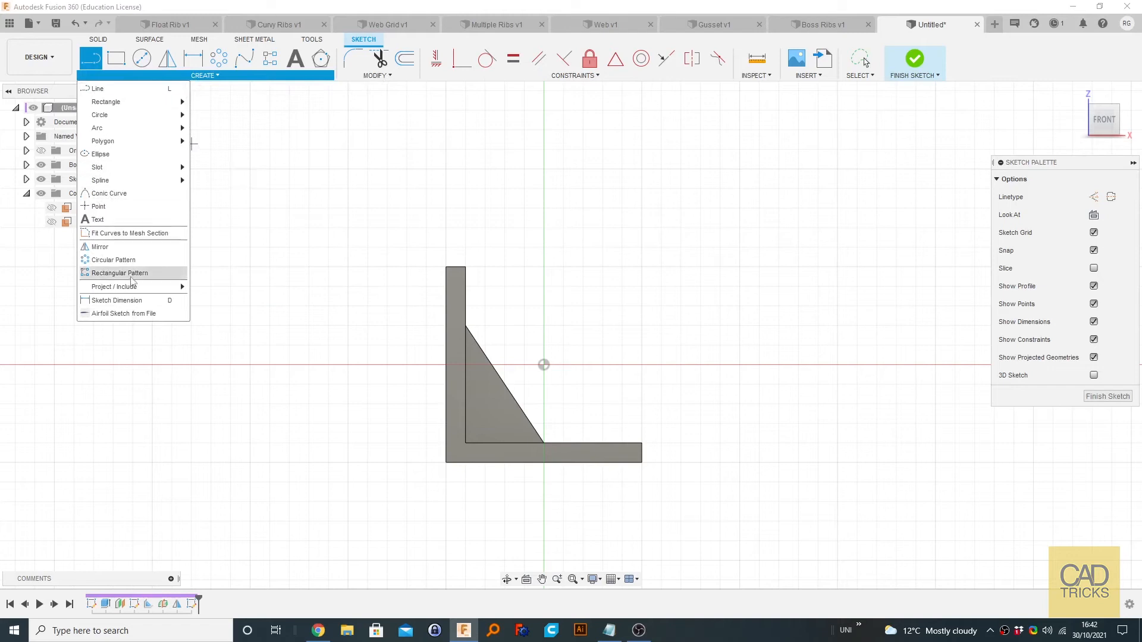
{"action": "mouse_move", "coordinate": [100, 180]}
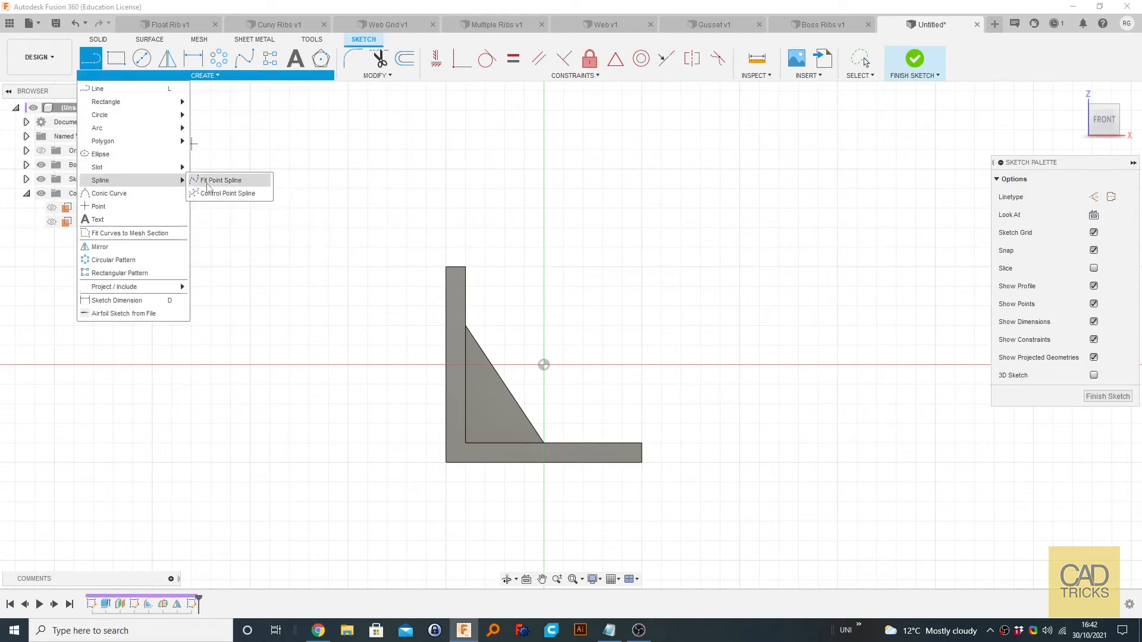
{"action": "left_click", "coordinate": [264, 180]}
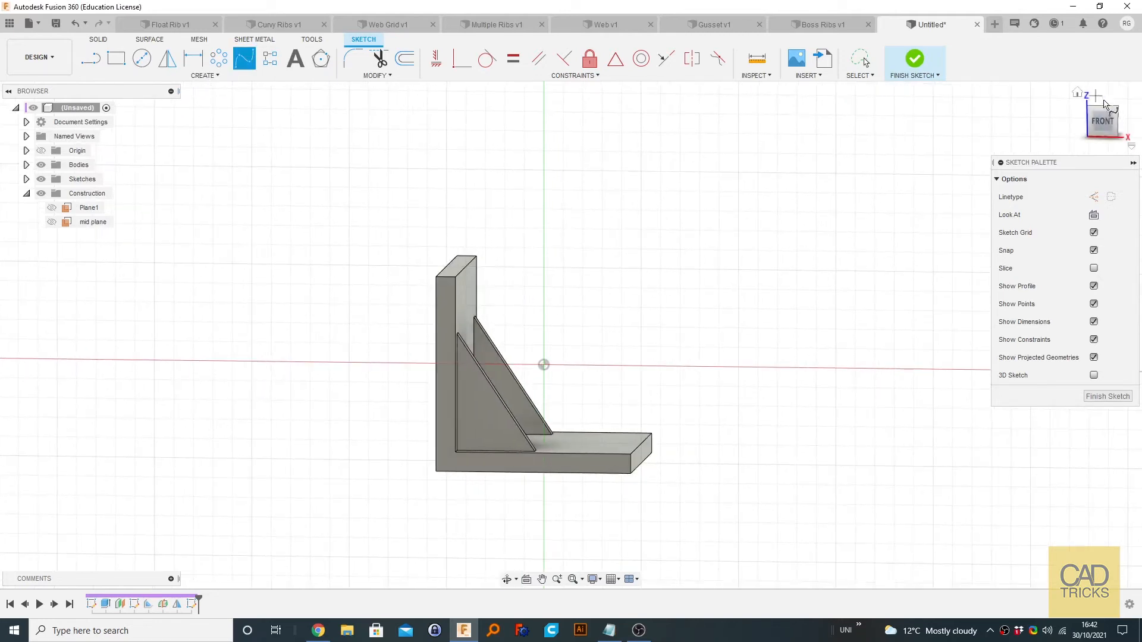
Step: Project the inner edges of the back wall and base into the sketch
{"action": "left_click", "coordinate": [1101, 120]}
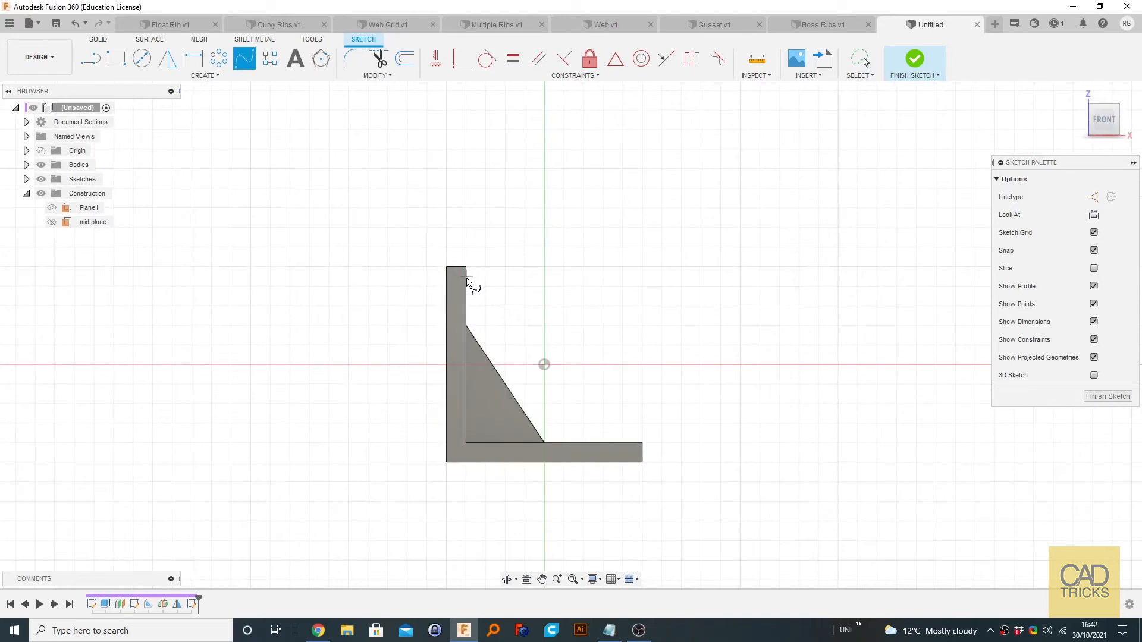
{"action": "mouse_move", "coordinate": [646, 457]}
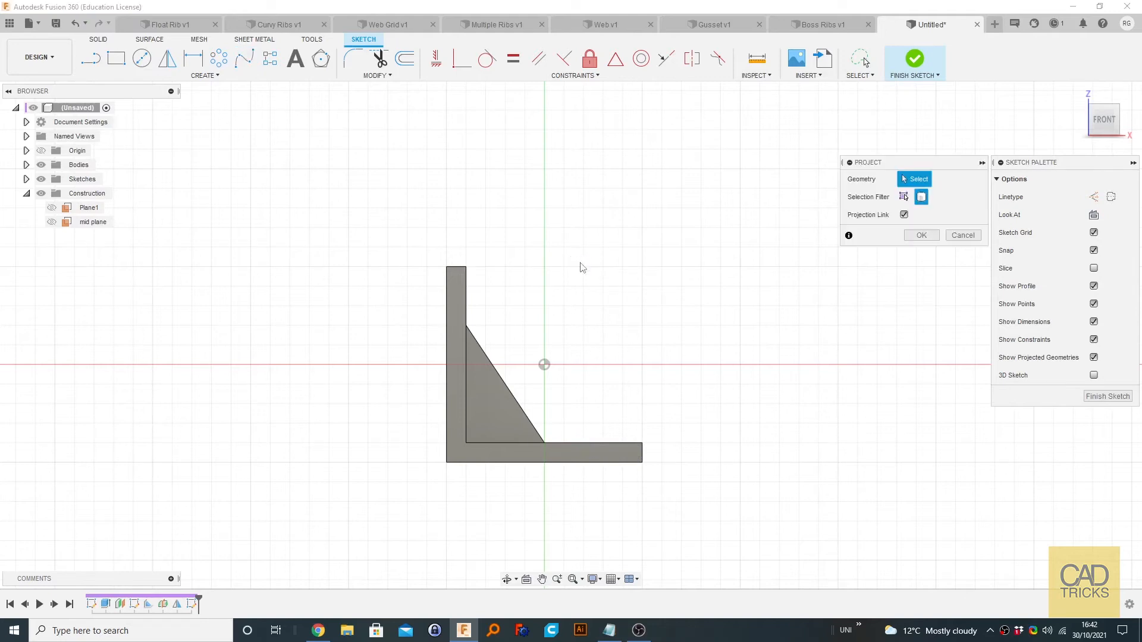
{"action": "left_click", "coordinate": [205, 63]}
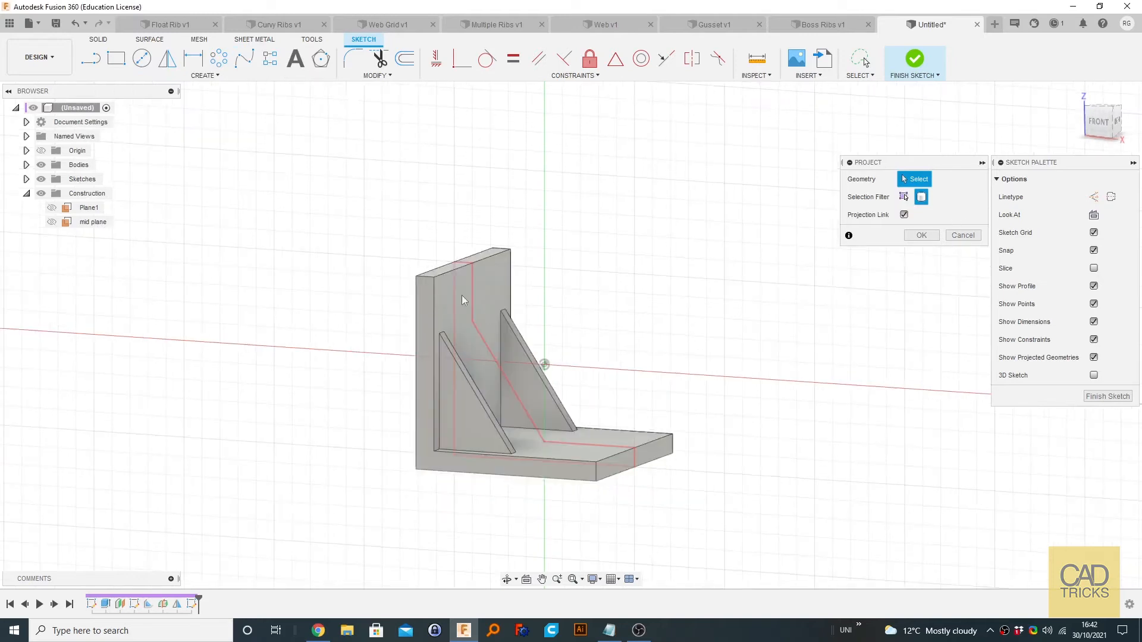
{"action": "mouse_move", "coordinate": [426, 298]}
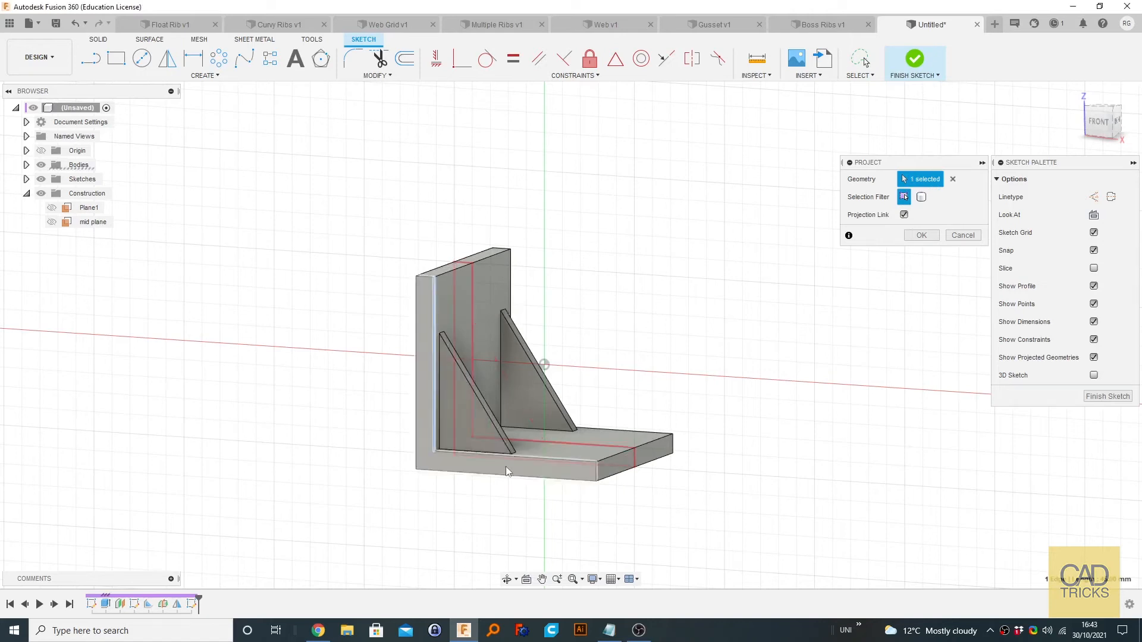
{"action": "left_click", "coordinate": [507, 471]}
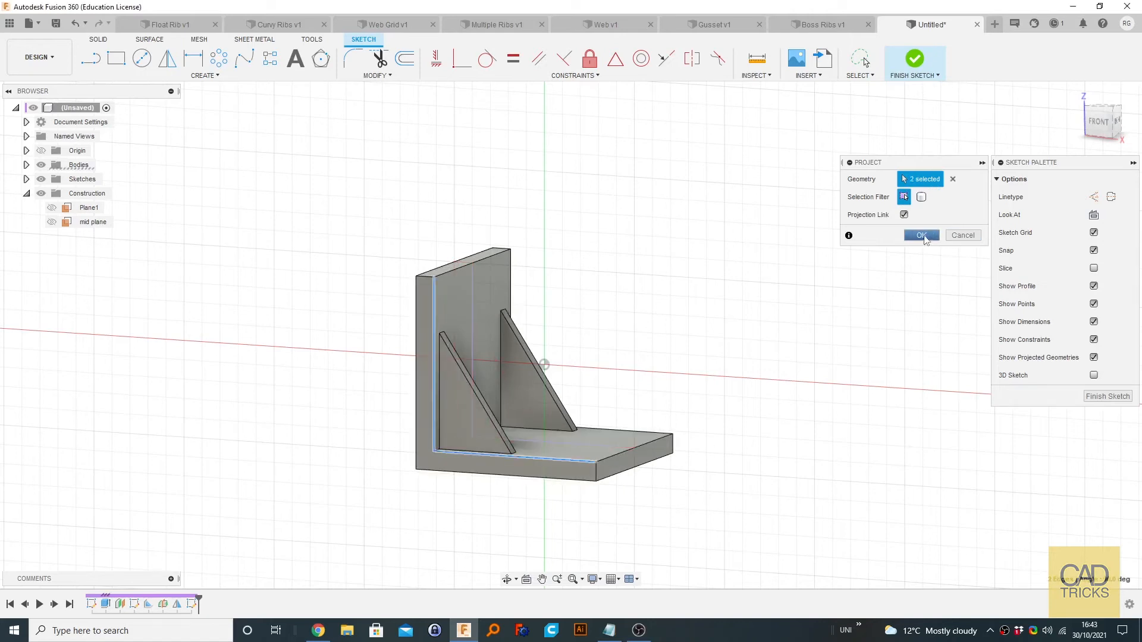
{"action": "left_click", "coordinate": [920, 235]}
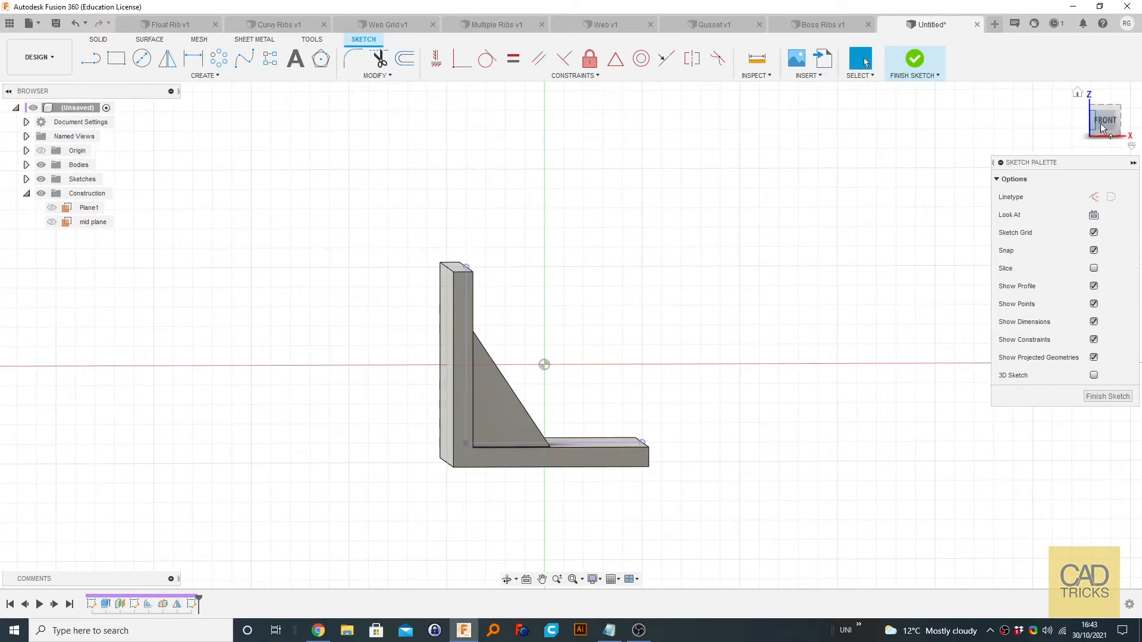
Step: Enable Slice in the Sketch Palette to show the hatched L cross-section from the front
{"action": "left_click", "coordinate": [1104, 119]}
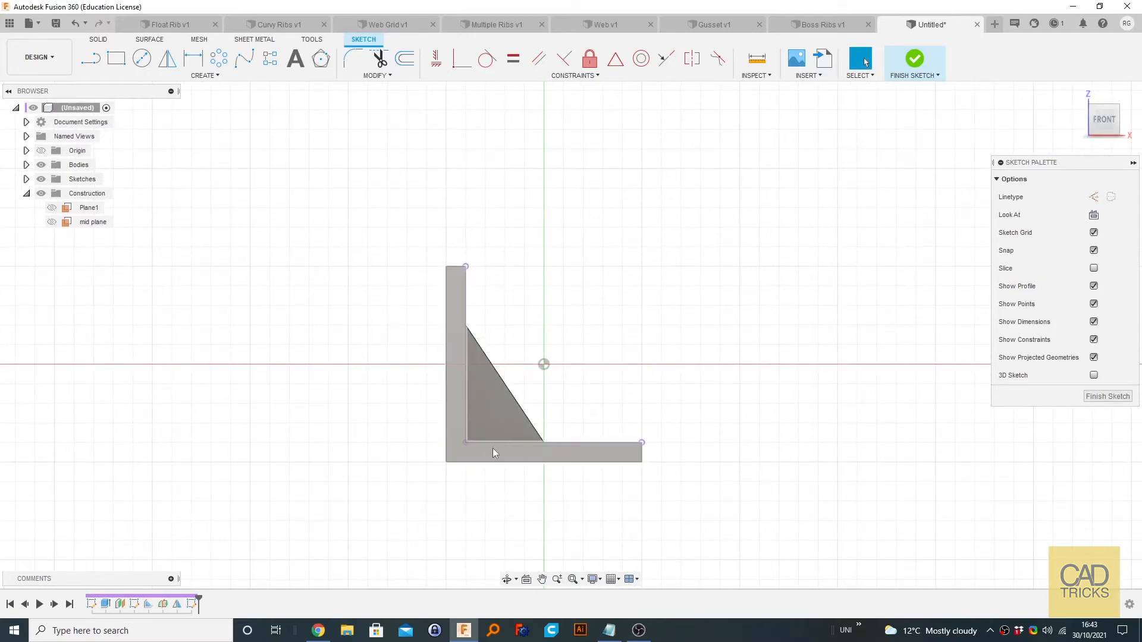
{"action": "mouse_move", "coordinate": [244, 59]}
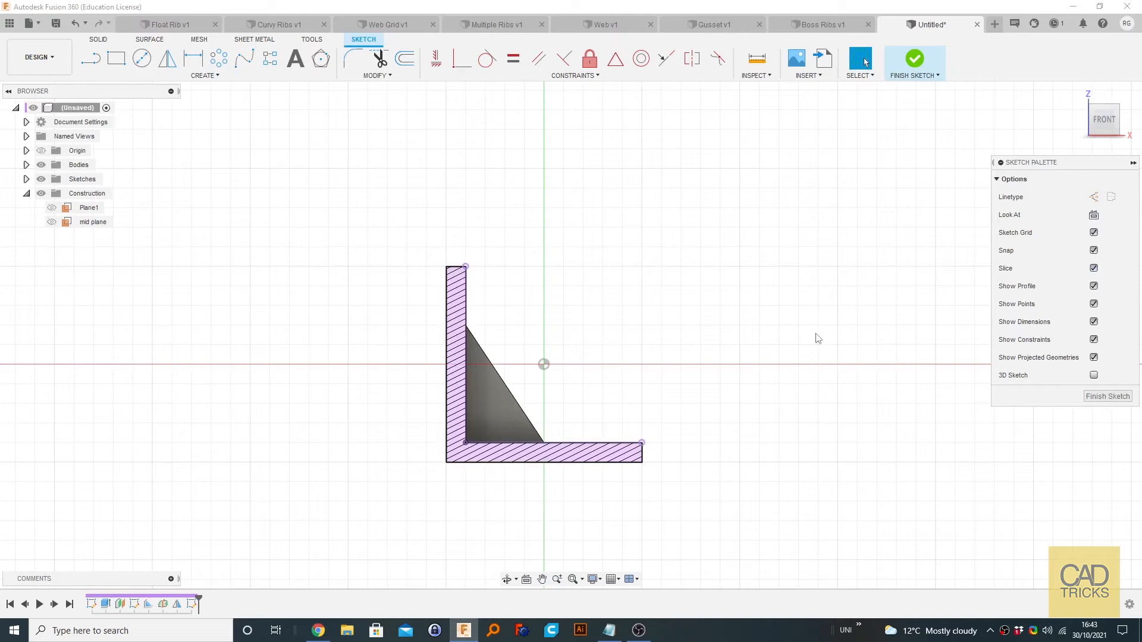
{"action": "mouse_move", "coordinate": [527, 450]}
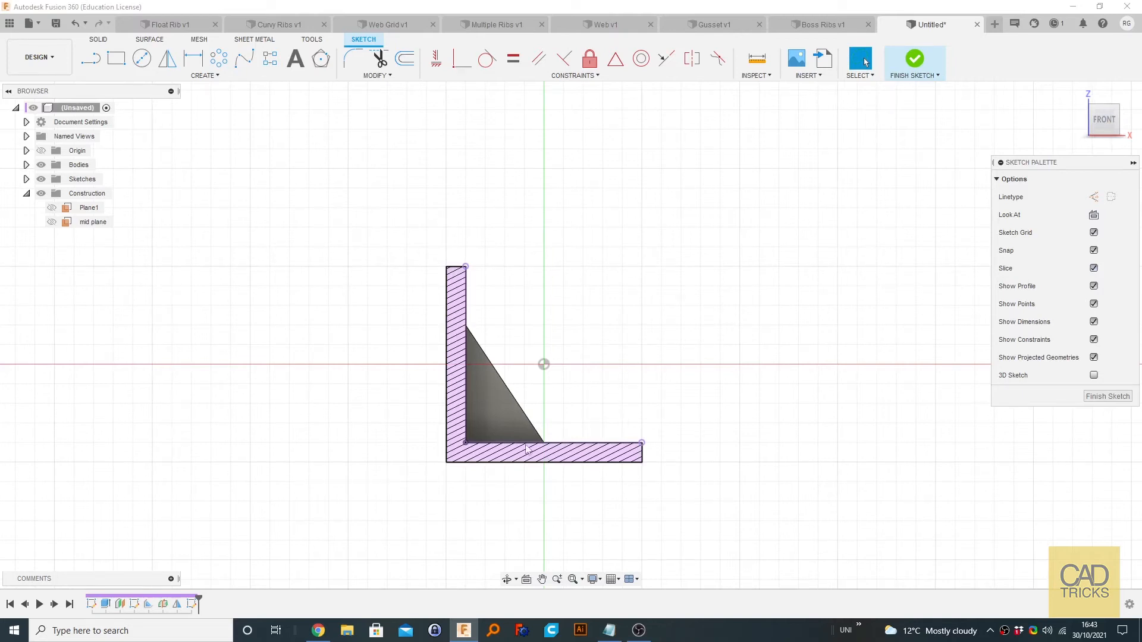
{"action": "mouse_move", "coordinate": [590, 512]}
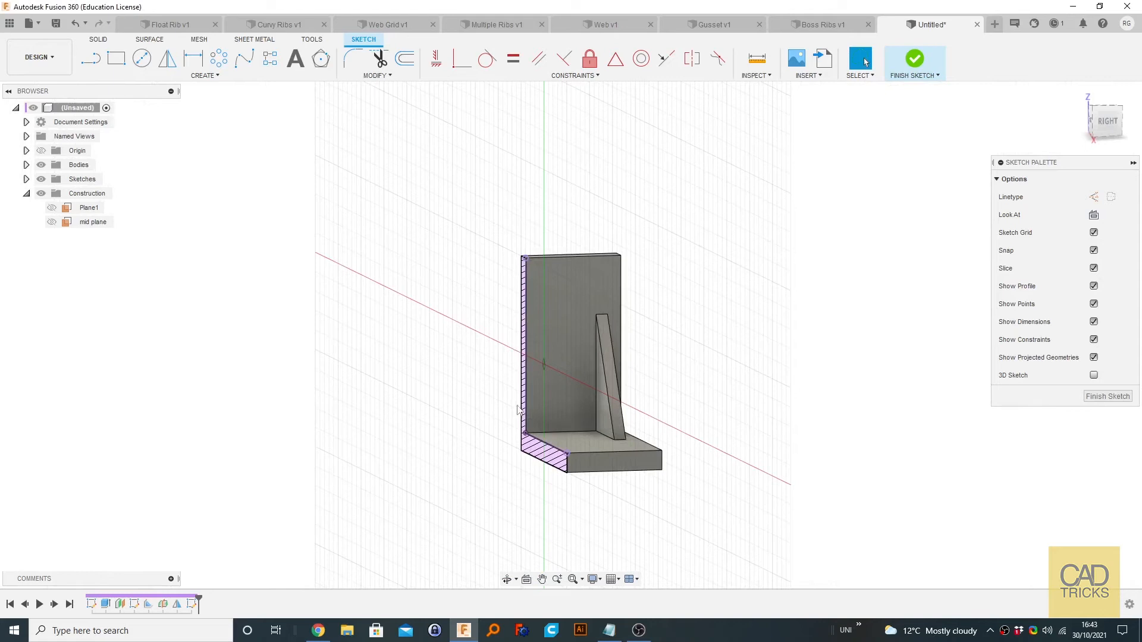
{"action": "left_click", "coordinate": [1094, 268]}
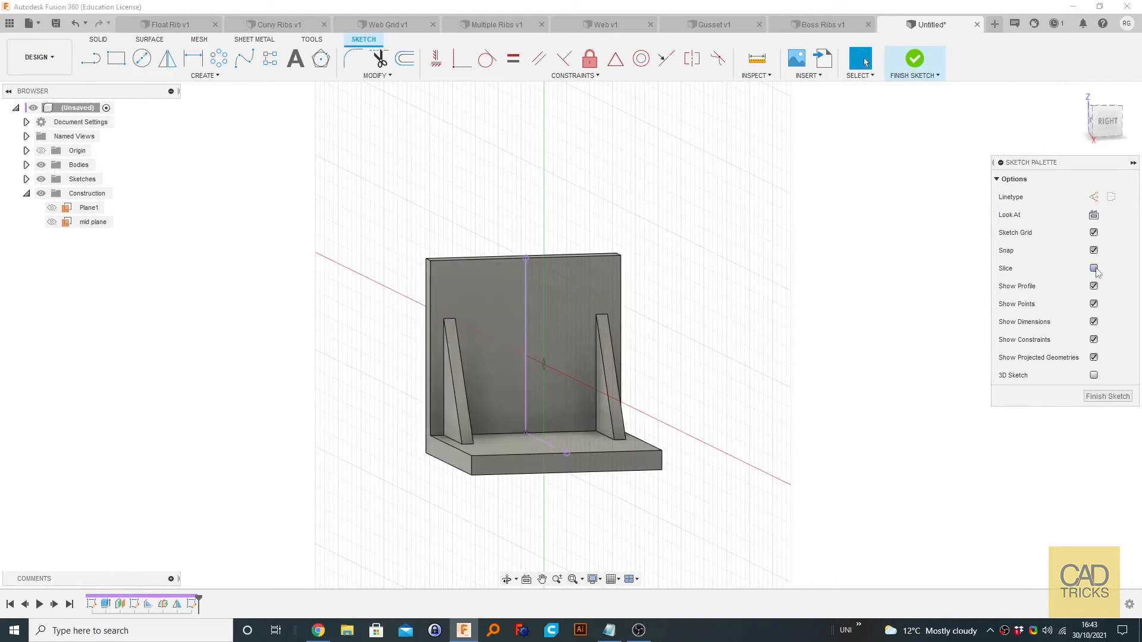
{"action": "left_click", "coordinate": [1093, 268]}
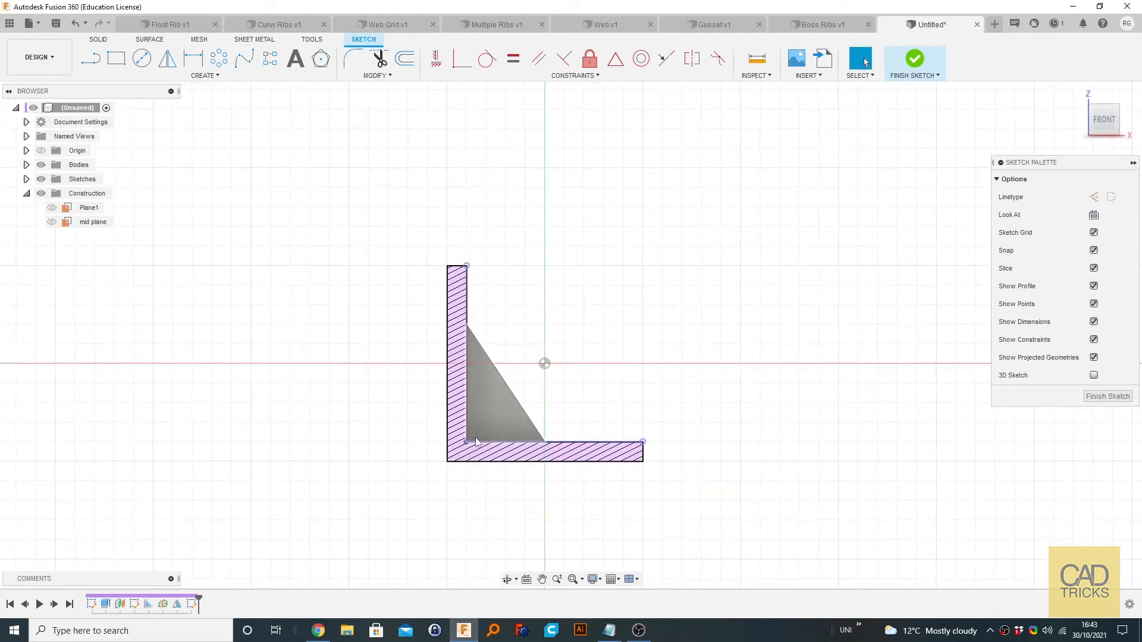
Step: Draw a fit point spline from the wall's top inner corner to the base's outer end
{"action": "left_click", "coordinate": [244, 58]}
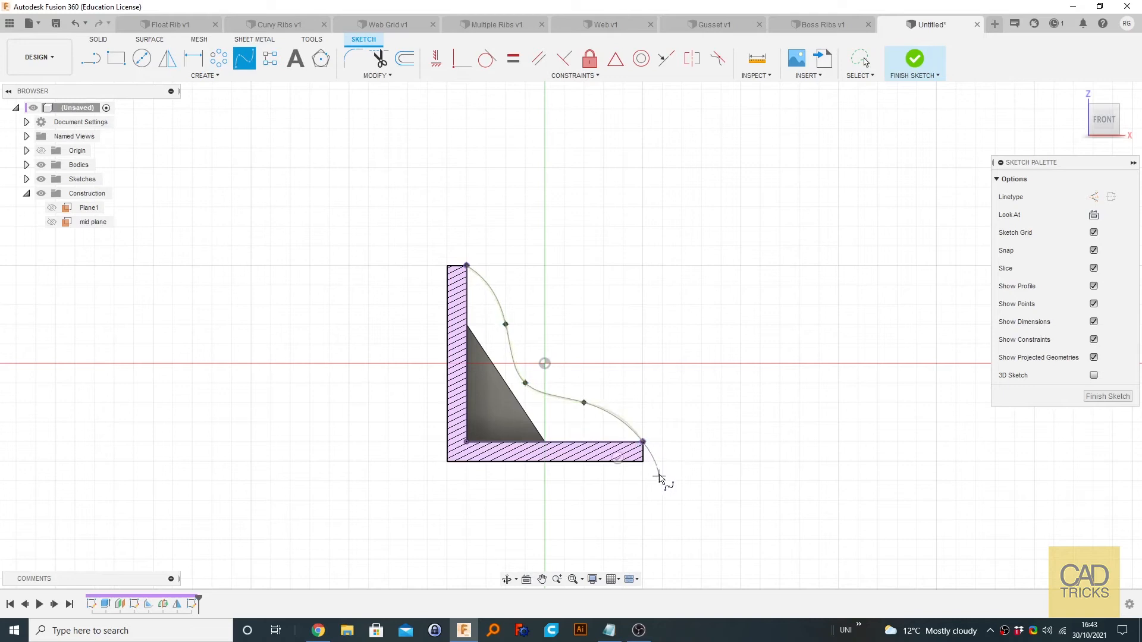
{"action": "right_click", "coordinate": [659, 477]}
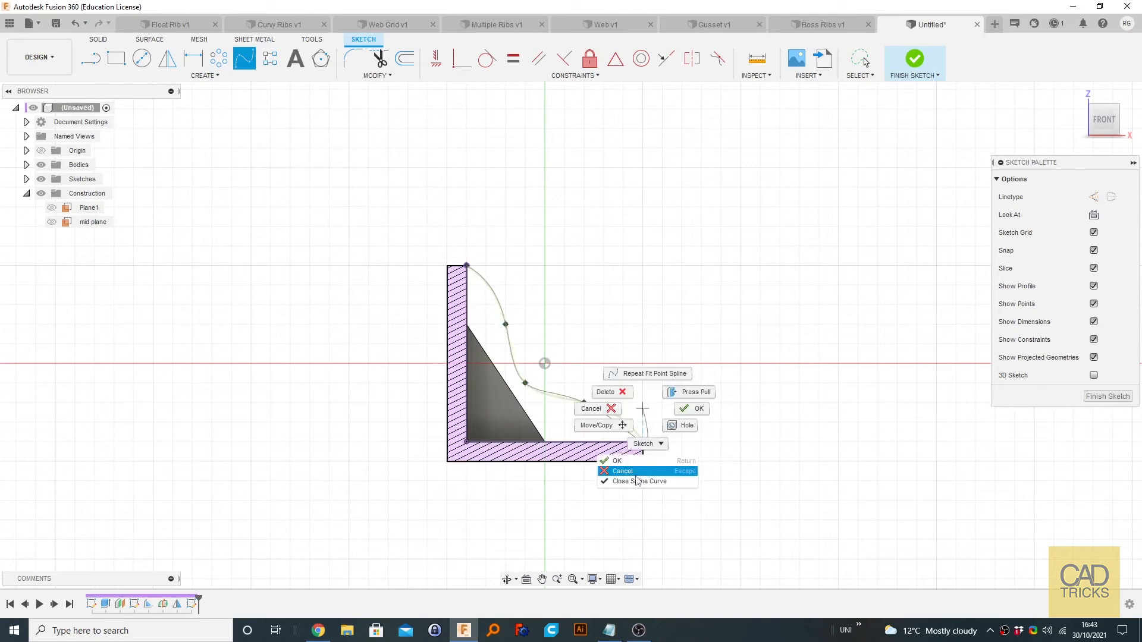
{"action": "left_click", "coordinate": [617, 461]}
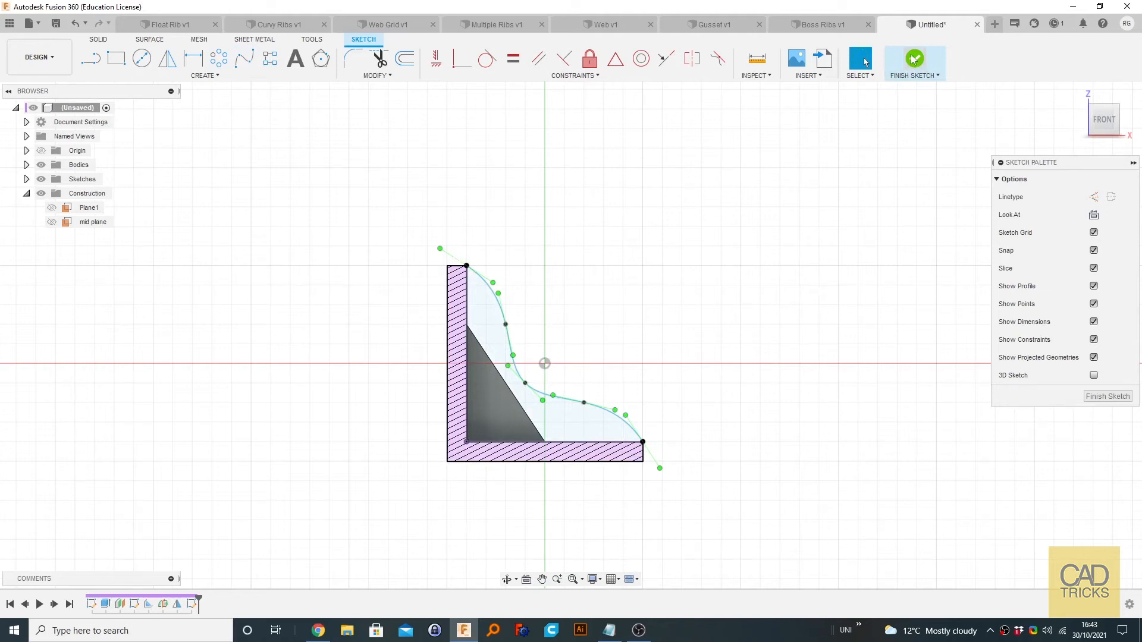
{"action": "mouse_move", "coordinate": [457, 247]}
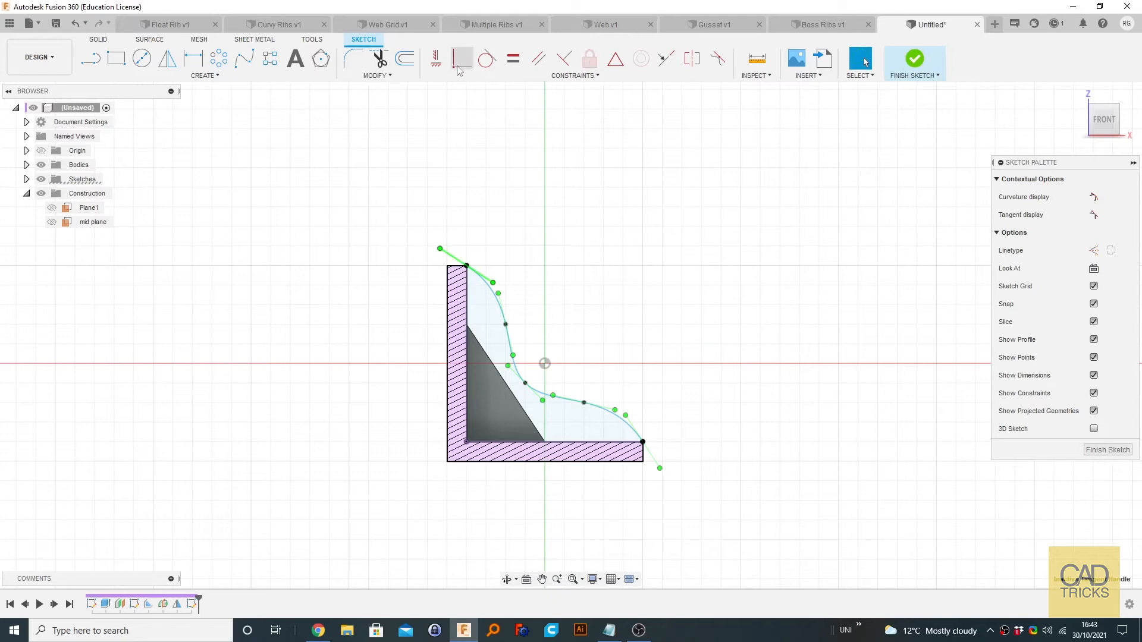
Step: Make the spline leave the back wall's top corner with a horizontal tangent
{"action": "left_click", "coordinate": [436, 58]}
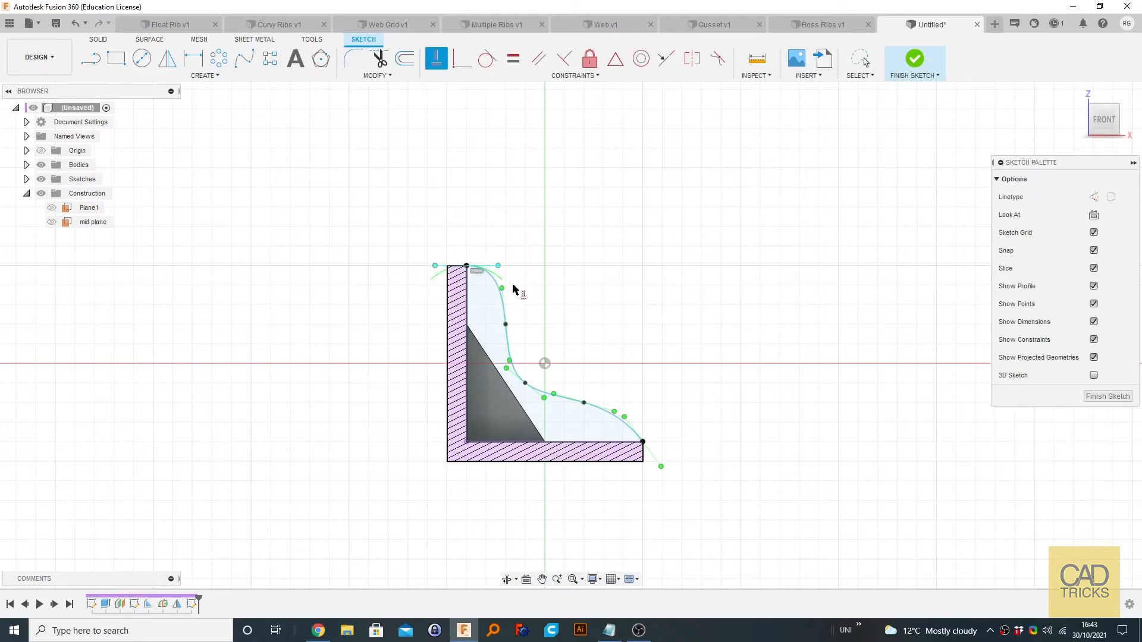
{"action": "mouse_move", "coordinate": [437, 58]}
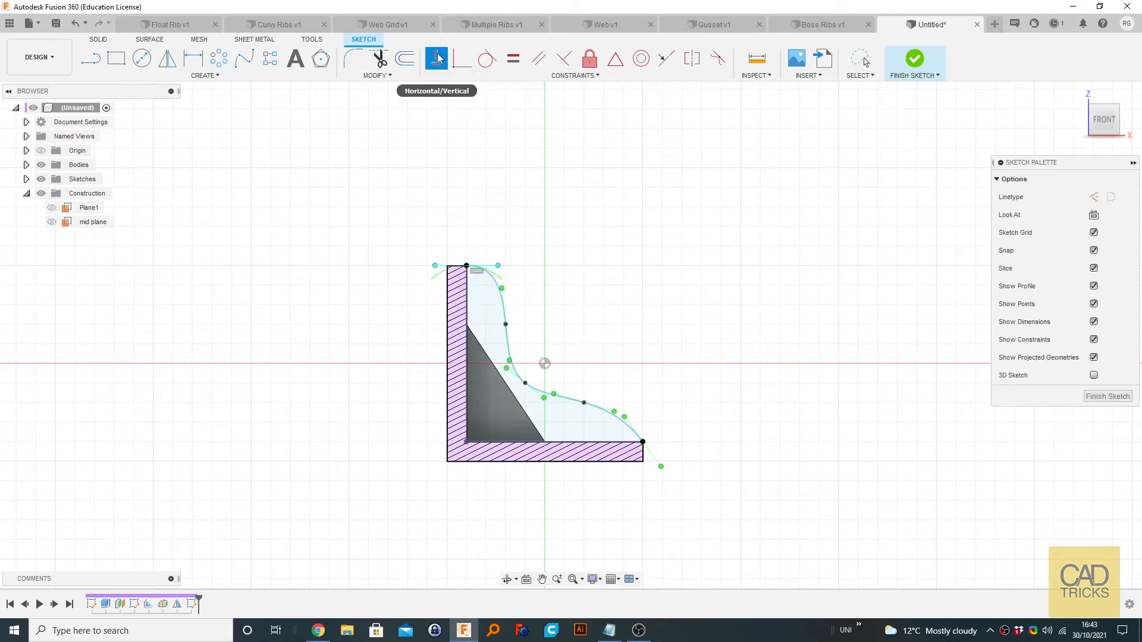
{"action": "mouse_move", "coordinate": [436, 58]}
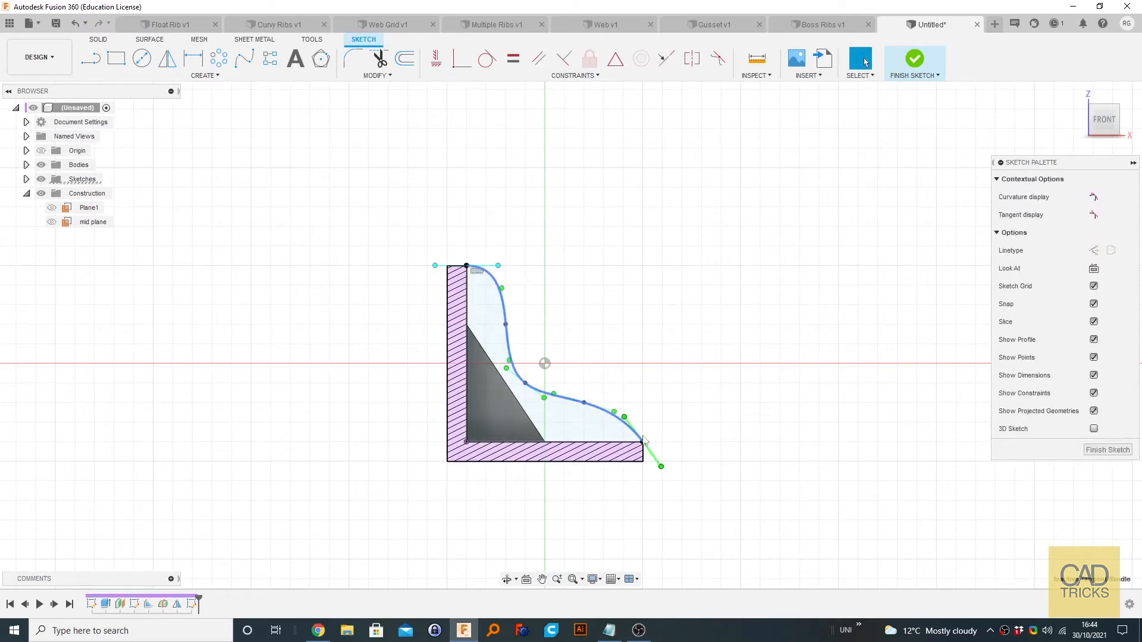
{"action": "mouse_move", "coordinate": [434, 58]}
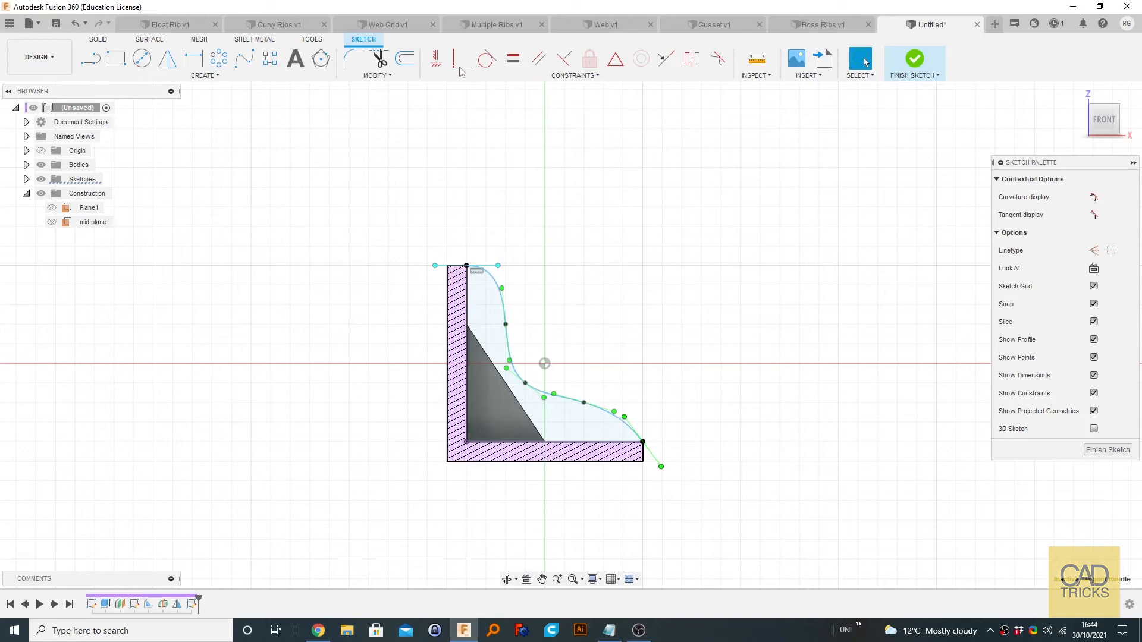
{"action": "mouse_move", "coordinate": [448, 79]}
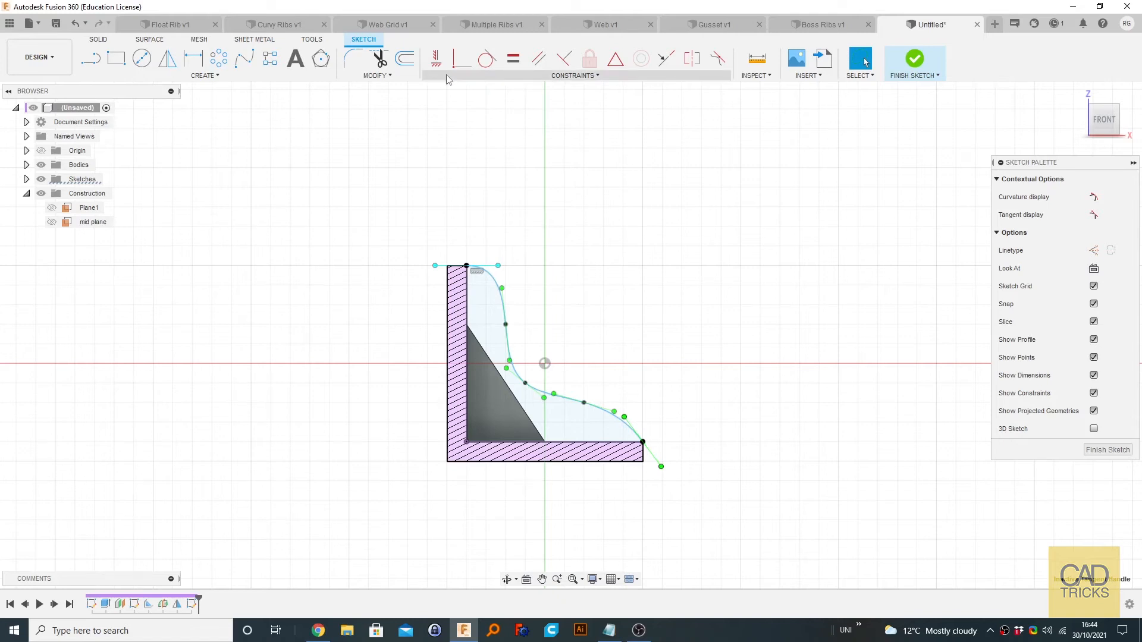
{"action": "mouse_move", "coordinate": [433, 96]}
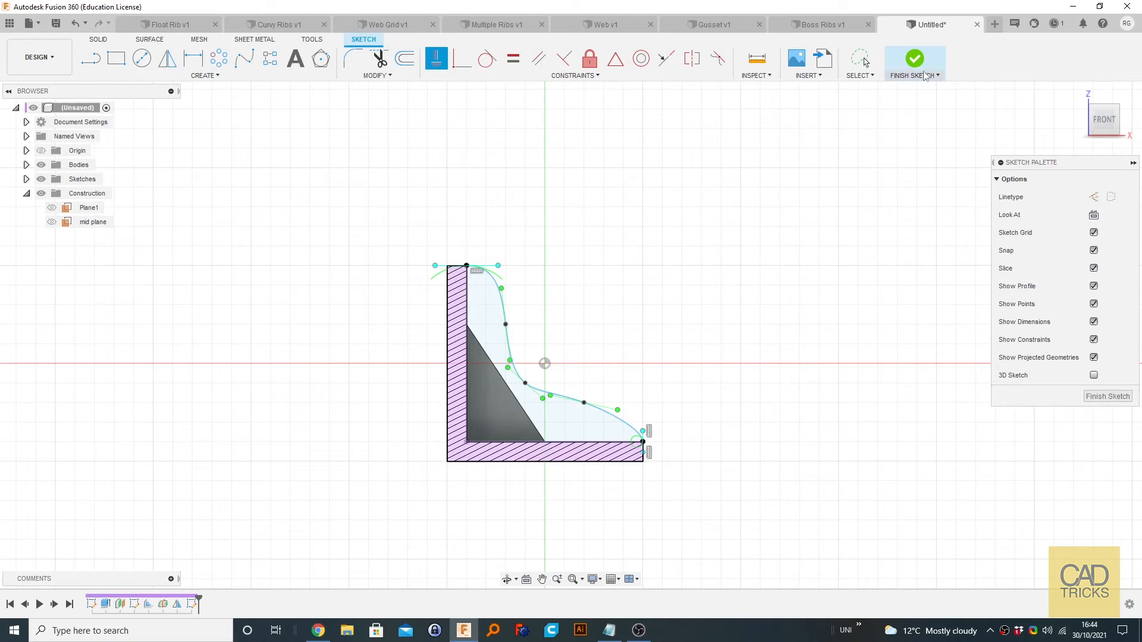
{"action": "mouse_move", "coordinate": [913, 58]}
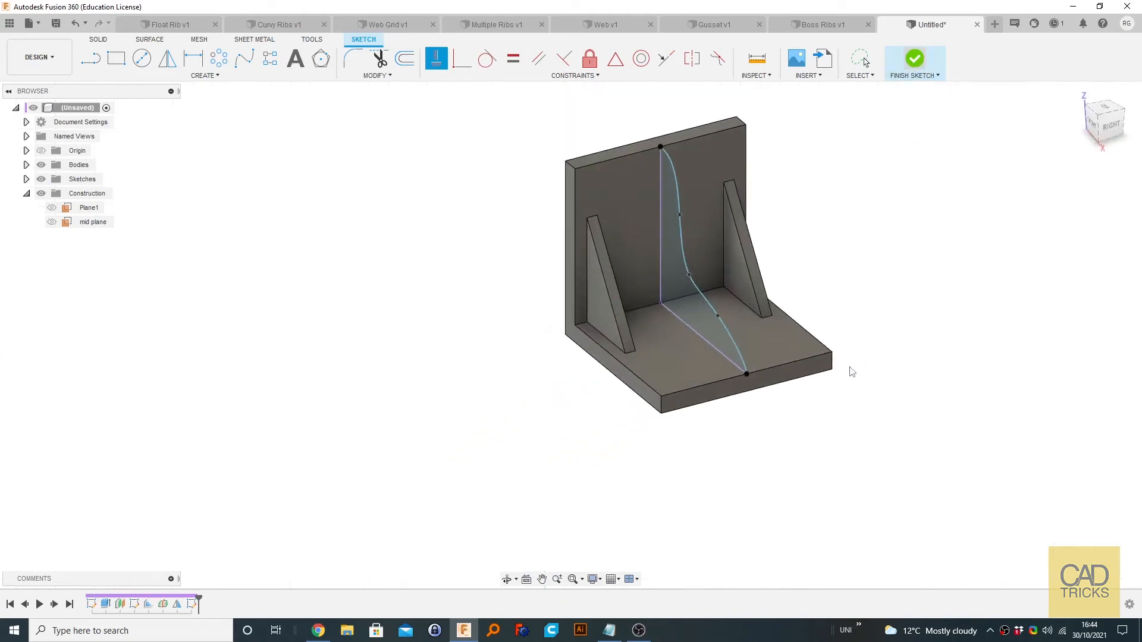
Step: Finish the spline sketch and start a Rib along the curve
{"action": "left_click", "coordinate": [180, 75]}
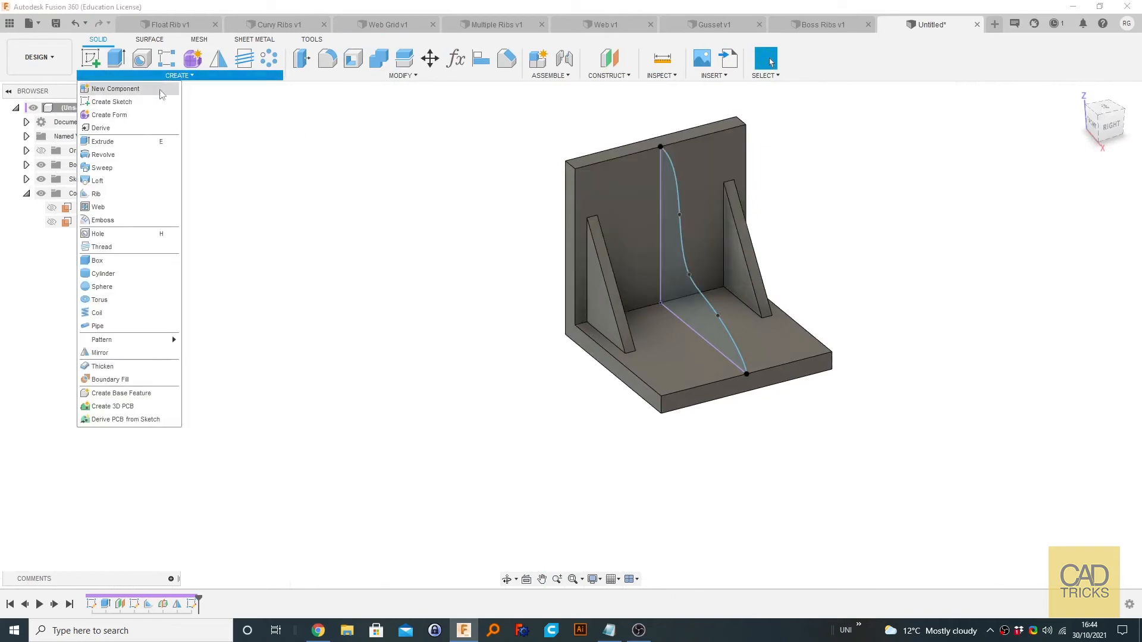
{"action": "left_click", "coordinate": [96, 193]}
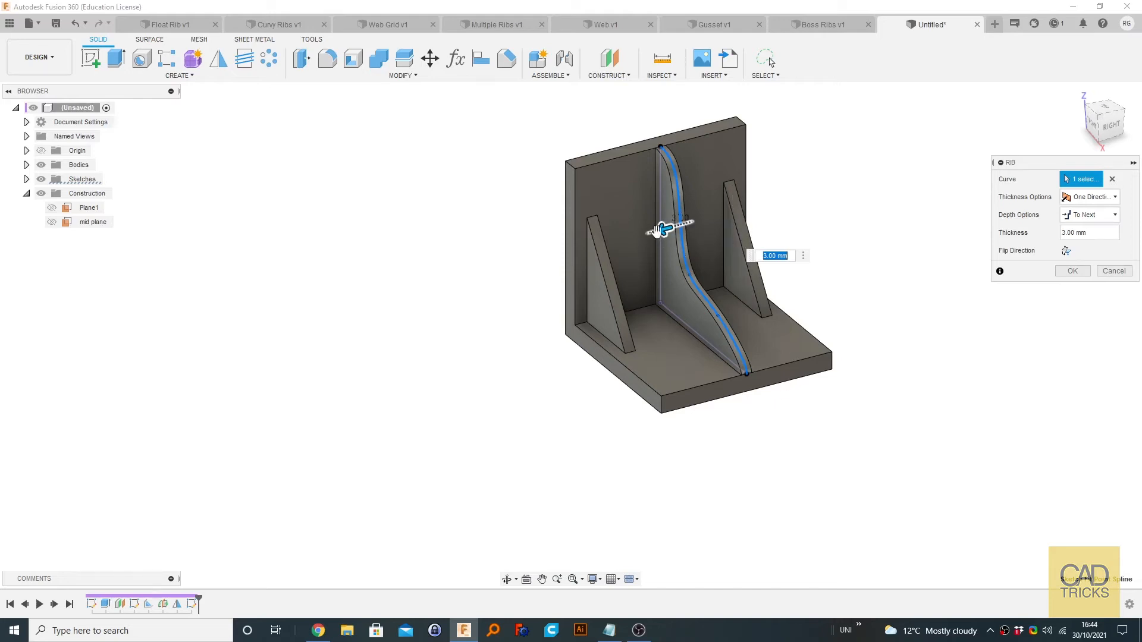
{"action": "mouse_move", "coordinate": [762, 229]}
{"action": "type", "text": "5"}
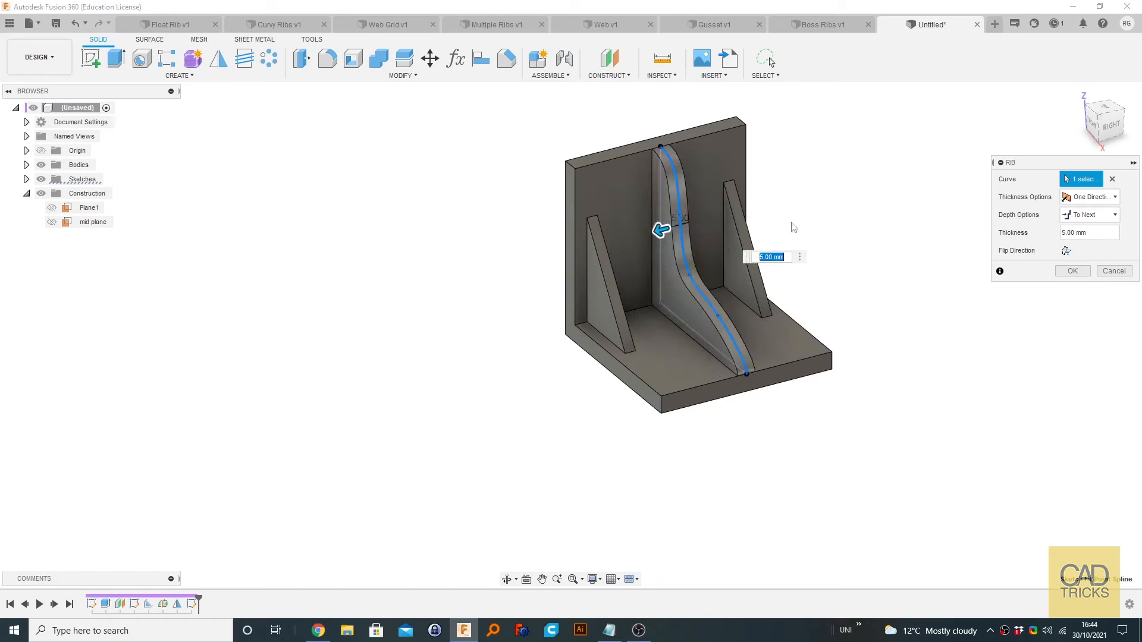
{"action": "mouse_move", "coordinate": [1051, 260]}
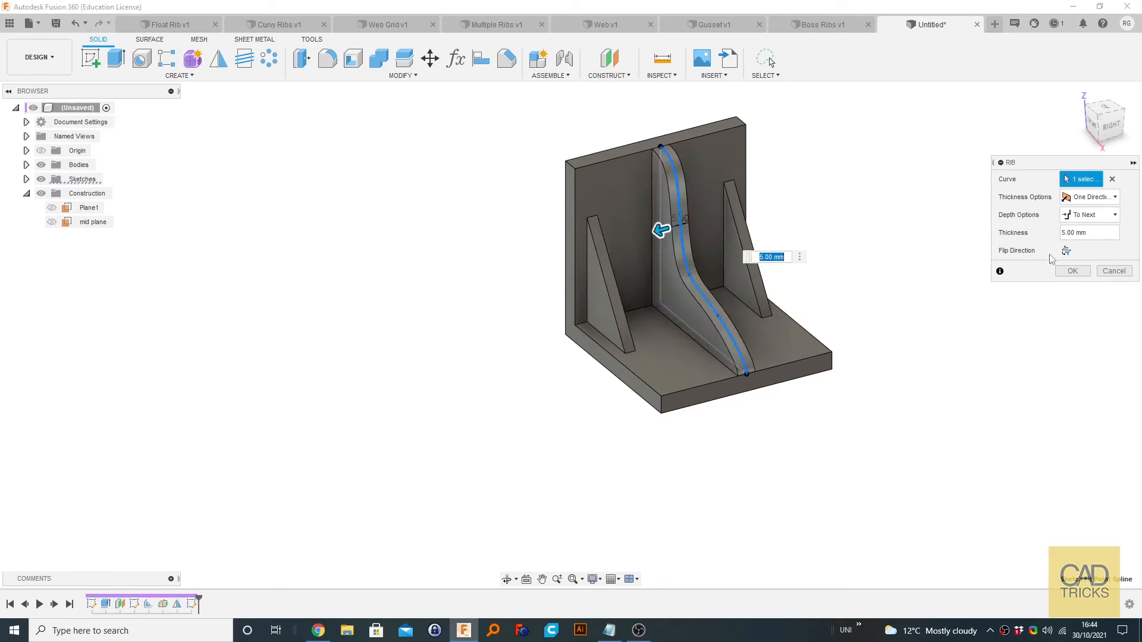
{"action": "mouse_move", "coordinate": [867, 312]}
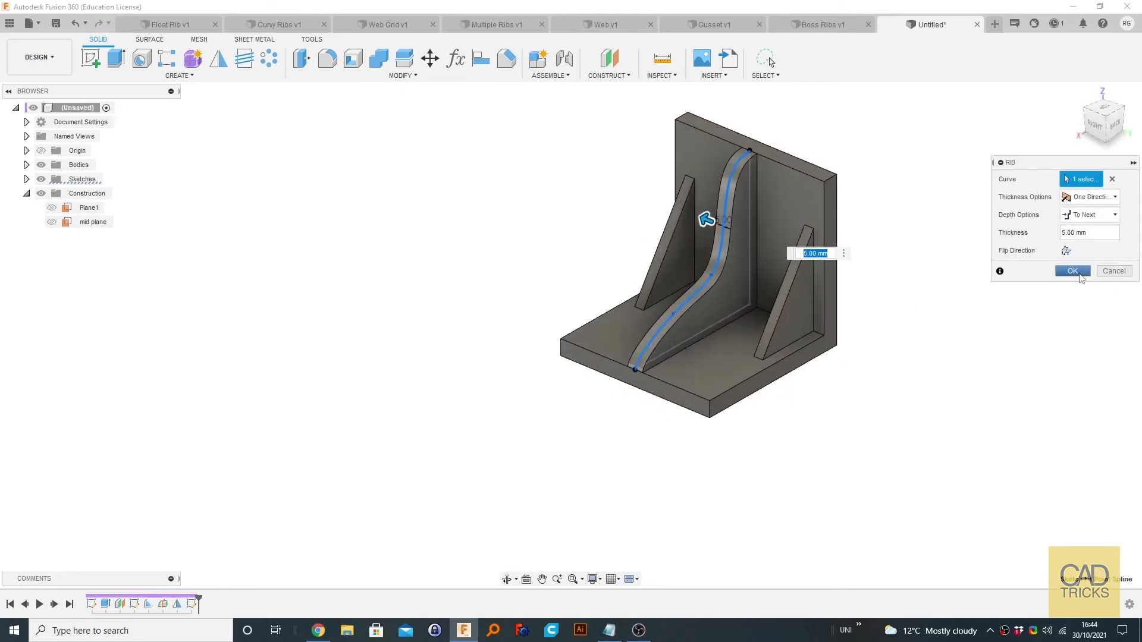
Step: Confirm the curved rib, inspect the bracket from another side, then switch to Curvy Ribs v1
{"action": "left_click", "coordinate": [1071, 272]}
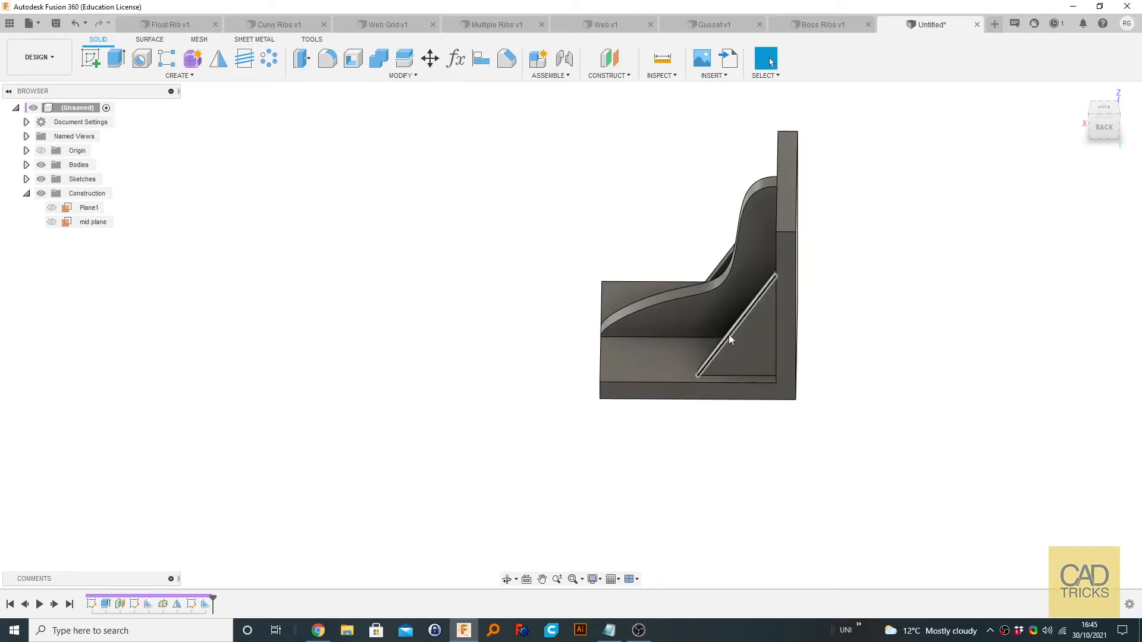
{"action": "left_click", "coordinate": [644, 352]}
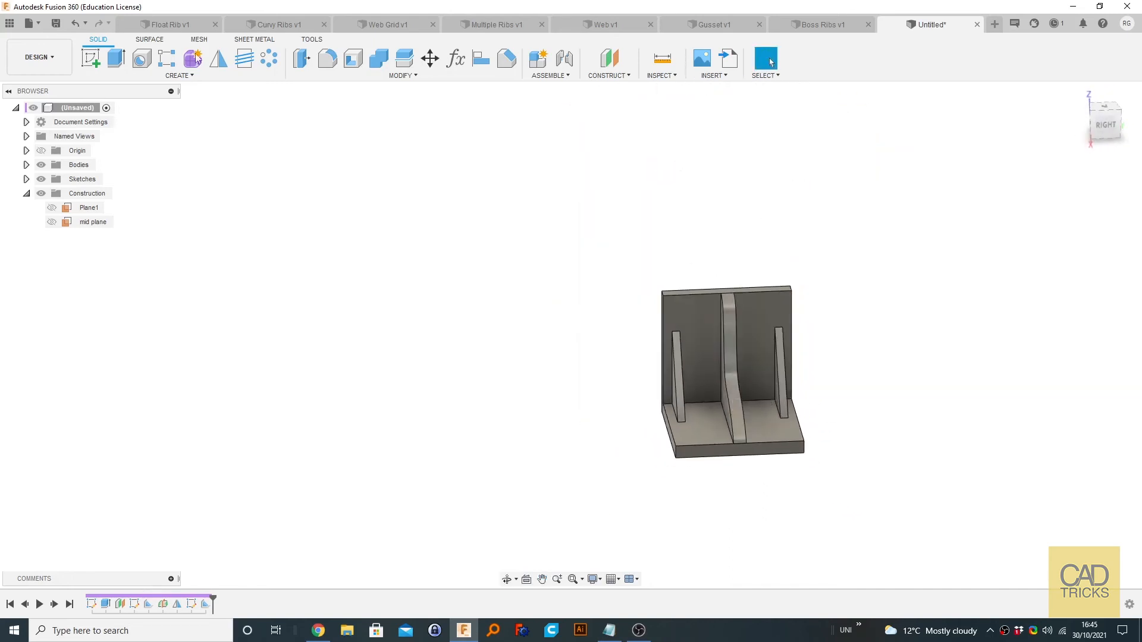
{"action": "left_click", "coordinate": [279, 23]}
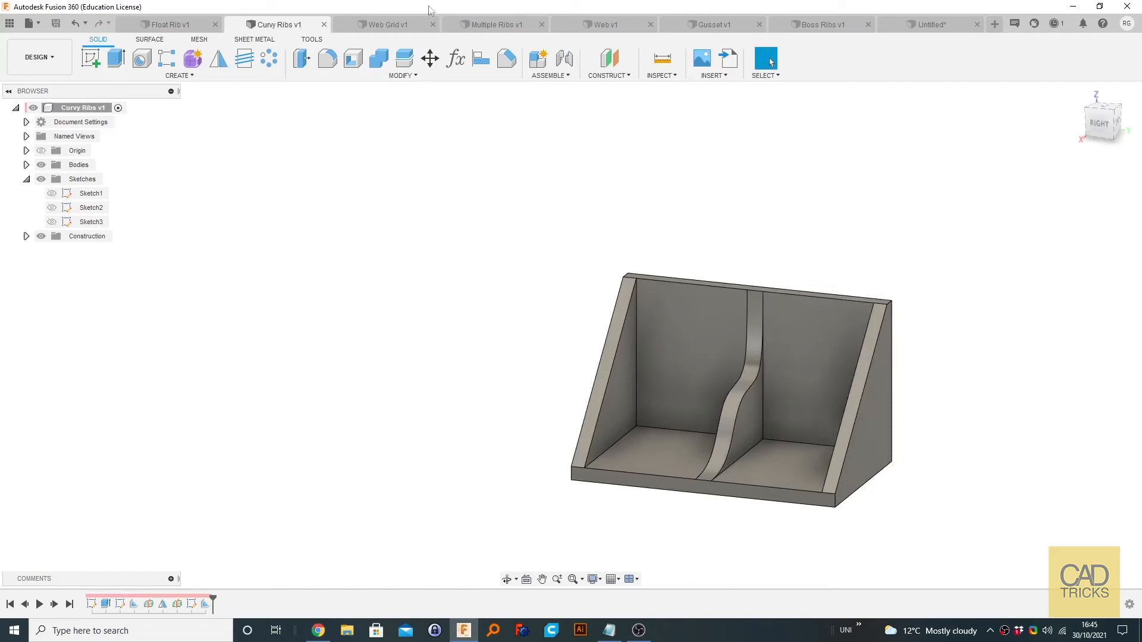
Step: Switch to the Web Grid v1 document and show its creation-feature list
{"action": "left_click", "coordinate": [386, 23]}
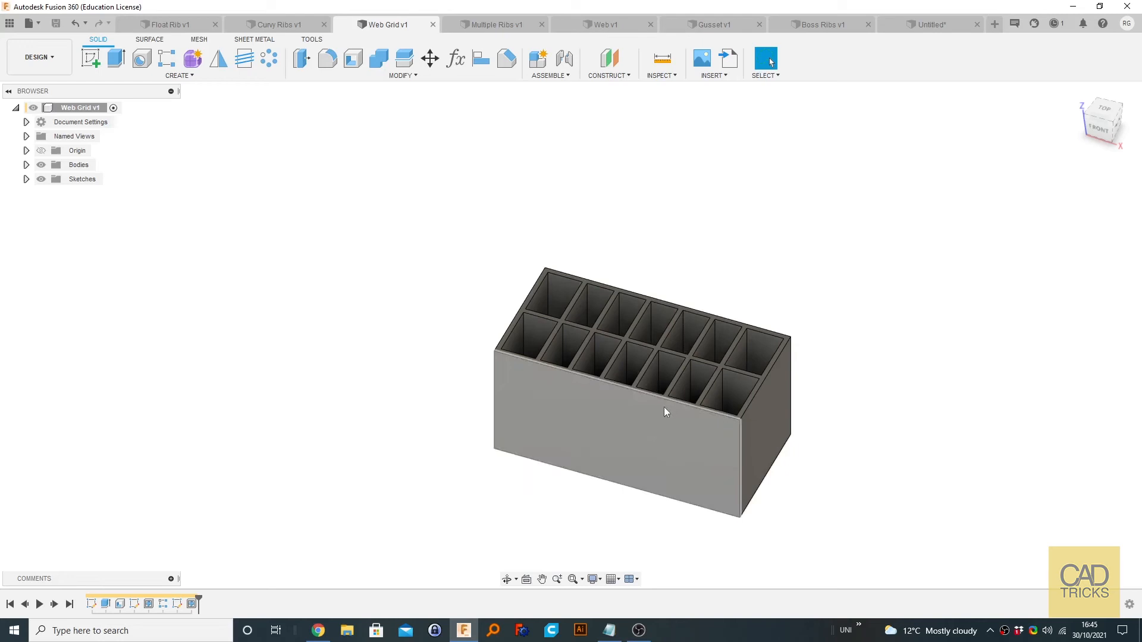
{"action": "mouse_move", "coordinate": [699, 385]}
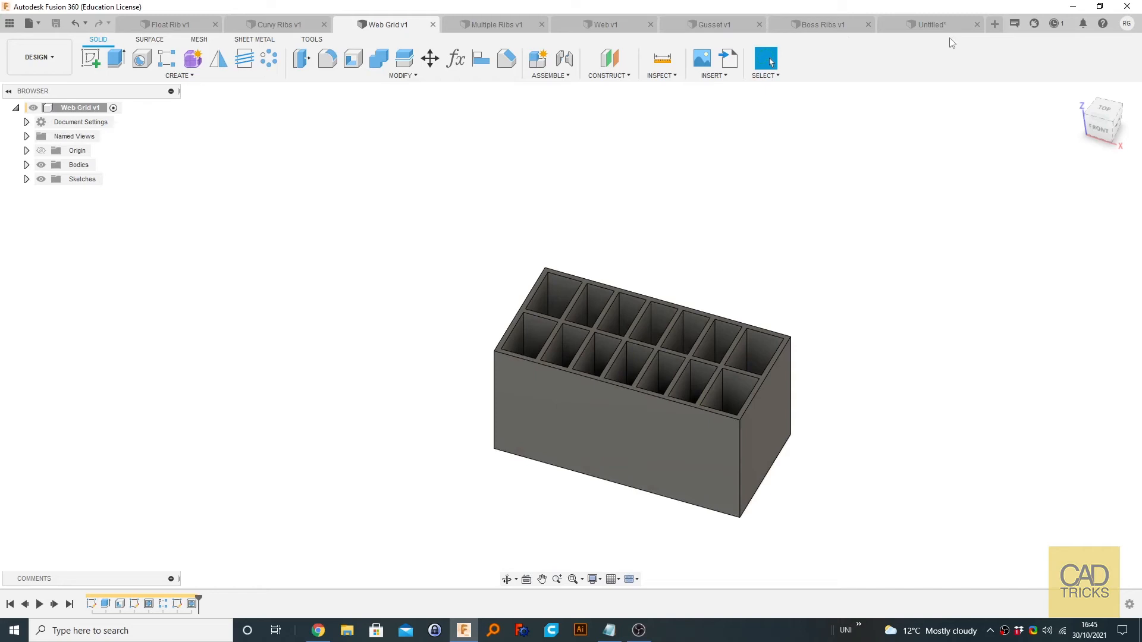
{"action": "left_click", "coordinate": [179, 62]}
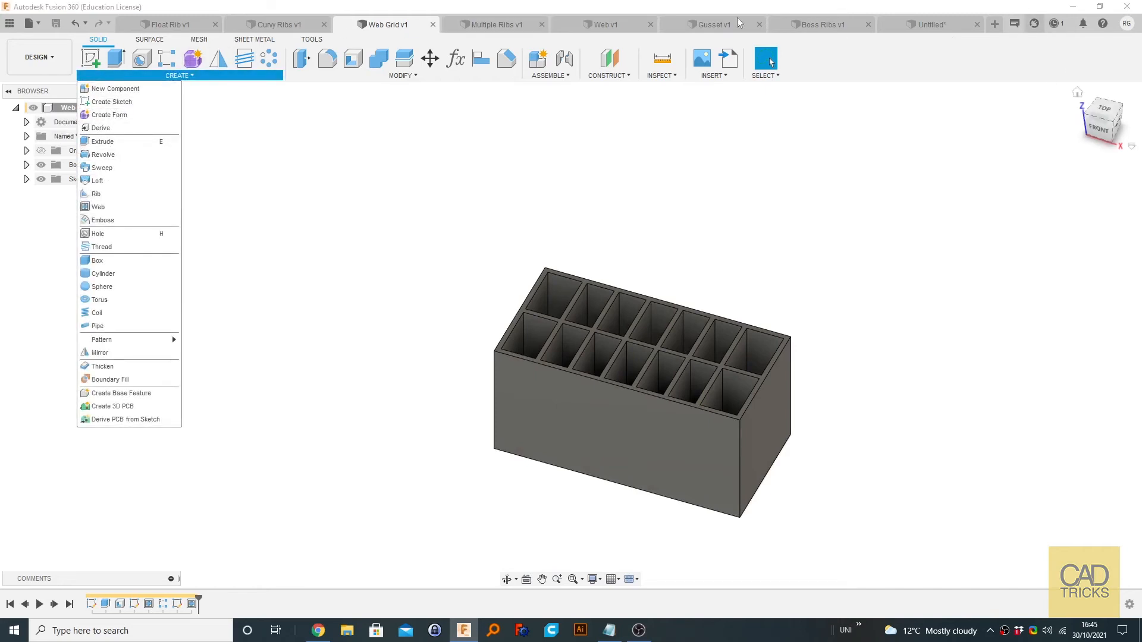
Step: Start a new blank design with a sketch on the horizontal top plane
{"action": "left_click", "coordinate": [994, 24]}
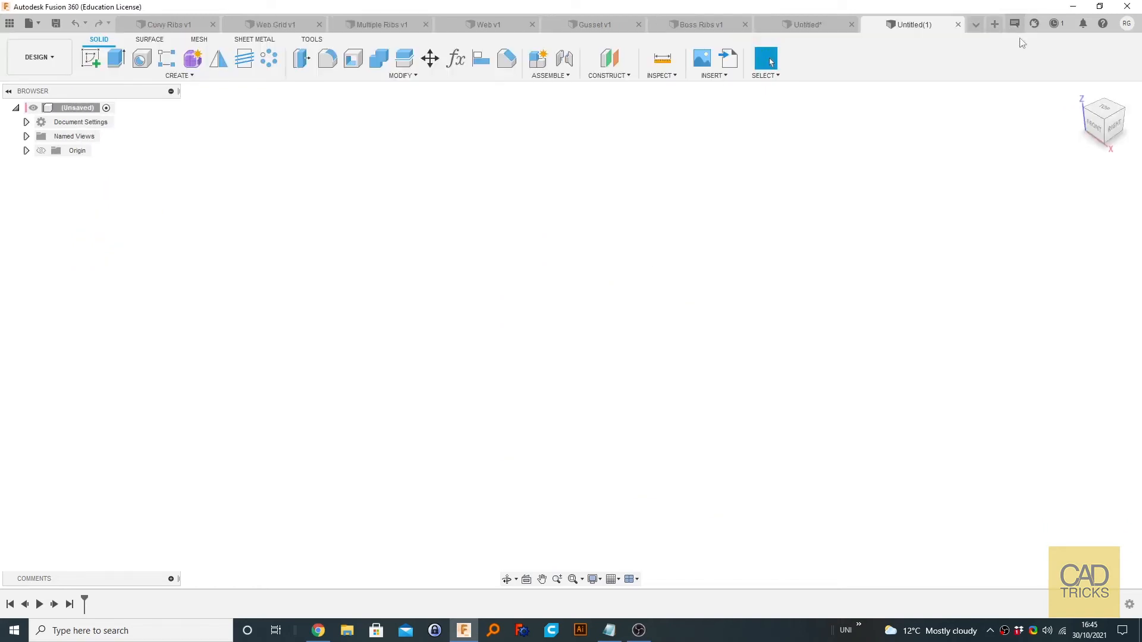
{"action": "mouse_move", "coordinate": [835, 367]}
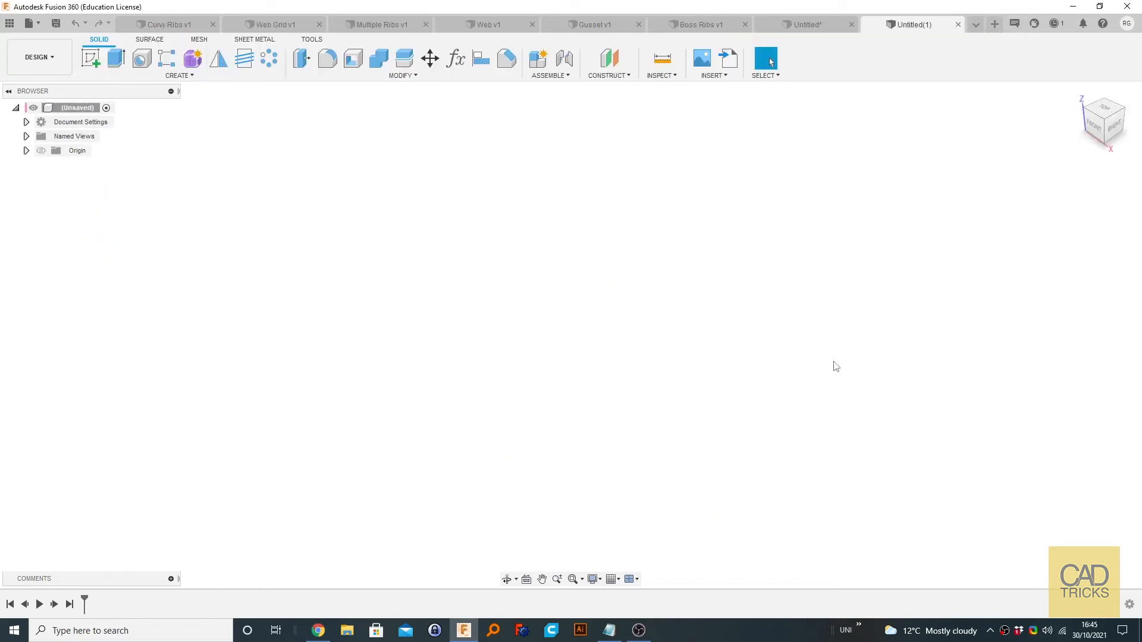
{"action": "mouse_move", "coordinate": [871, 20]}
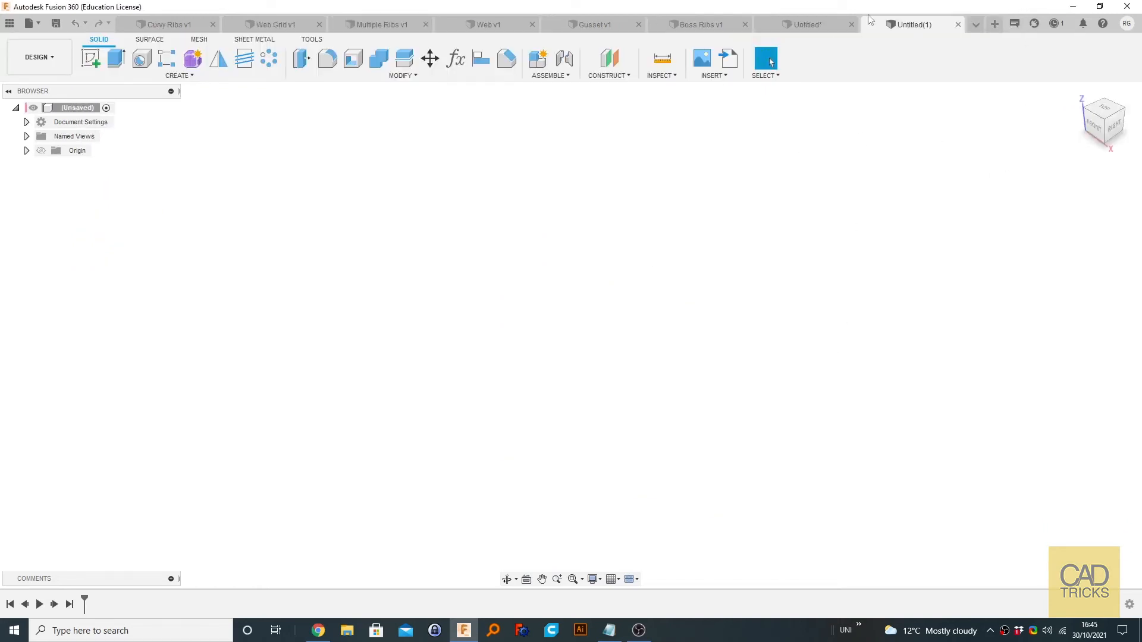
{"action": "mouse_move", "coordinate": [734, 317]}
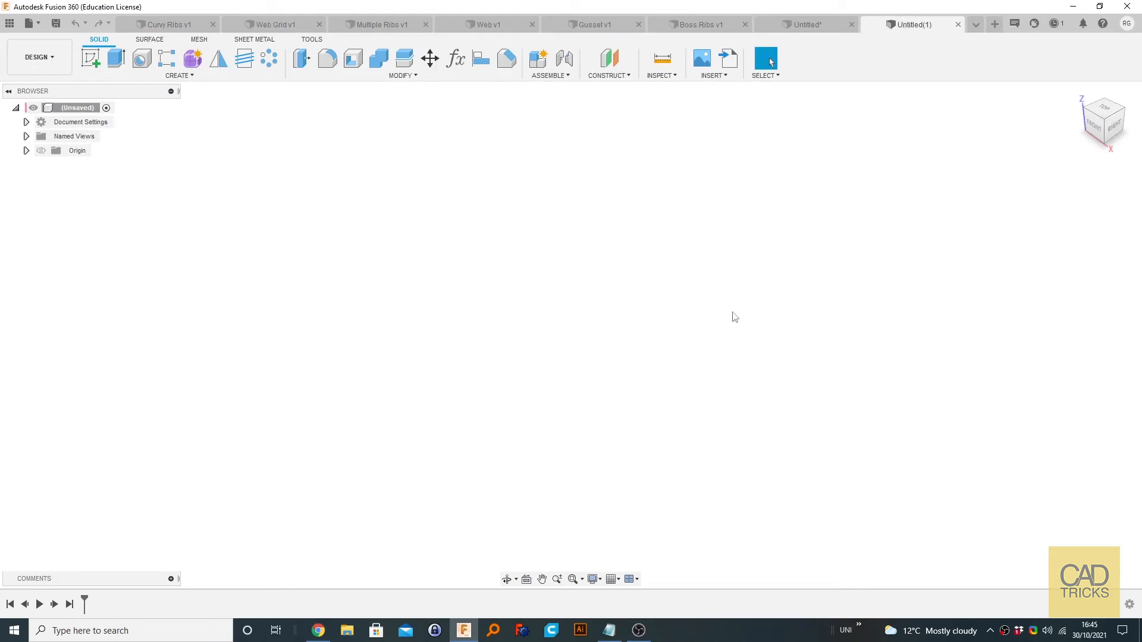
{"action": "mouse_move", "coordinate": [644, 278]}
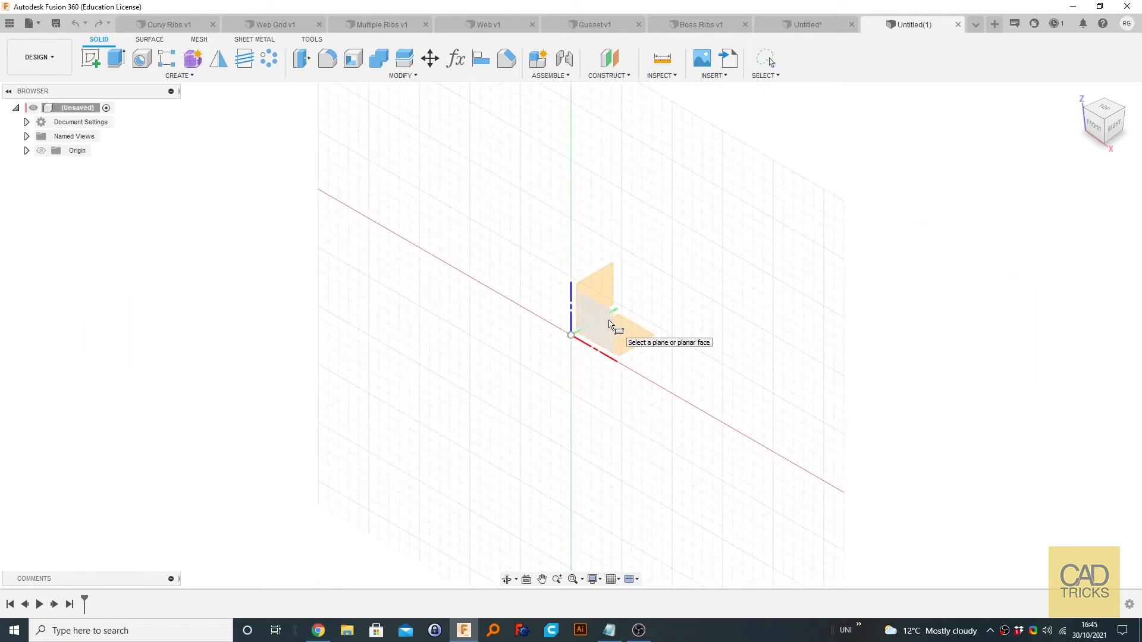
{"action": "left_click", "coordinate": [176, 75]}
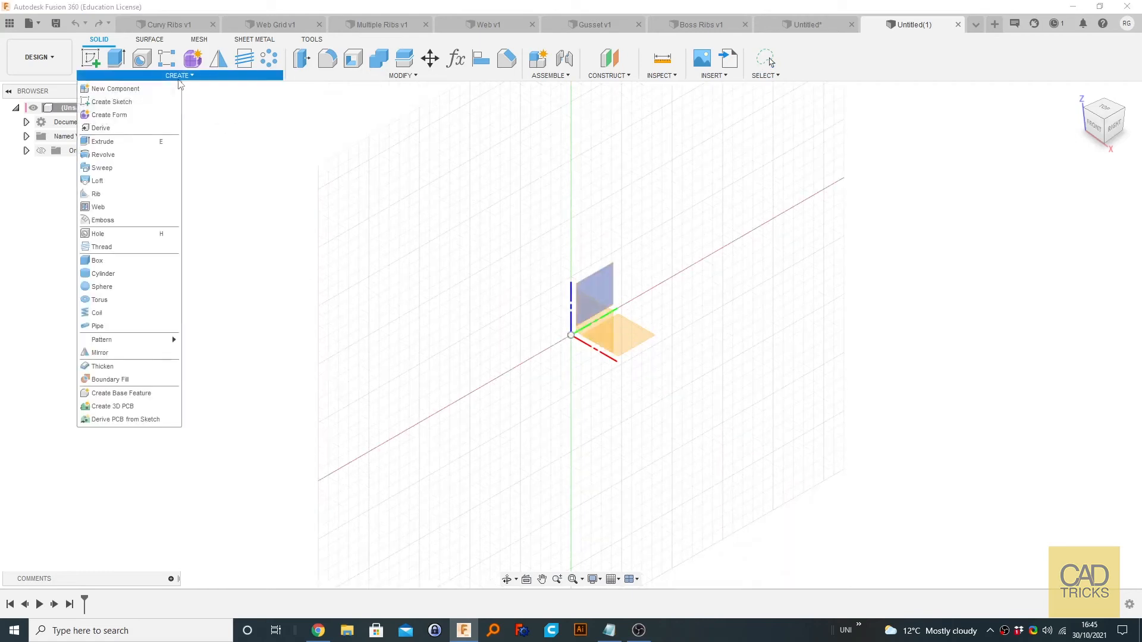
{"action": "left_click", "coordinate": [402, 75]}
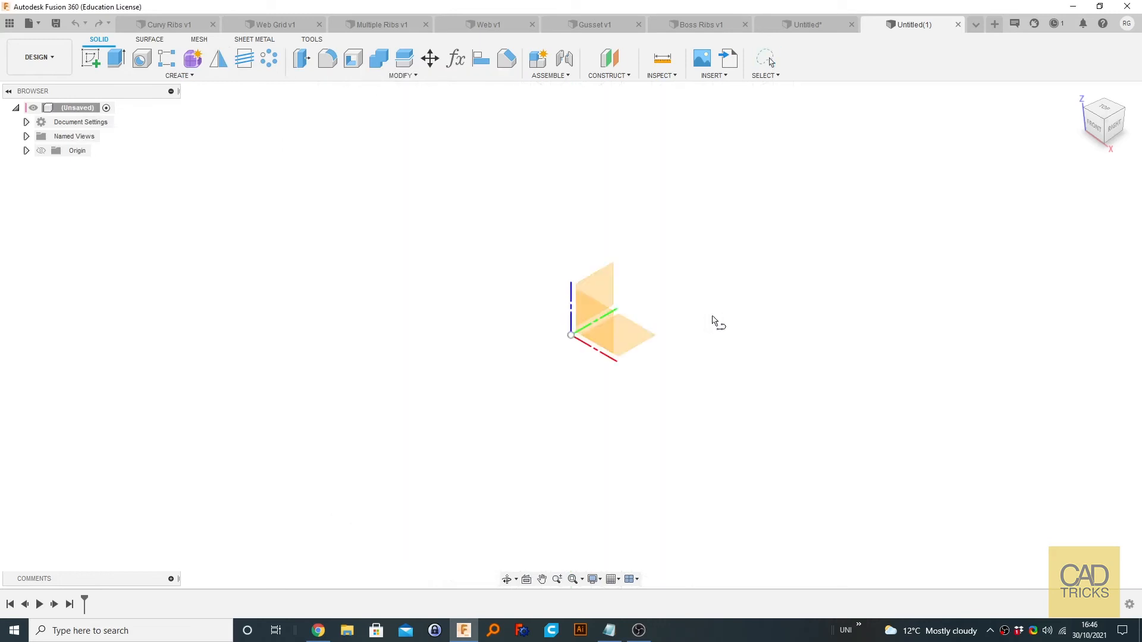
{"action": "left_click", "coordinate": [90, 58]}
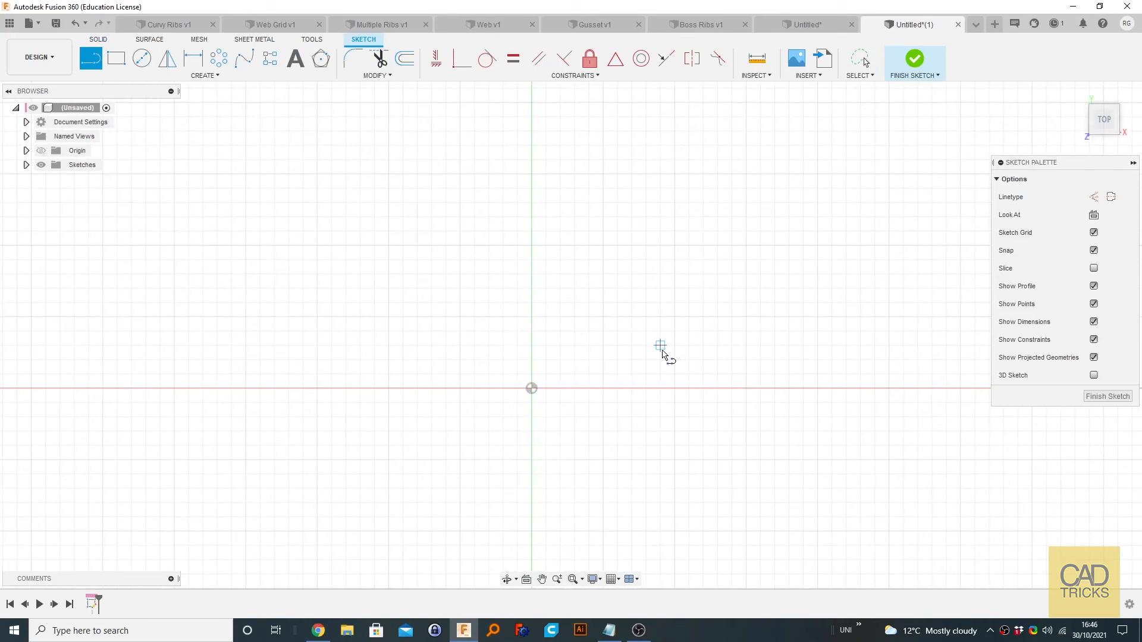
{"action": "mouse_move", "coordinate": [634, 357]}
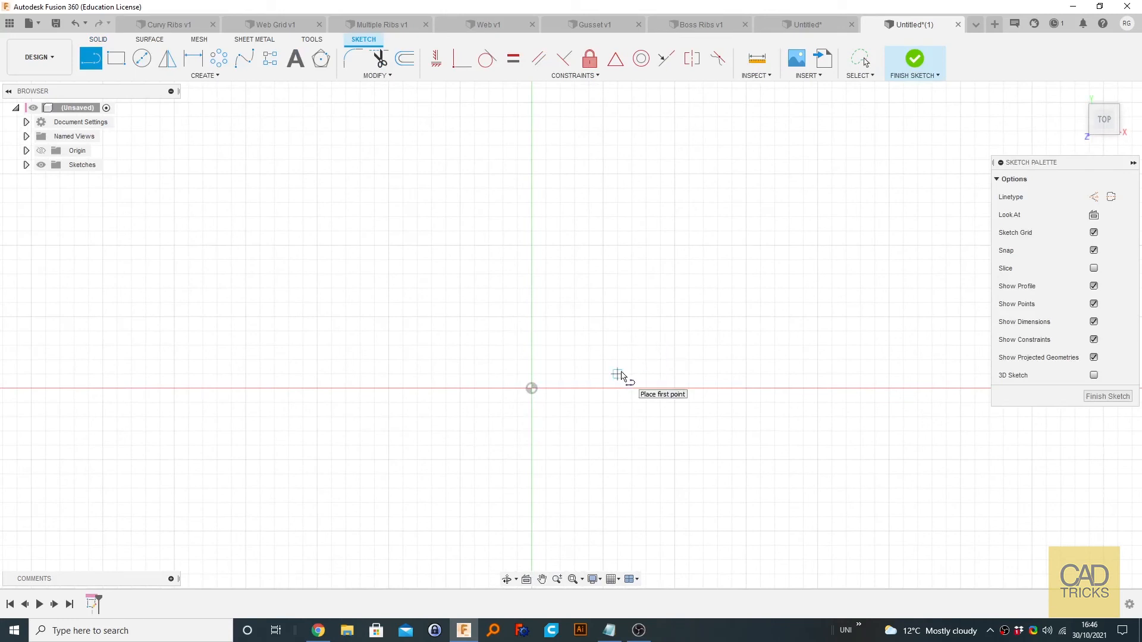
Step: Draw a rectangle from the origin and dimension its width to 100 mm
{"action": "left_click", "coordinate": [115, 58]}
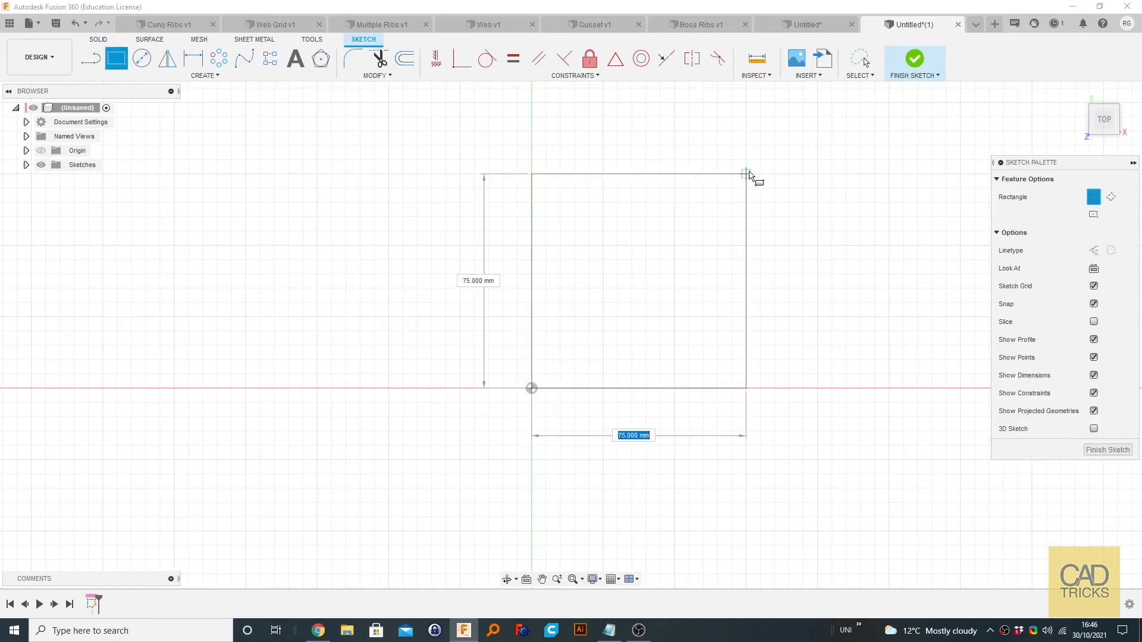
{"action": "mouse_move", "coordinate": [819, 175]}
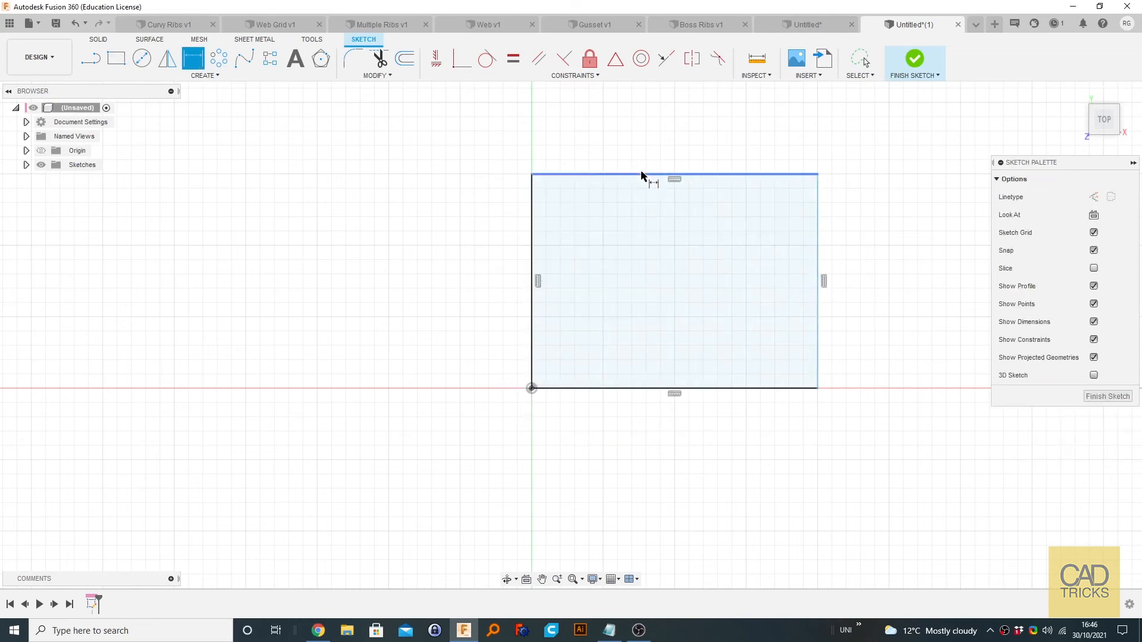
{"action": "left_click", "coordinate": [641, 176]}
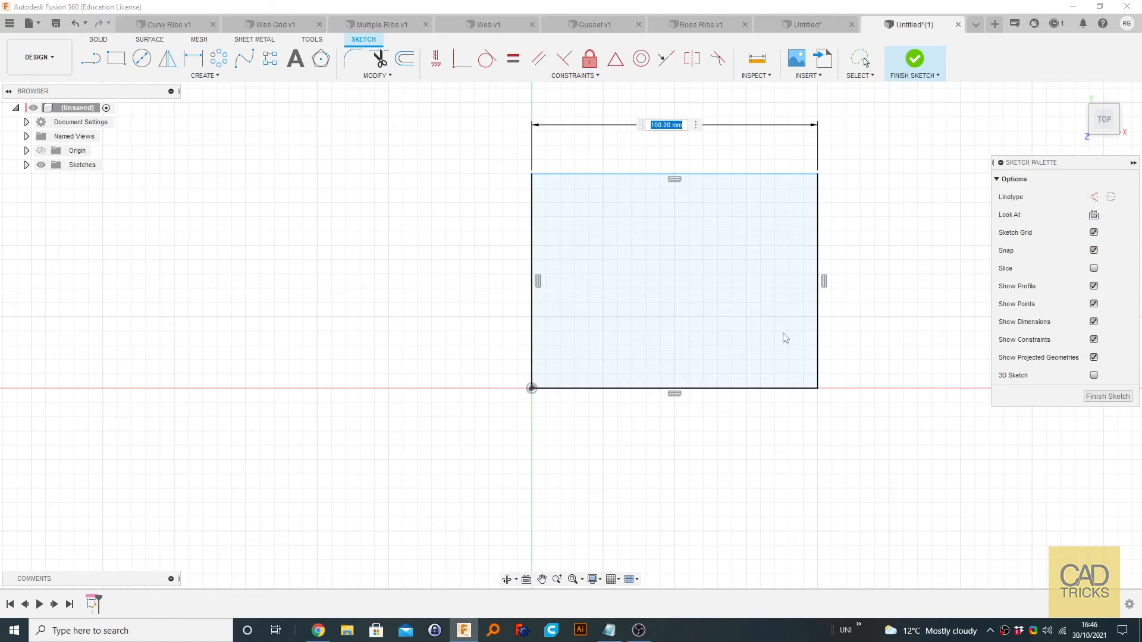
{"action": "mouse_move", "coordinate": [664, 268]}
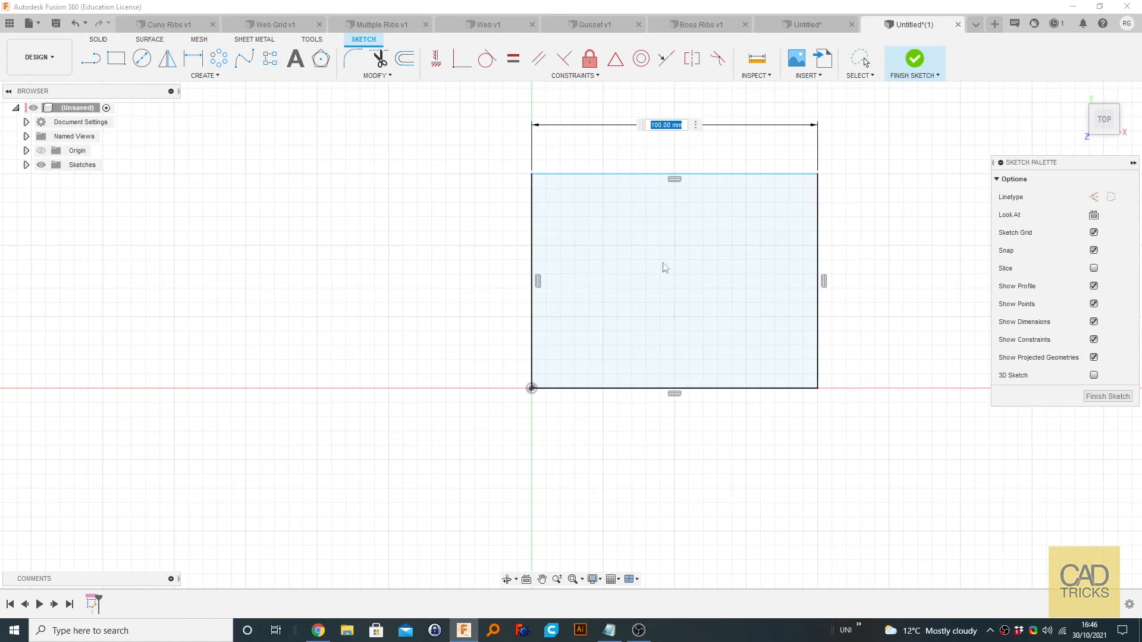
{"action": "mouse_move", "coordinate": [835, 165]}
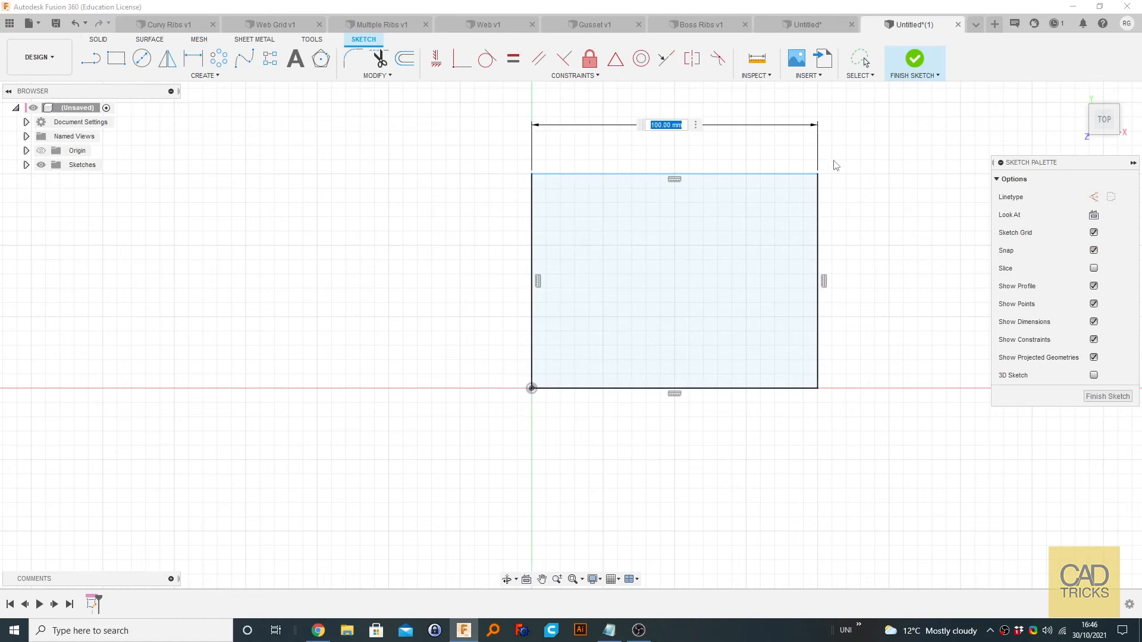
{"action": "key", "text": "Return"}
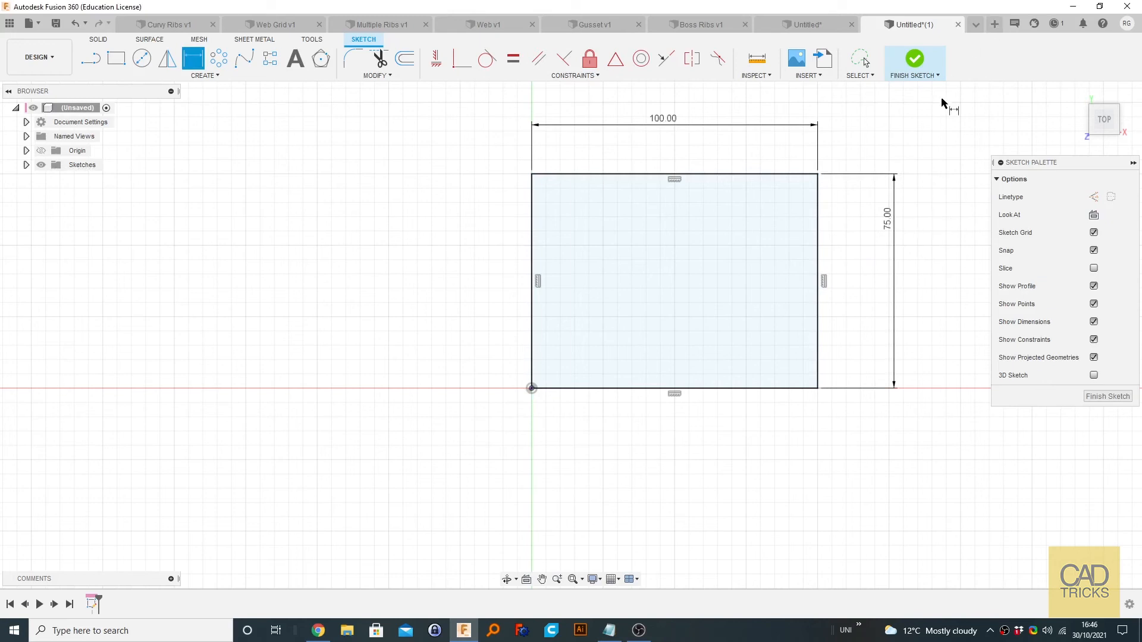
{"action": "mouse_move", "coordinate": [915, 62]}
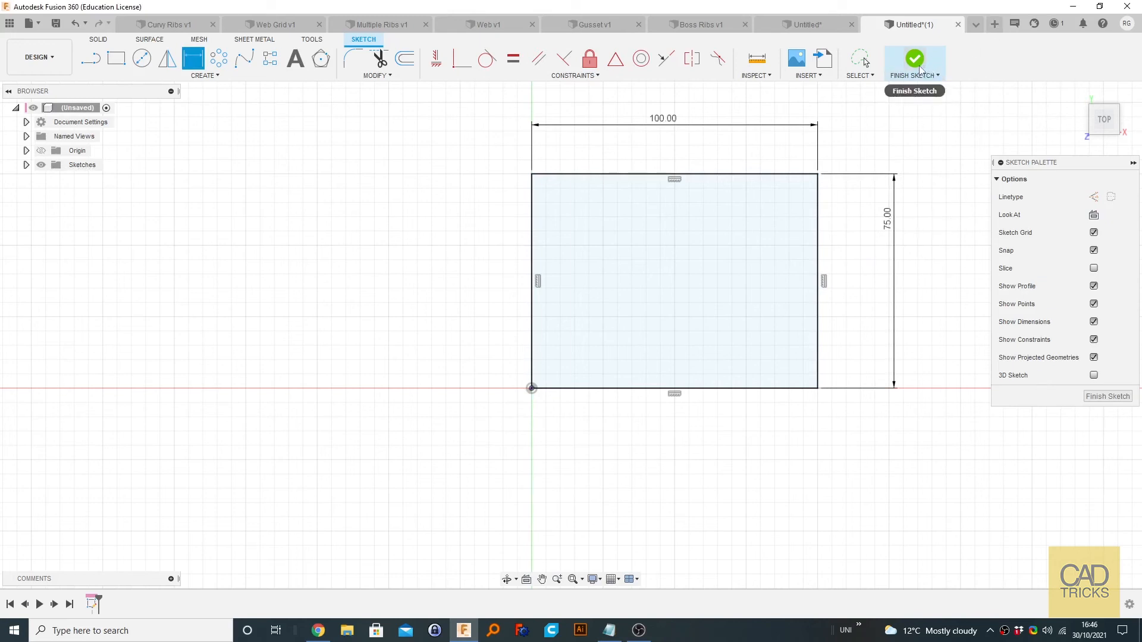
{"action": "mouse_move", "coordinate": [905, 247]}
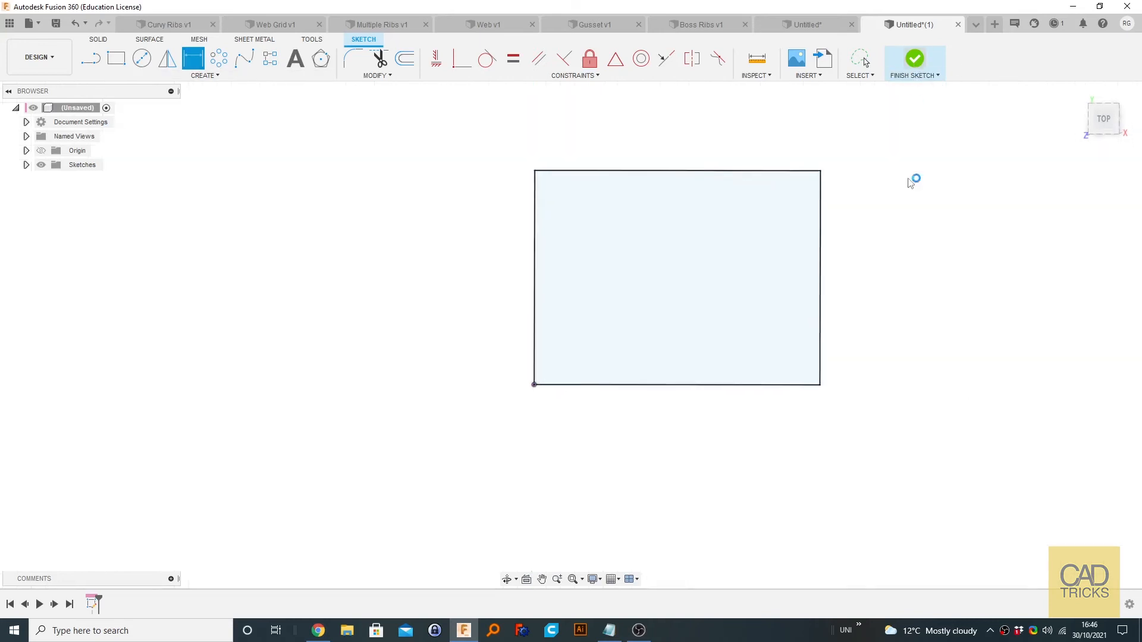
Step: Extrude the rectangle profile 5 mm into a solid block
{"action": "left_click", "coordinate": [914, 62]}
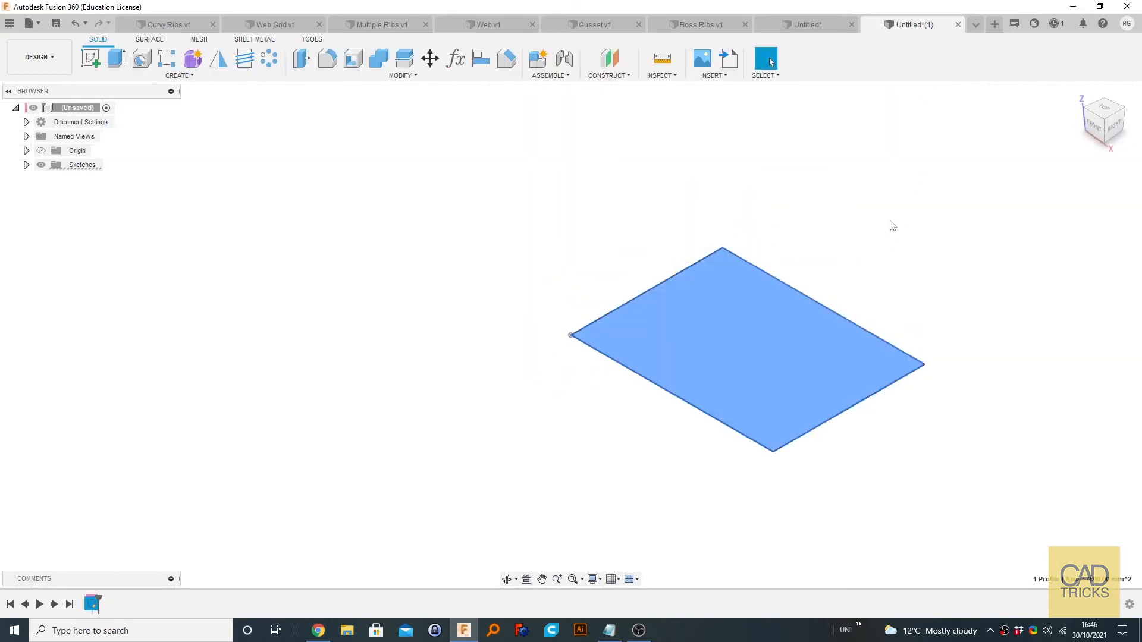
{"action": "left_click", "coordinate": [91, 57]}
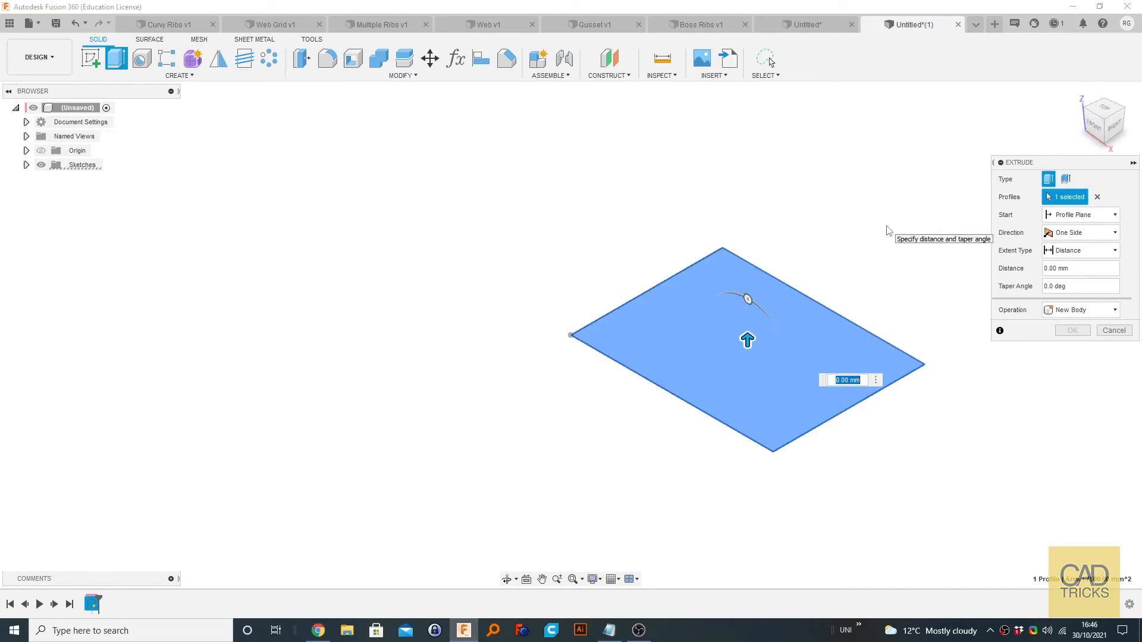
{"action": "type", "text": "5"}
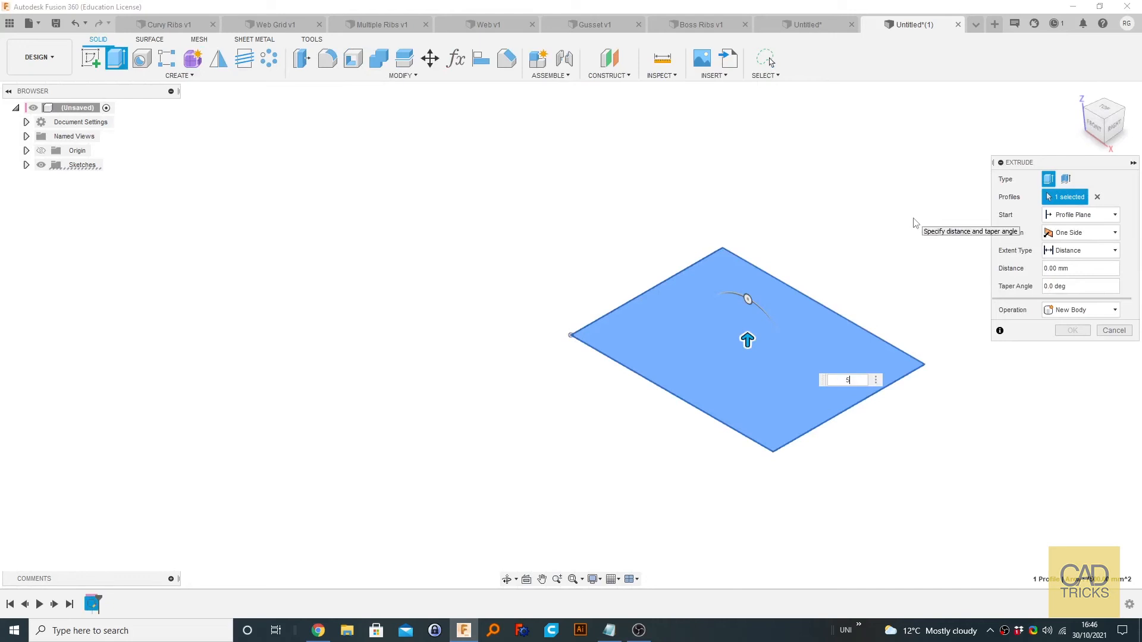
{"action": "left_click", "coordinate": [1072, 329]}
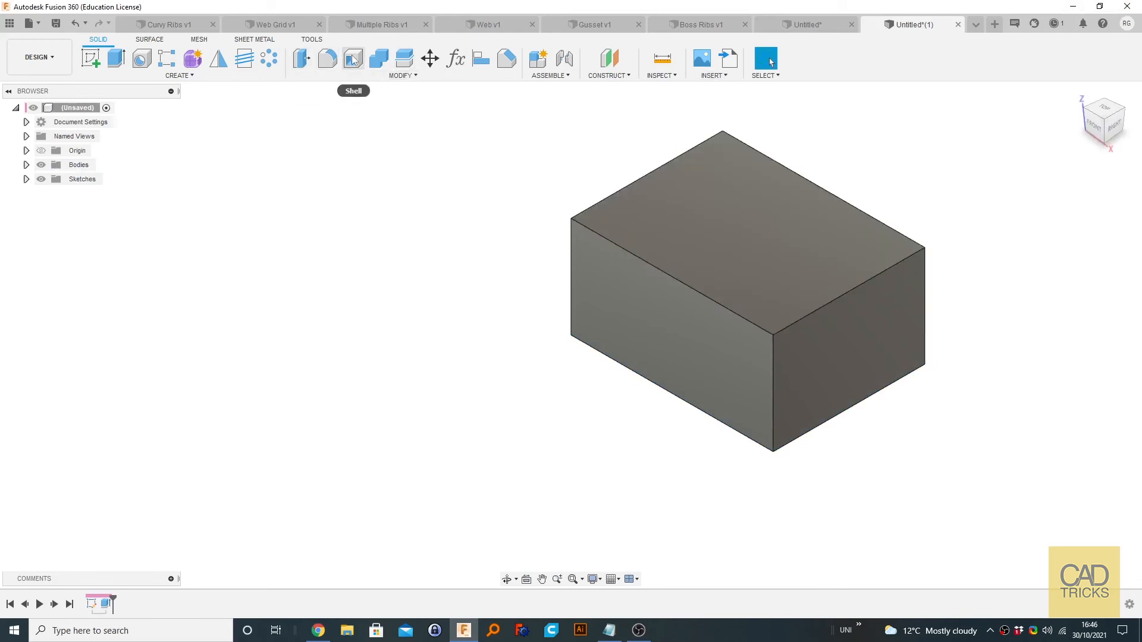
Step: Shell the block from its top face with 2 mm walls and close the wall measurement
{"action": "left_click", "coordinate": [743, 233]}
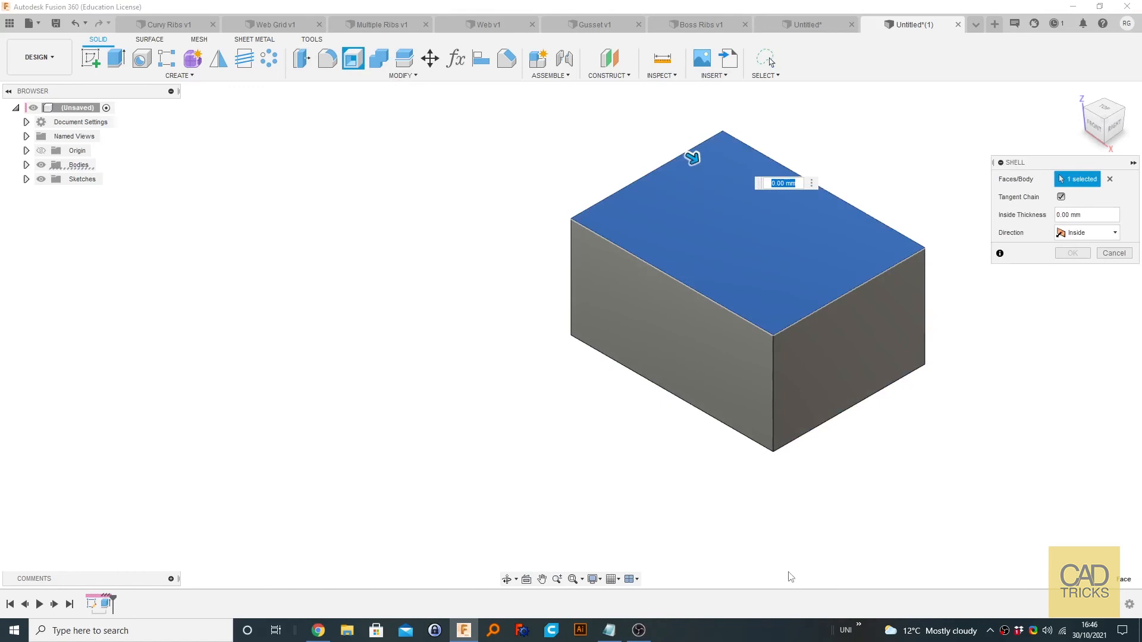
{"action": "mouse_move", "coordinate": [778, 540]}
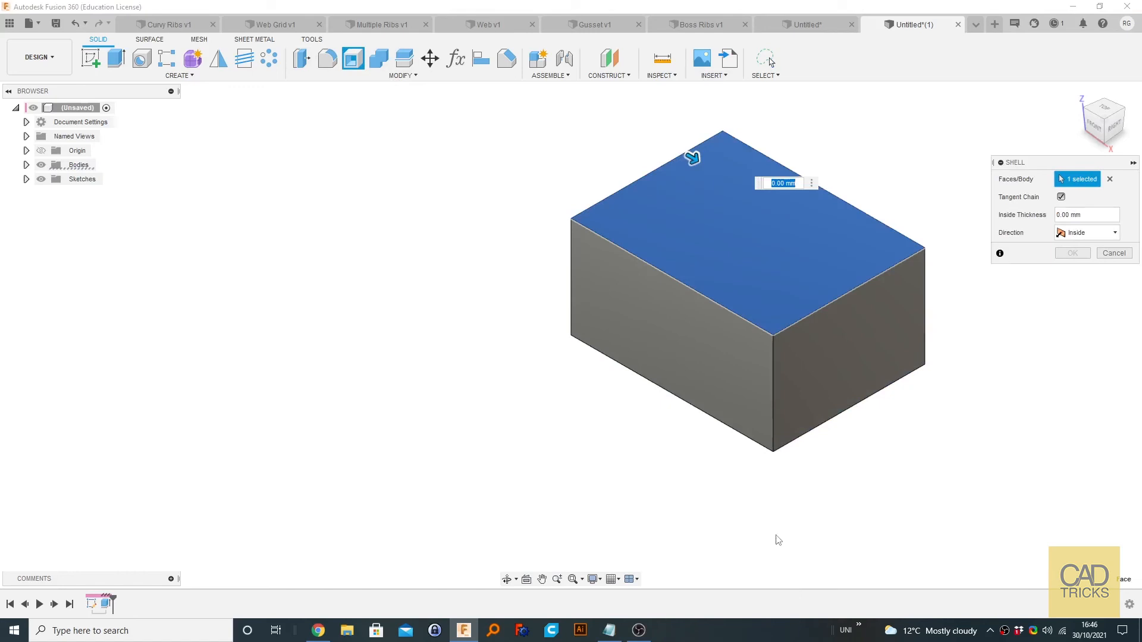
{"action": "type", "text": "2"}
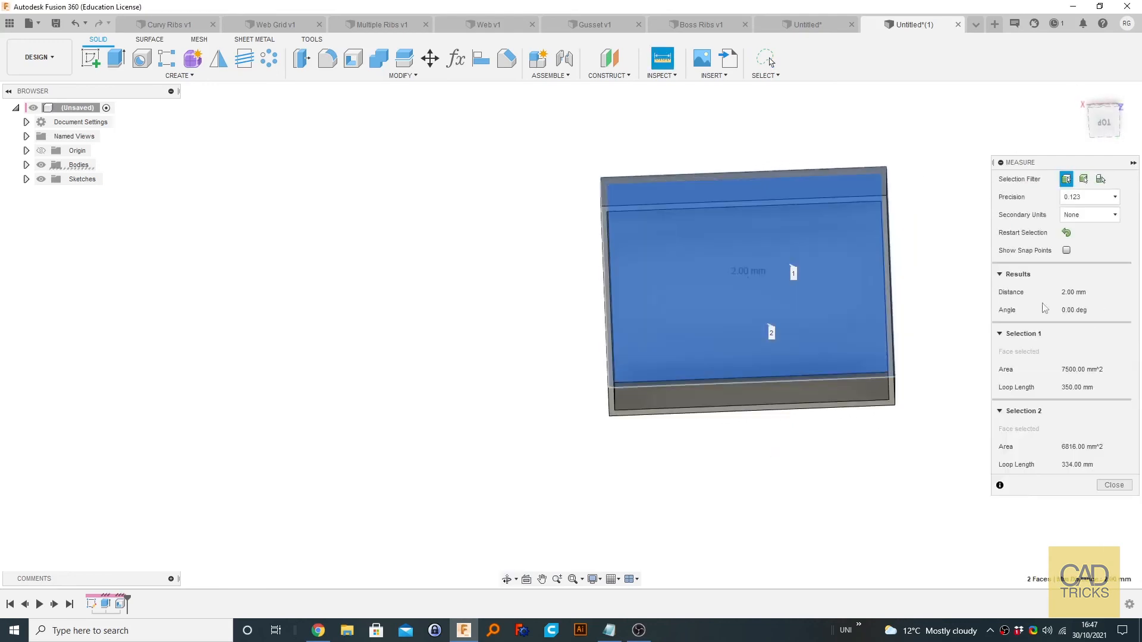
{"action": "mouse_move", "coordinate": [1136, 511]}
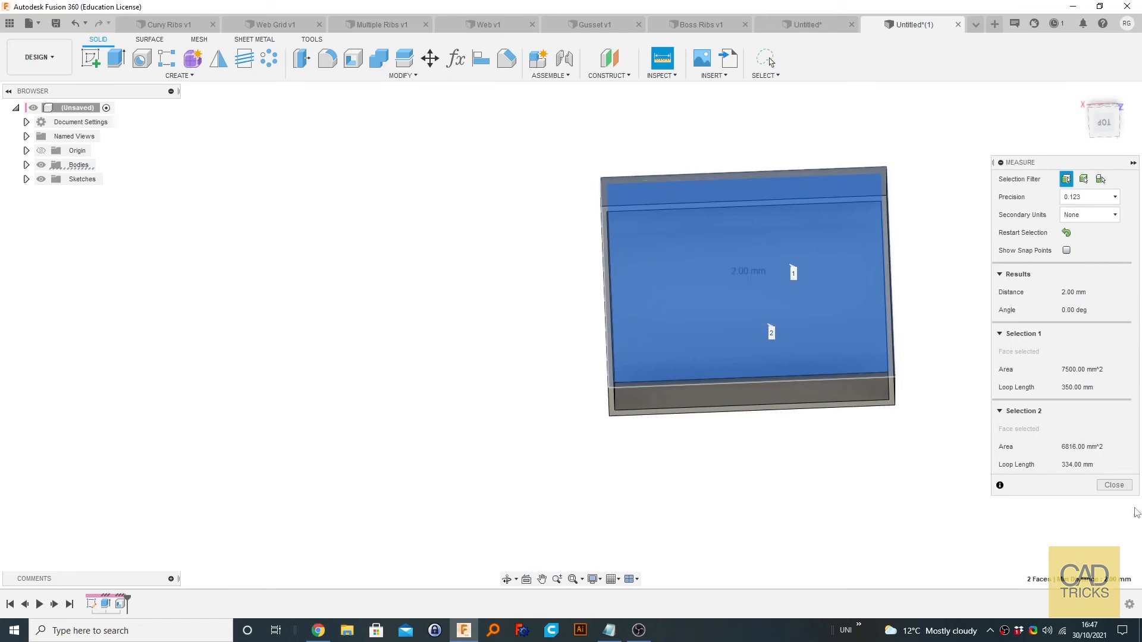
{"action": "left_click", "coordinate": [1113, 486]}
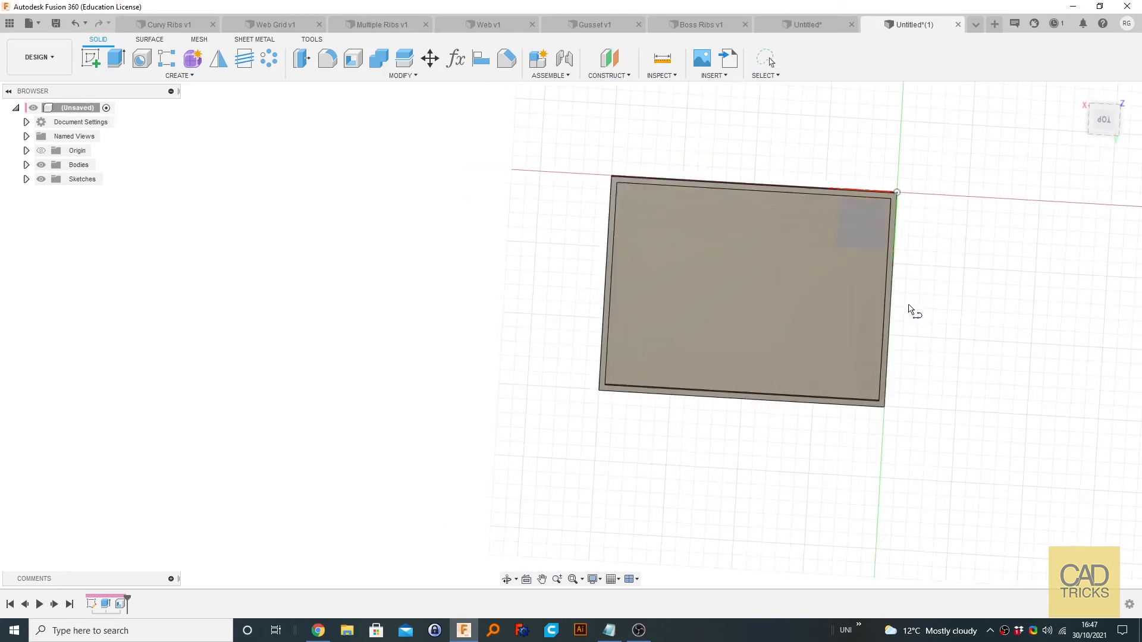
{"action": "mouse_move", "coordinate": [895, 304]}
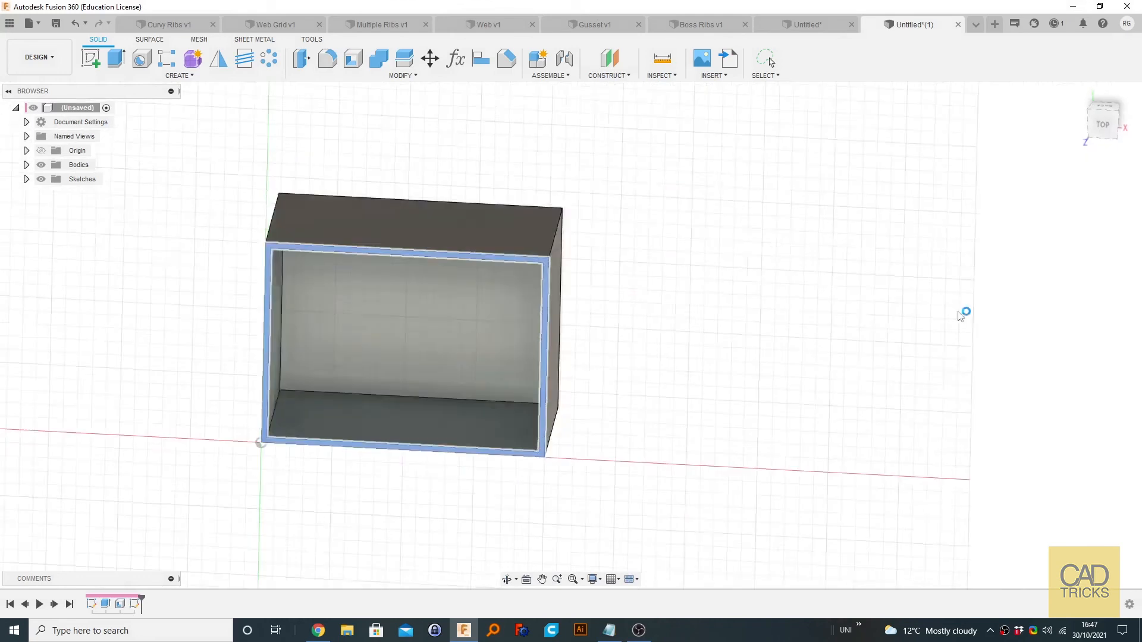
Step: Choose the box face to place the new sketch on
{"action": "left_click", "coordinate": [405, 329]}
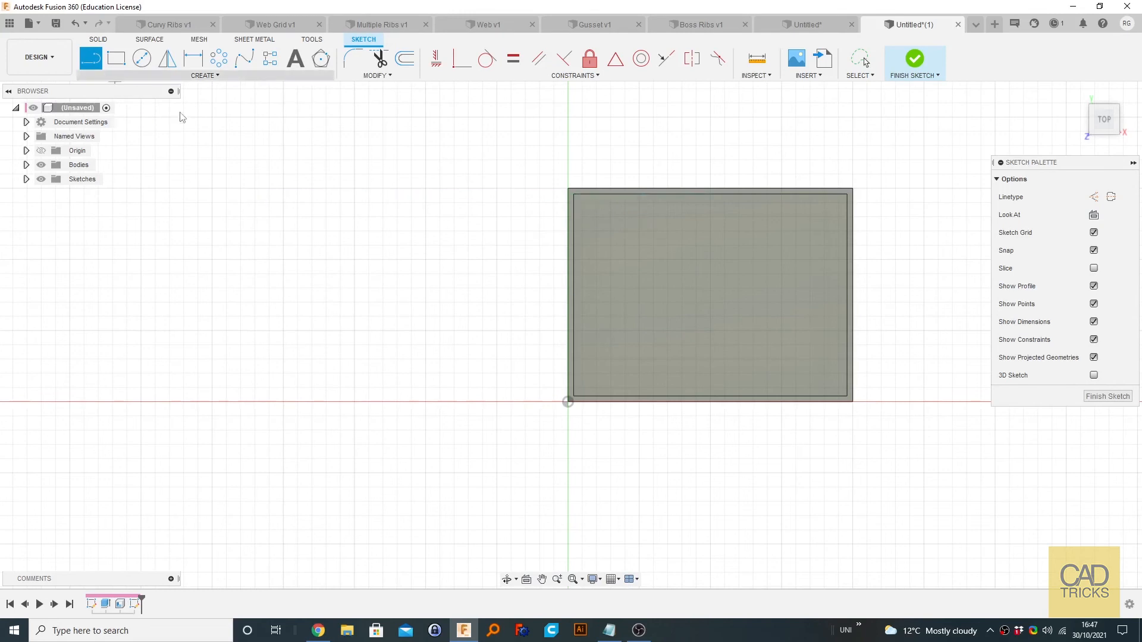
{"action": "mouse_move", "coordinate": [604, 203]}
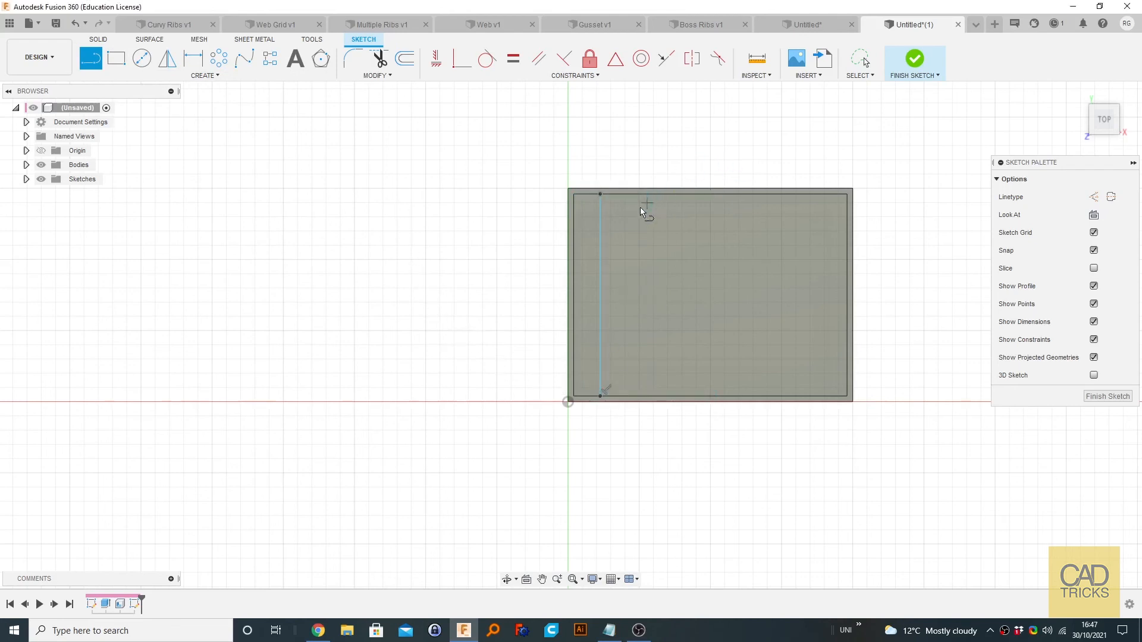
{"action": "mouse_move", "coordinate": [622, 219]}
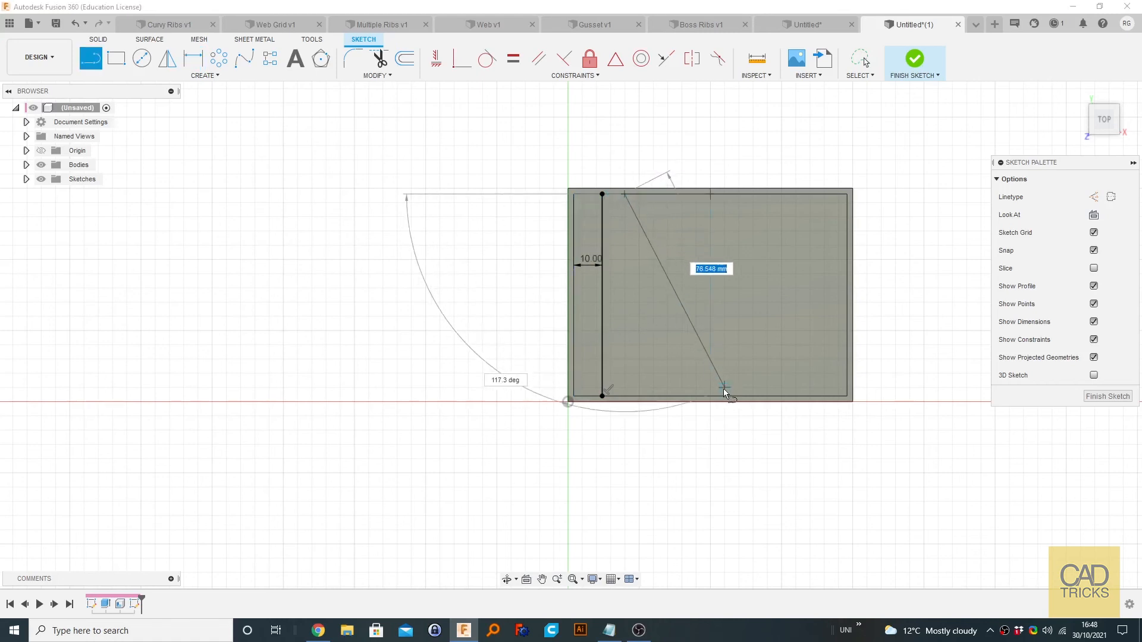
Step: Finish the diagonal line and dimension its angle against the top edge
{"action": "left_click", "coordinate": [724, 385]}
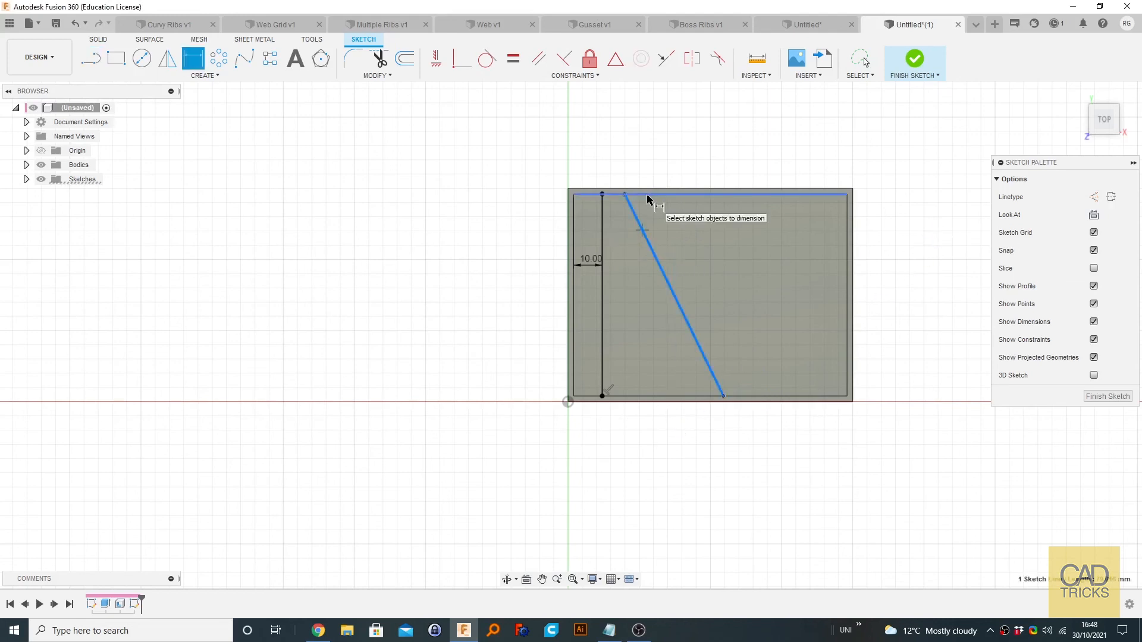
{"action": "left_click", "coordinate": [647, 226]}
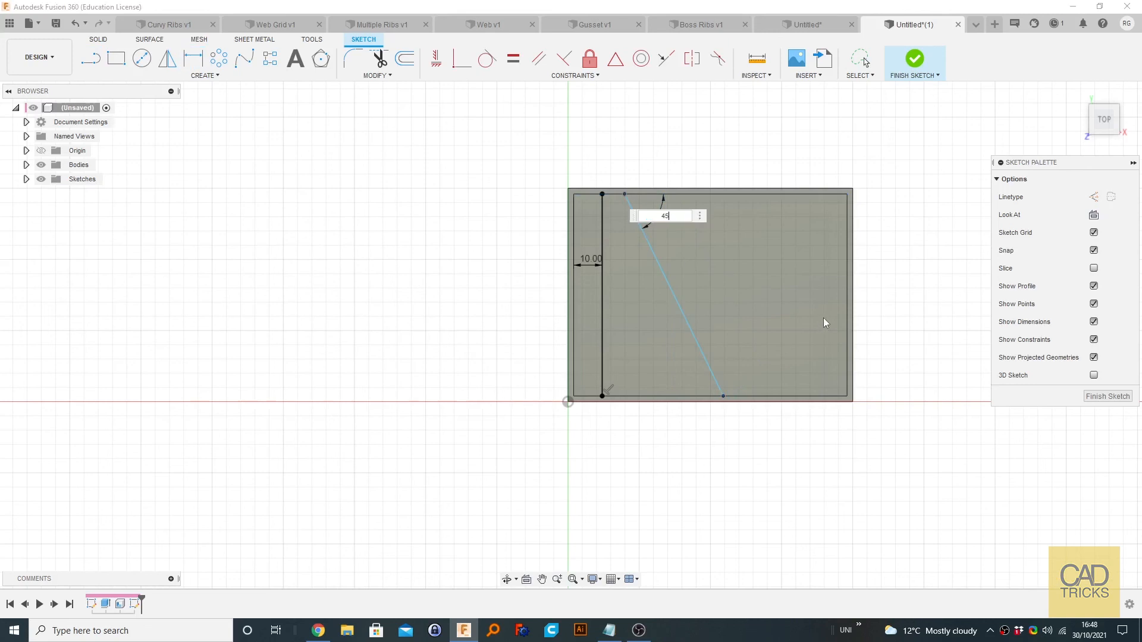
{"action": "key", "text": "Return"}
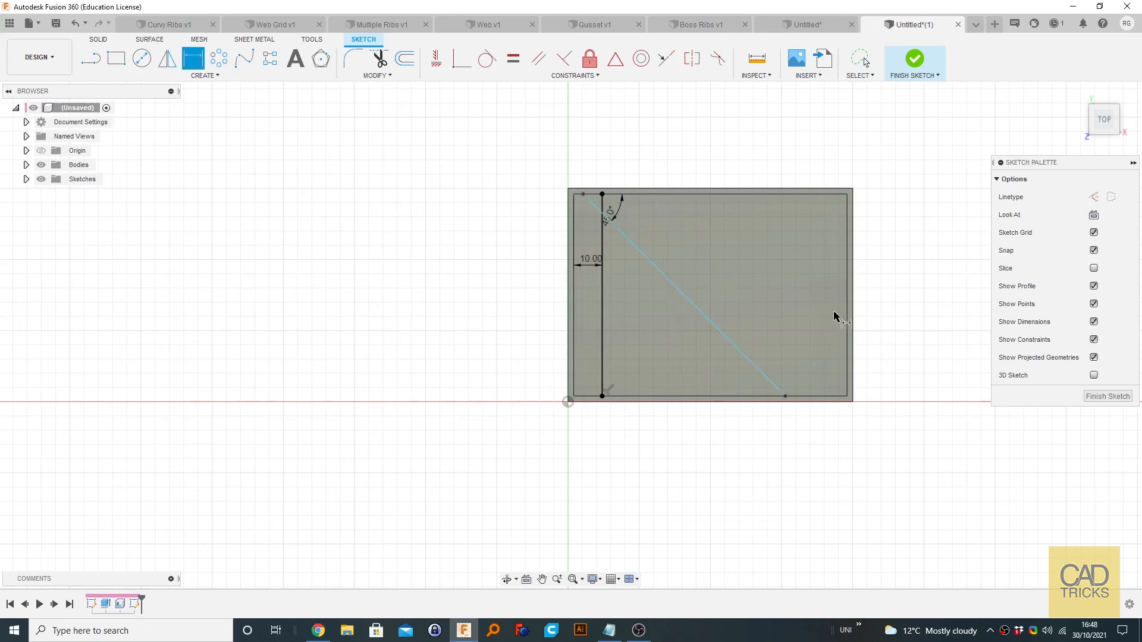
{"action": "left_click", "coordinate": [668, 267]}
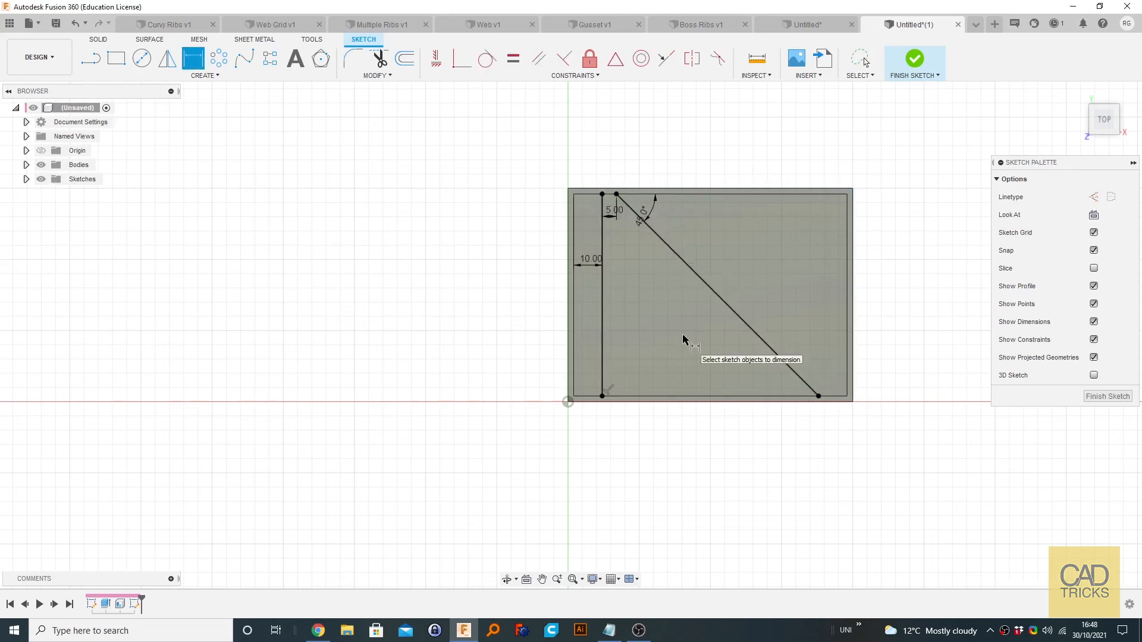
{"action": "mouse_move", "coordinate": [1040, 216]}
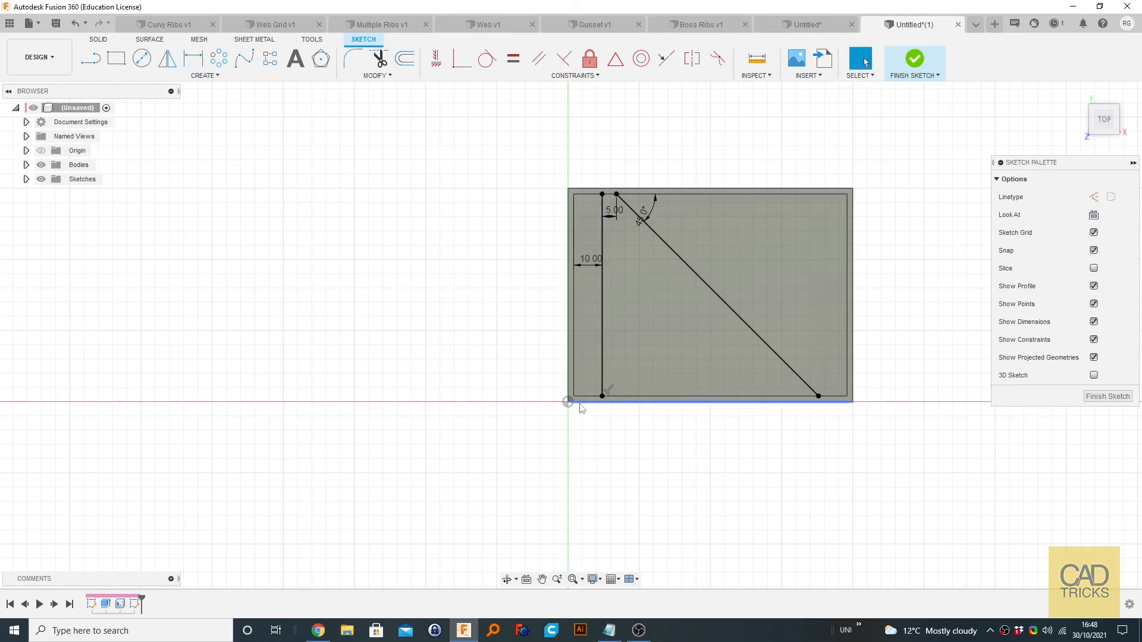
Step: Dimension the diagonal's offsets, then draw the second vertical line near the right wall
{"action": "left_click", "coordinate": [707, 296]}
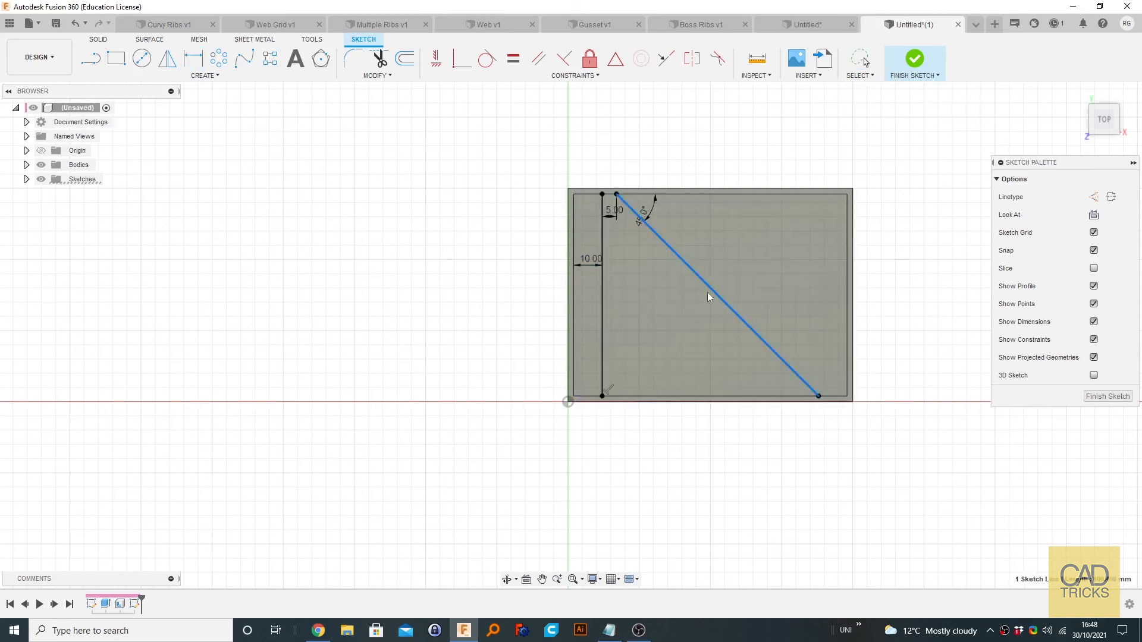
{"action": "left_click", "coordinate": [645, 435]}
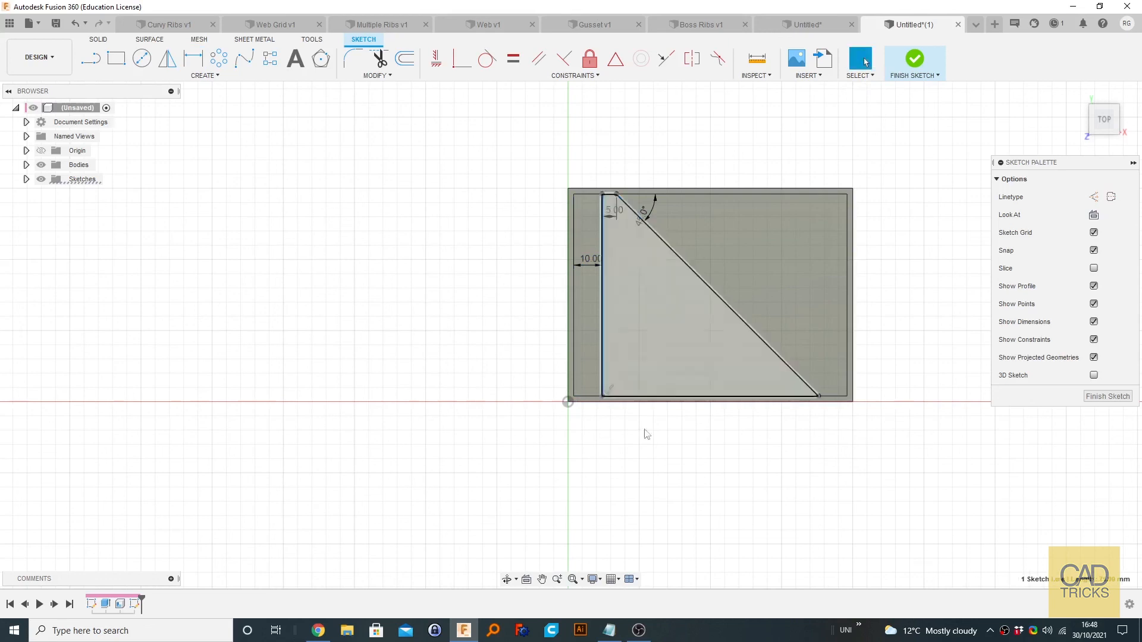
{"action": "left_click", "coordinate": [763, 339]}
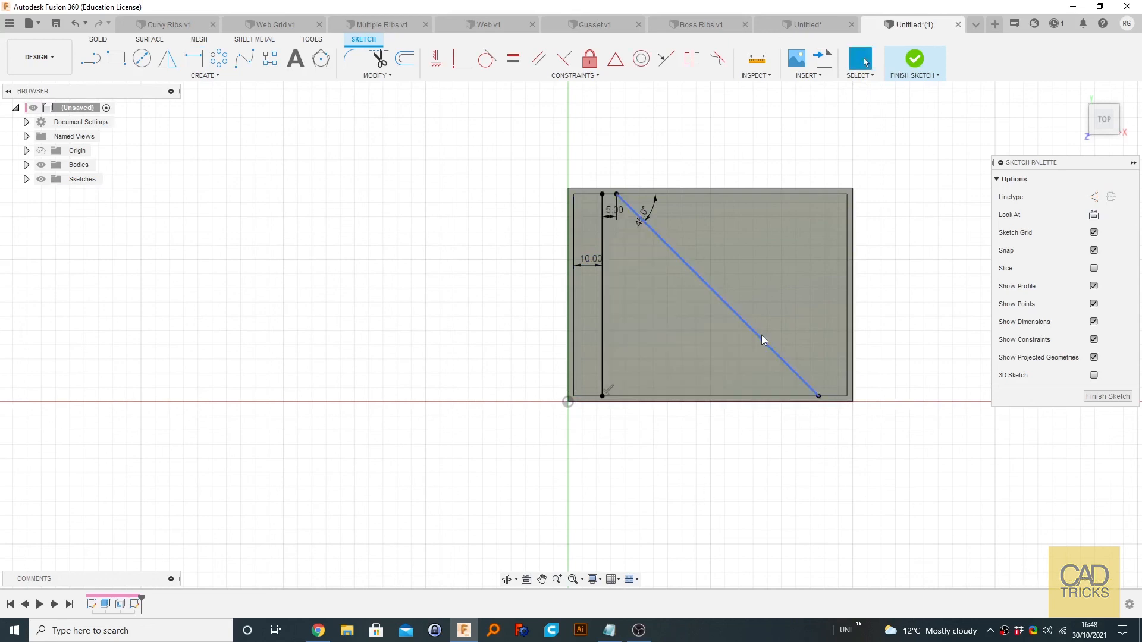
{"action": "left_click", "coordinate": [91, 58]}
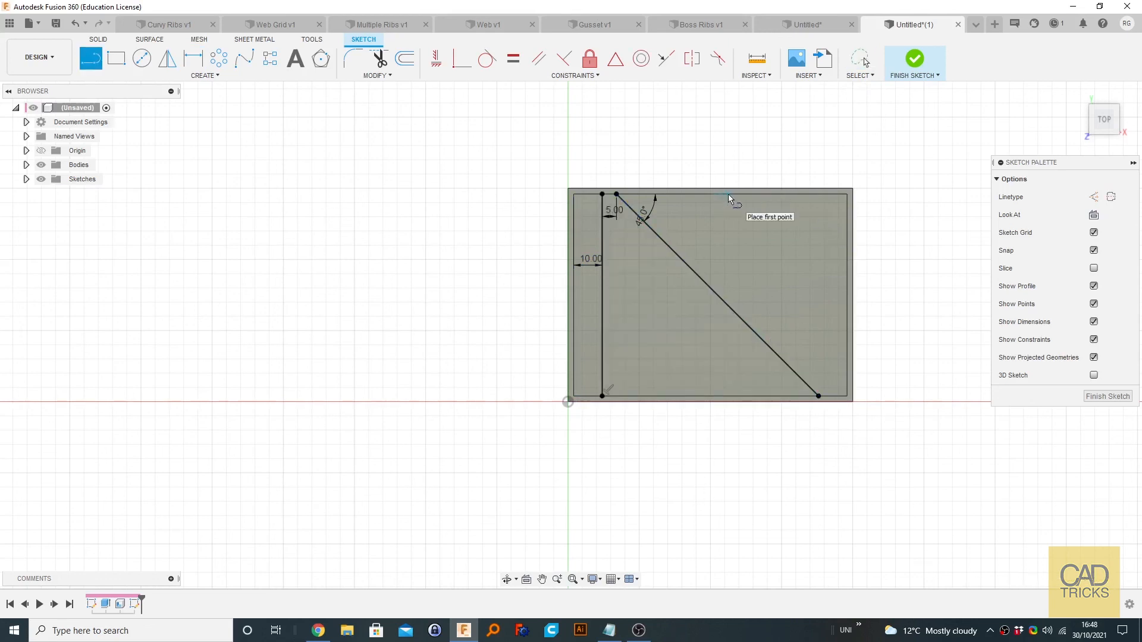
{"action": "mouse_move", "coordinate": [816, 202]}
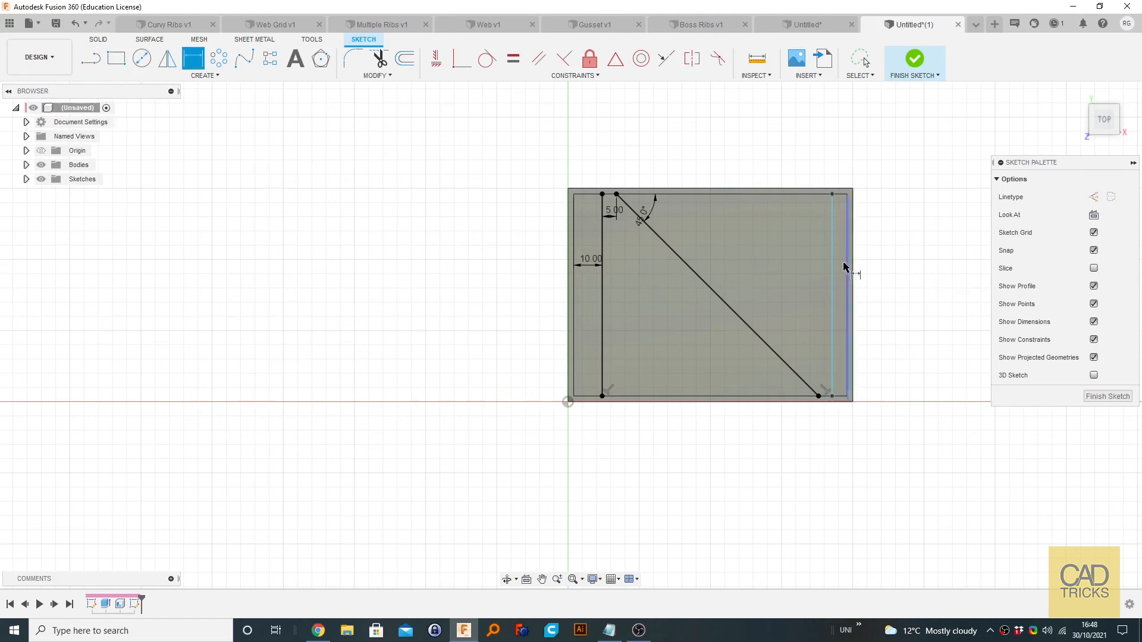
{"action": "left_click", "coordinate": [831, 291]}
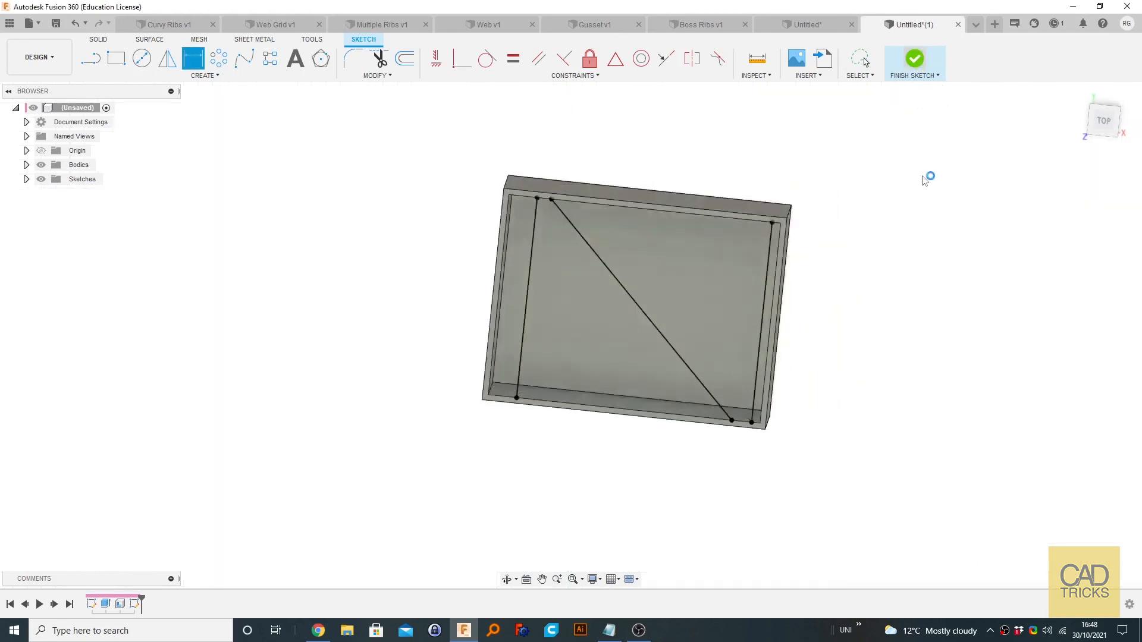
Step: Start the Web tool on the sketch lines with a 3 mm thickness
{"action": "left_click", "coordinate": [914, 62]}
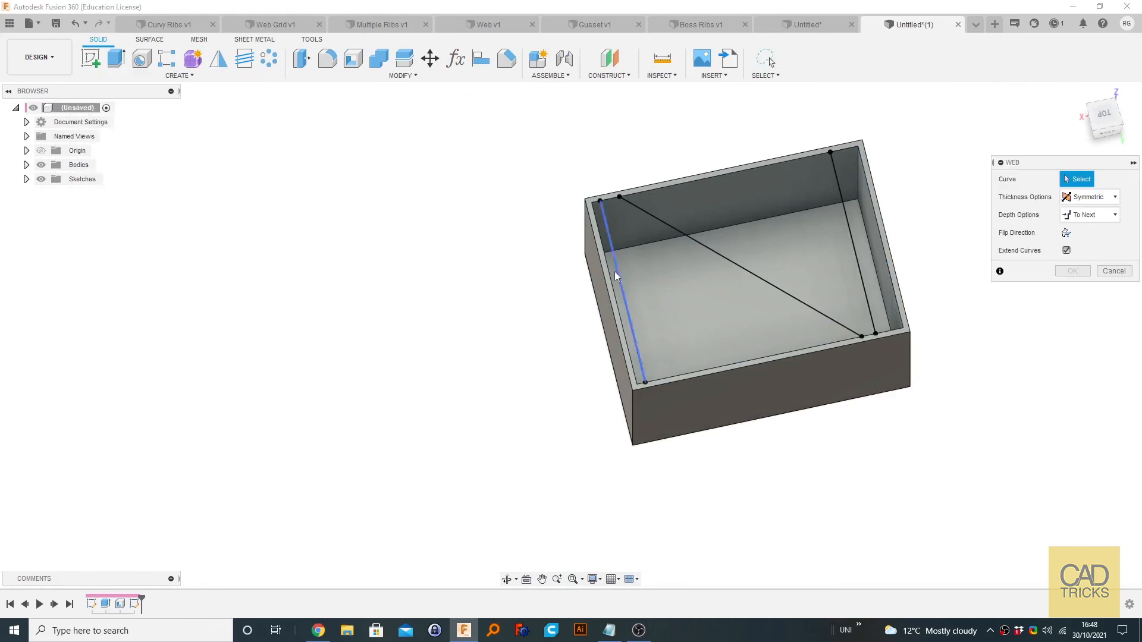
{"action": "left_click", "coordinate": [618, 292]}
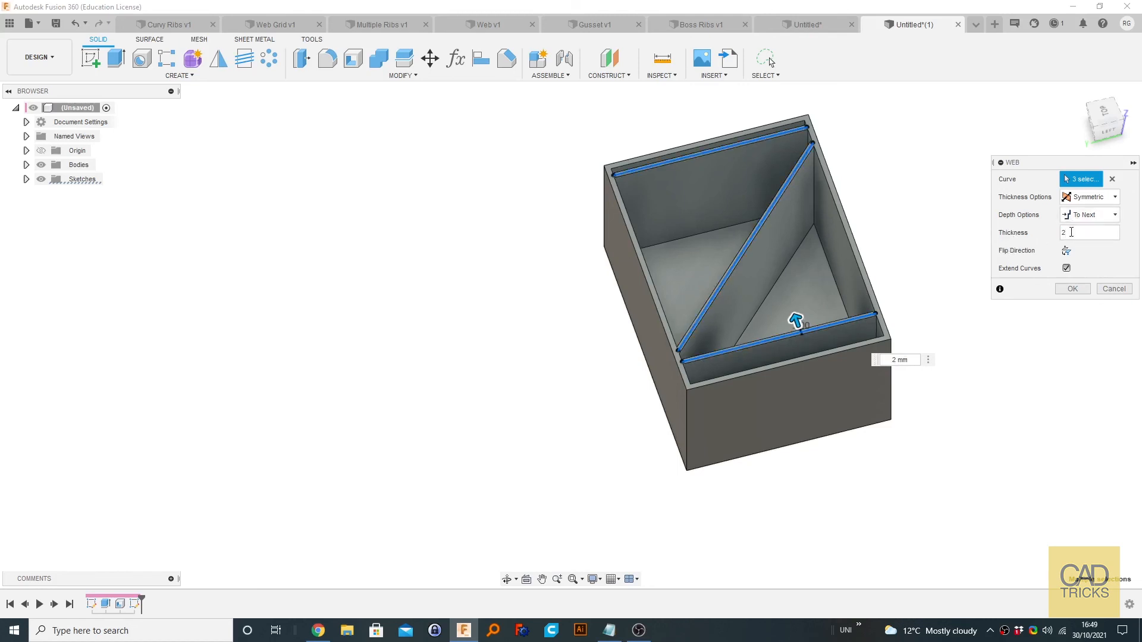
{"action": "type", "text": "3"}
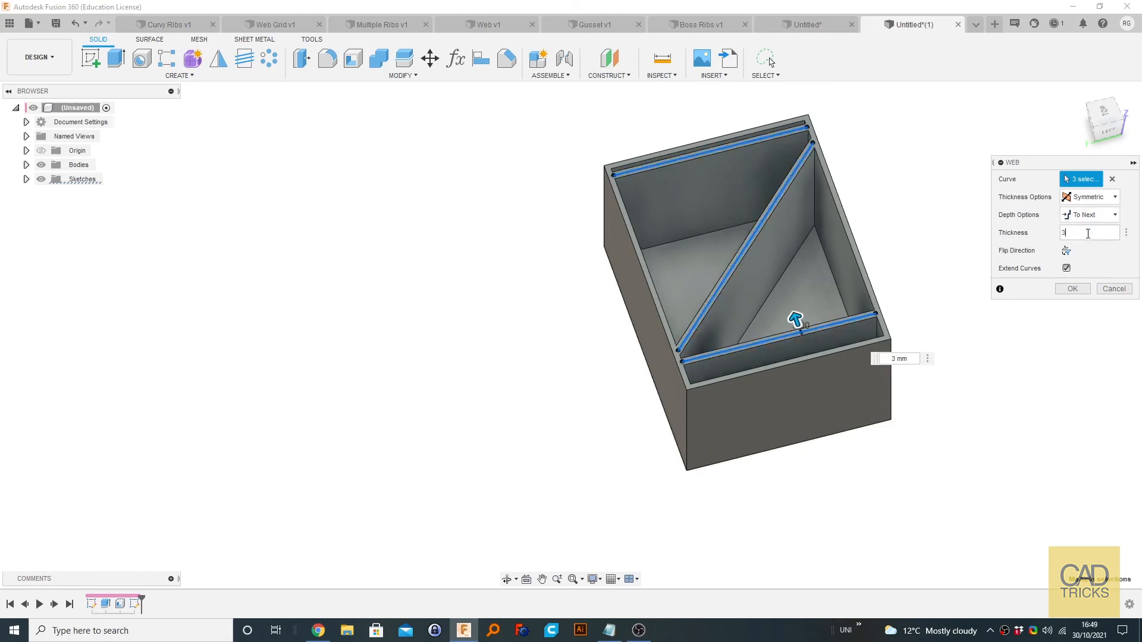